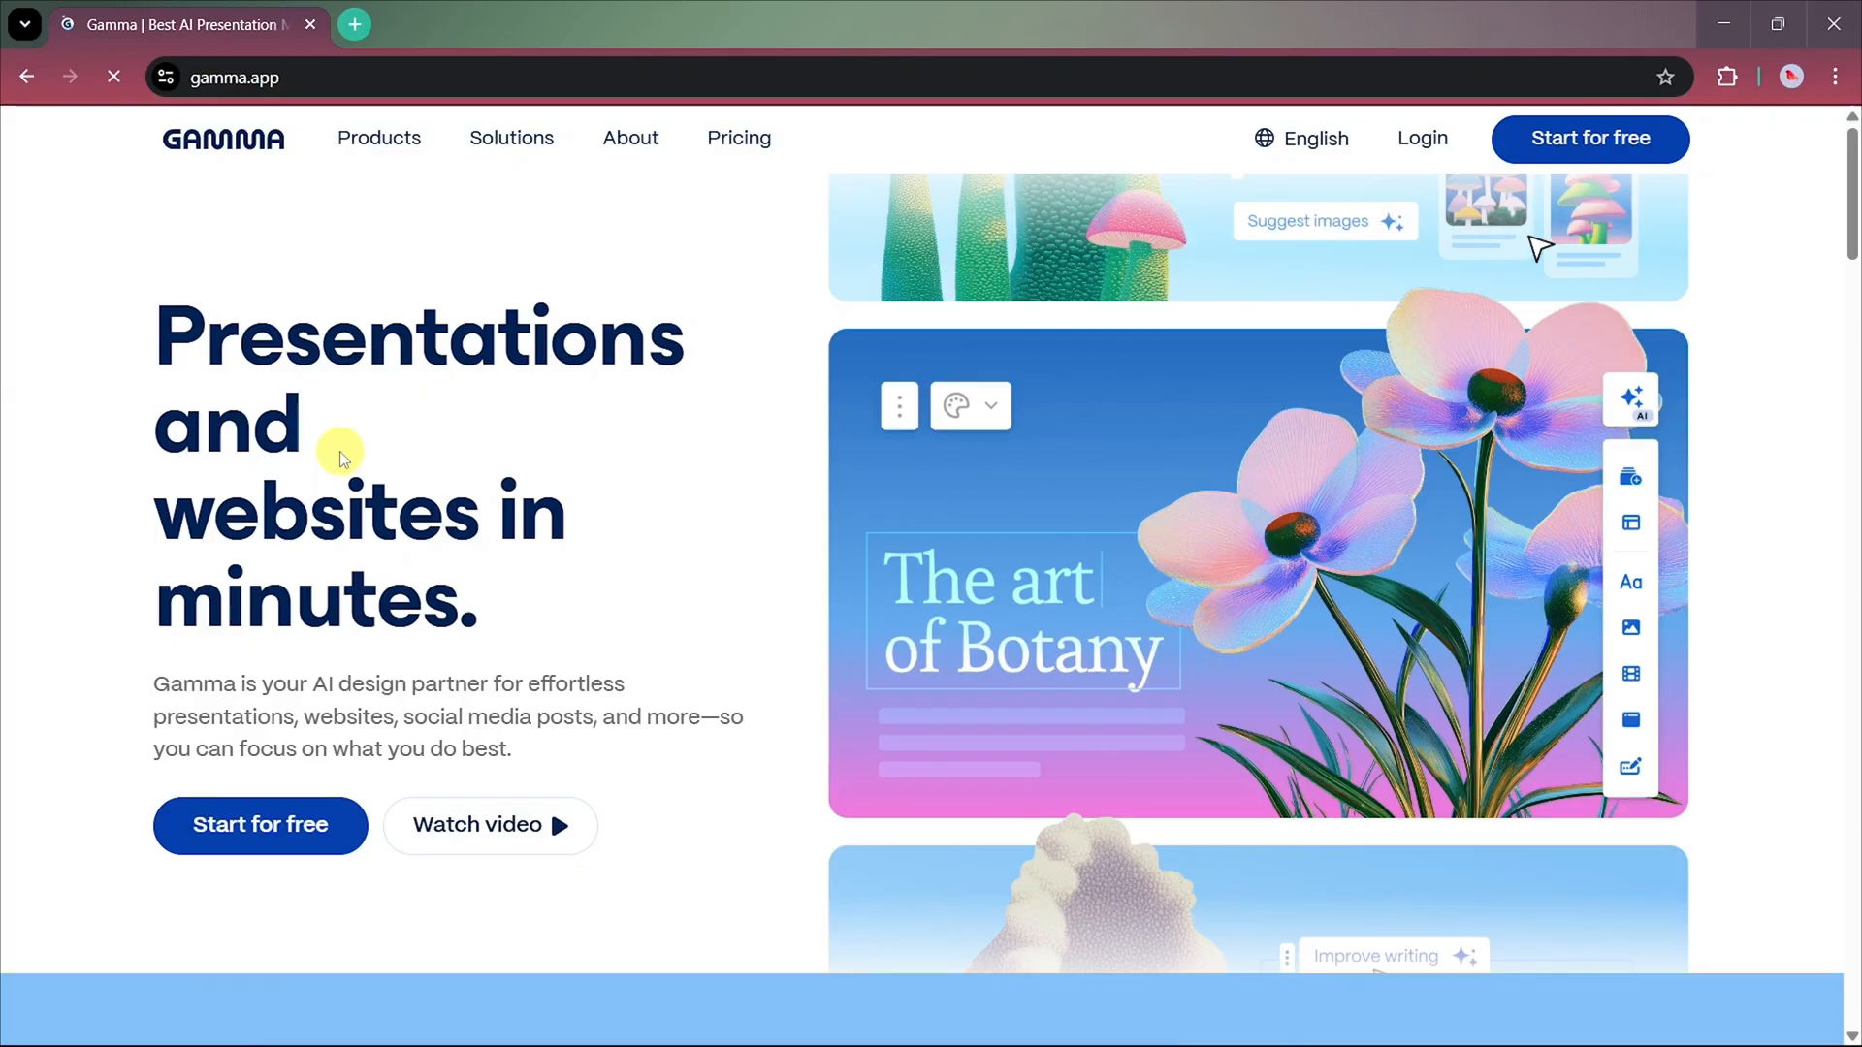
# - Sign in to Gamma with the Google account to reach the Gammas dashboard
pyautogui.scroll(-3)
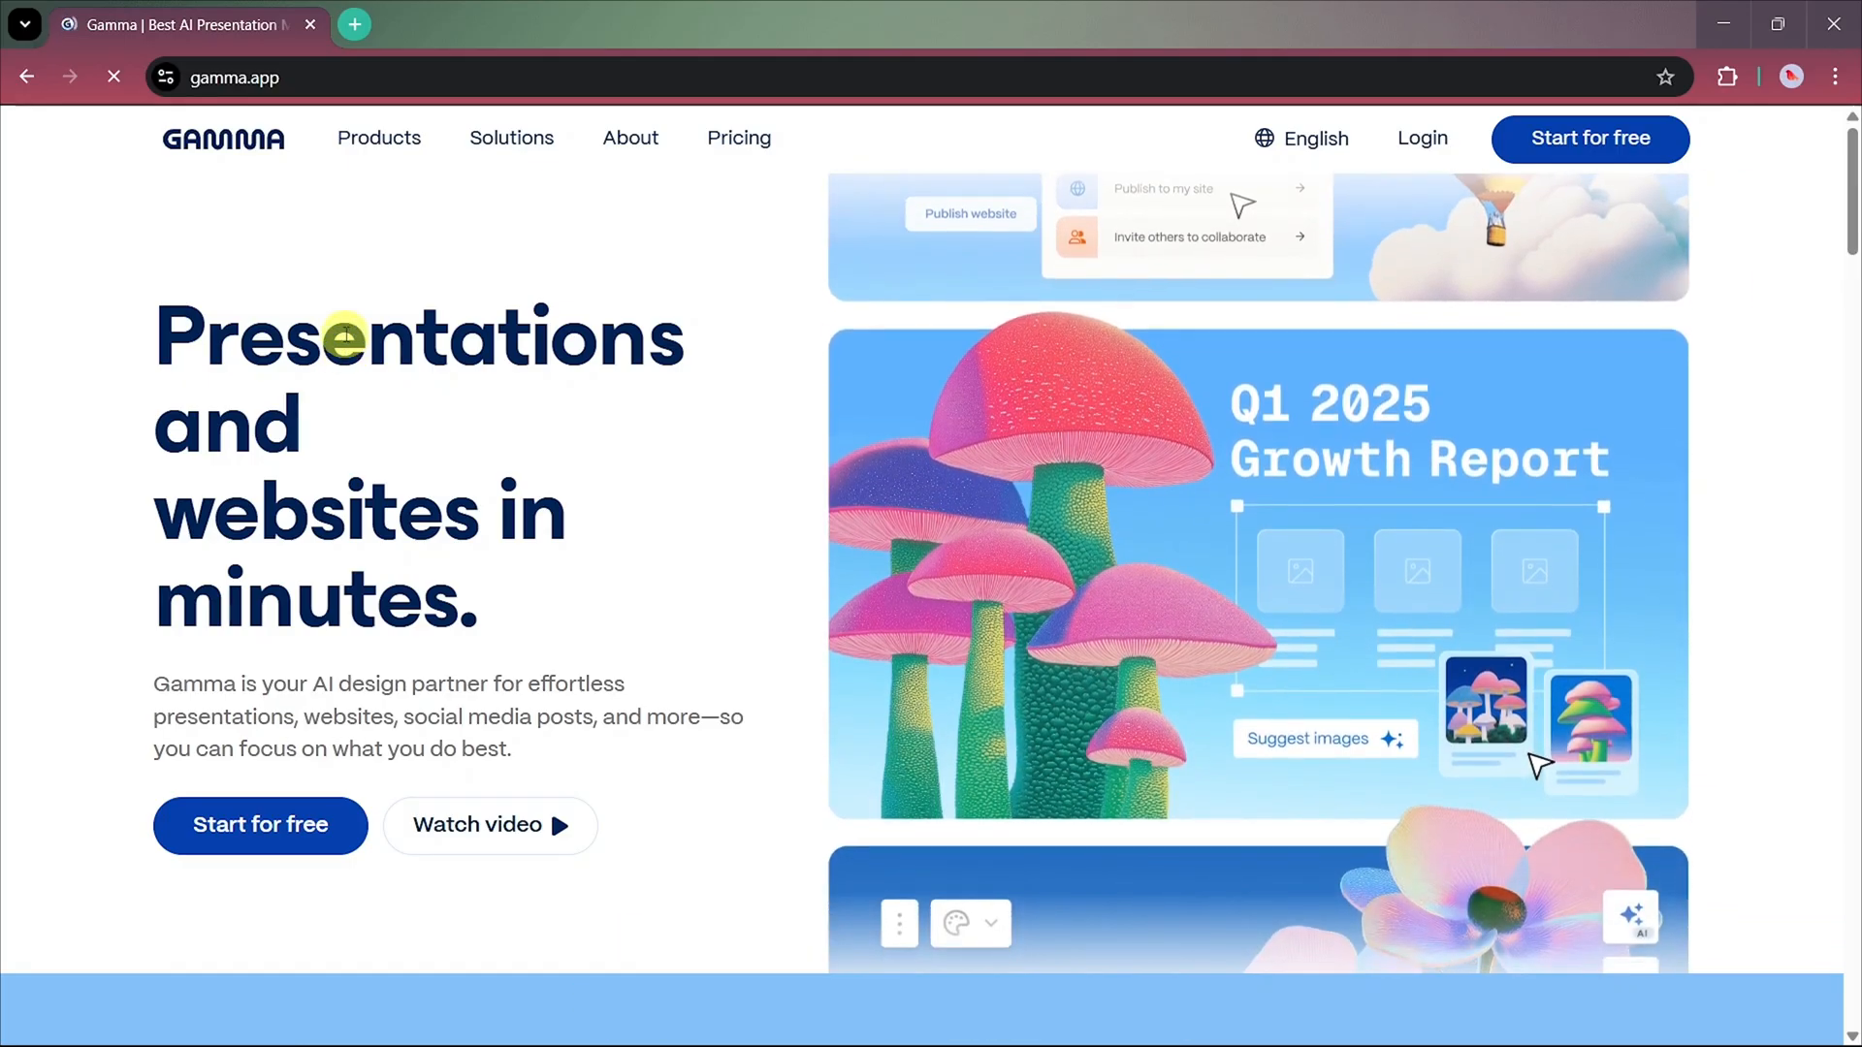
pyautogui.click(1420, 137)
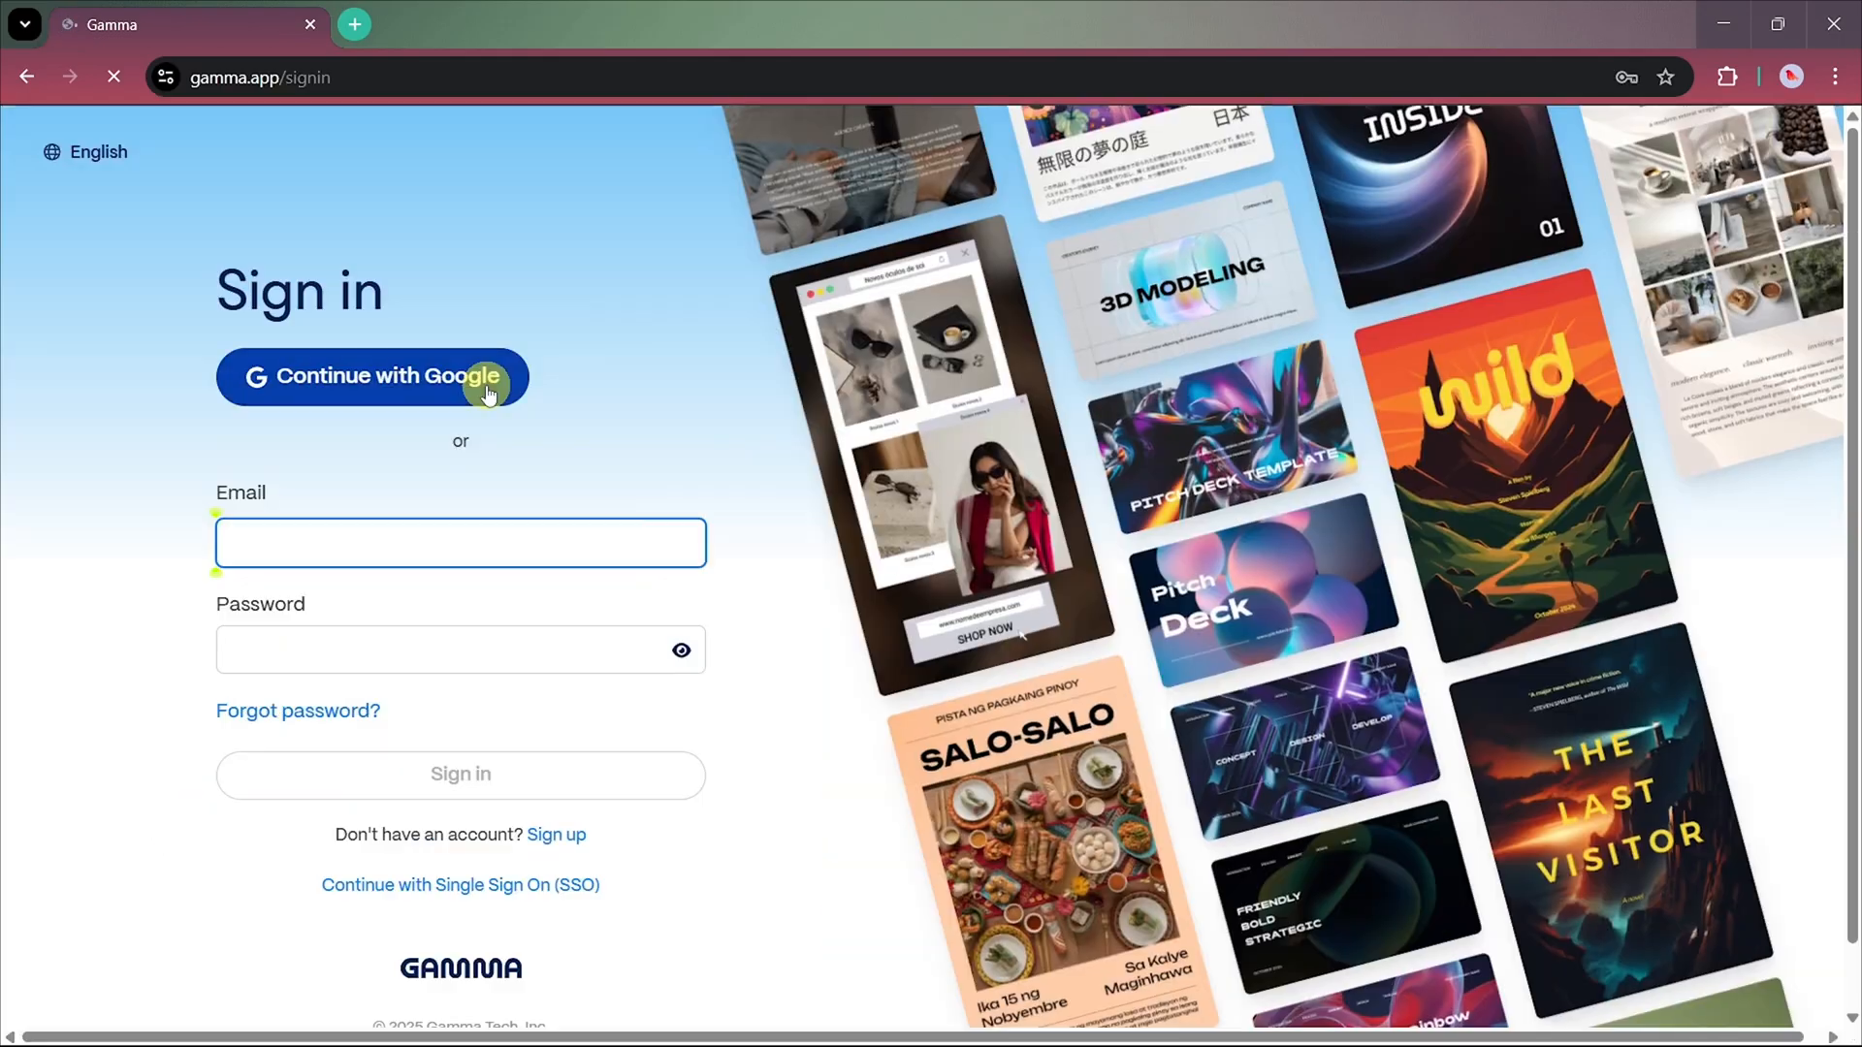
pyautogui.click(371, 376)
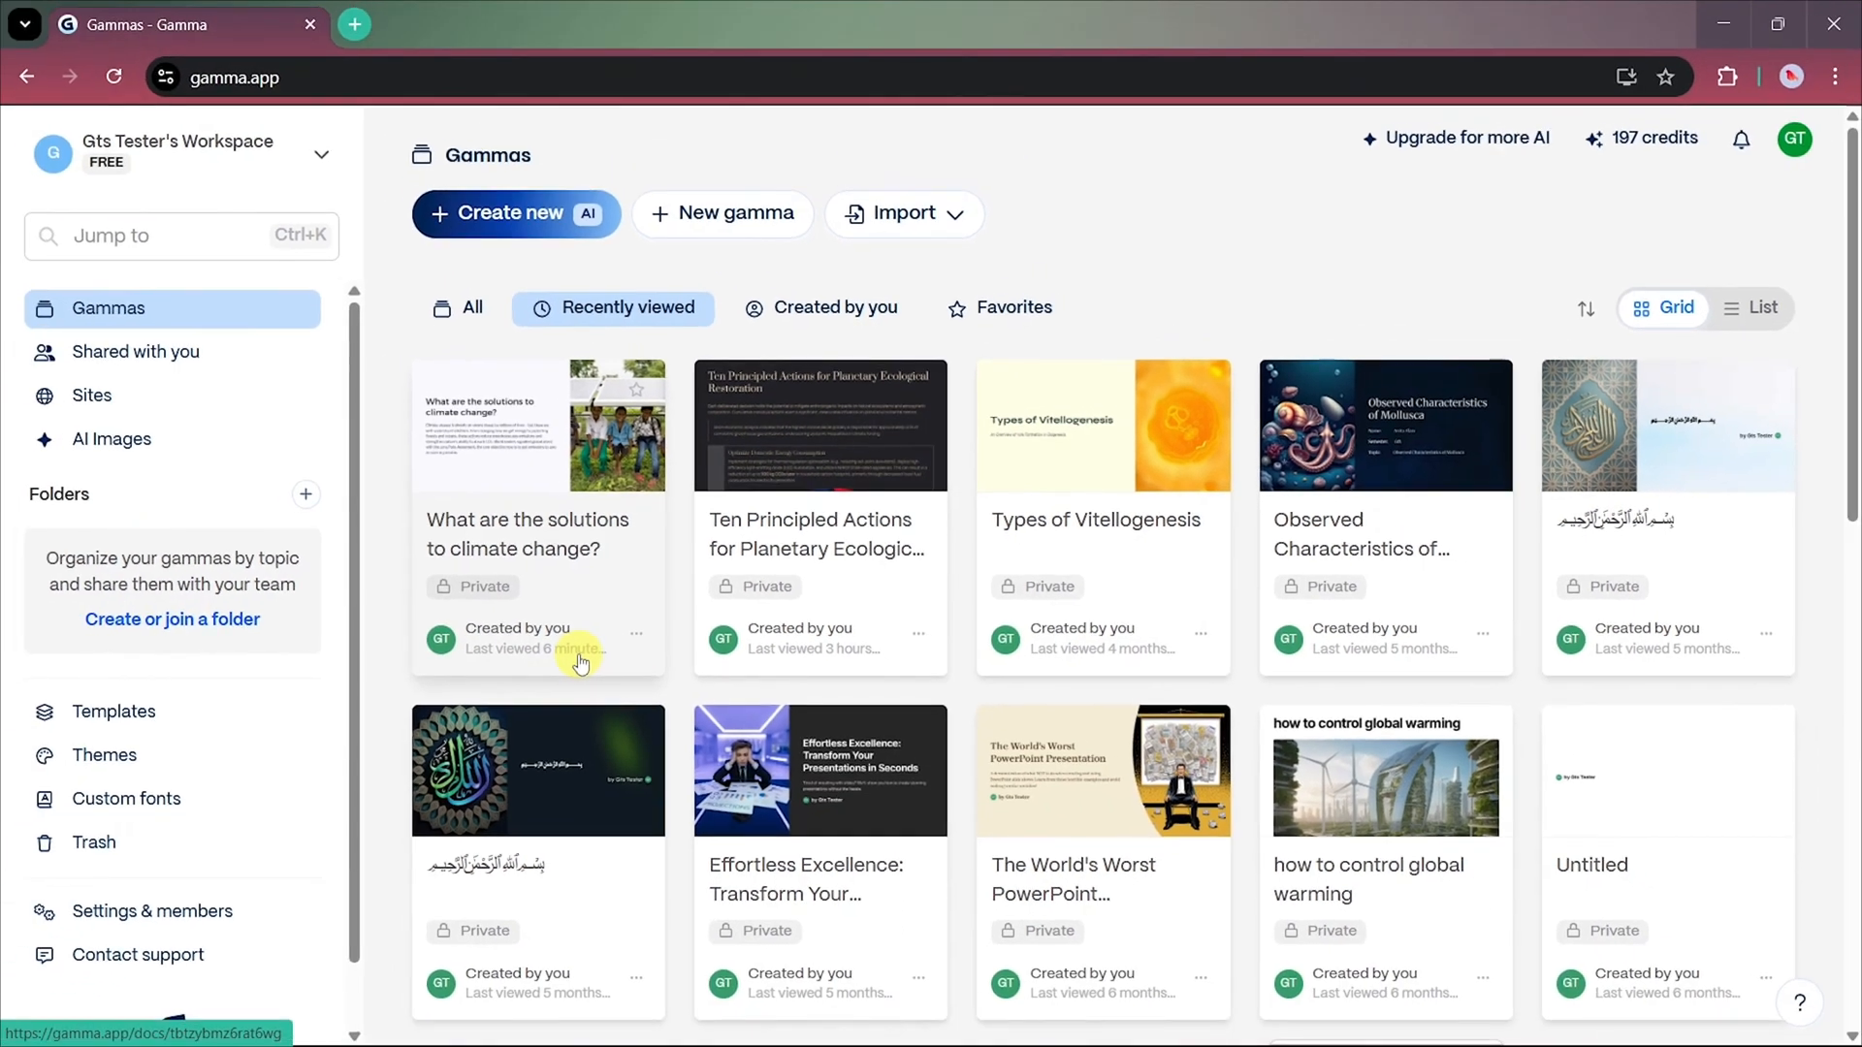
pyautogui.moveTo(473, 289)
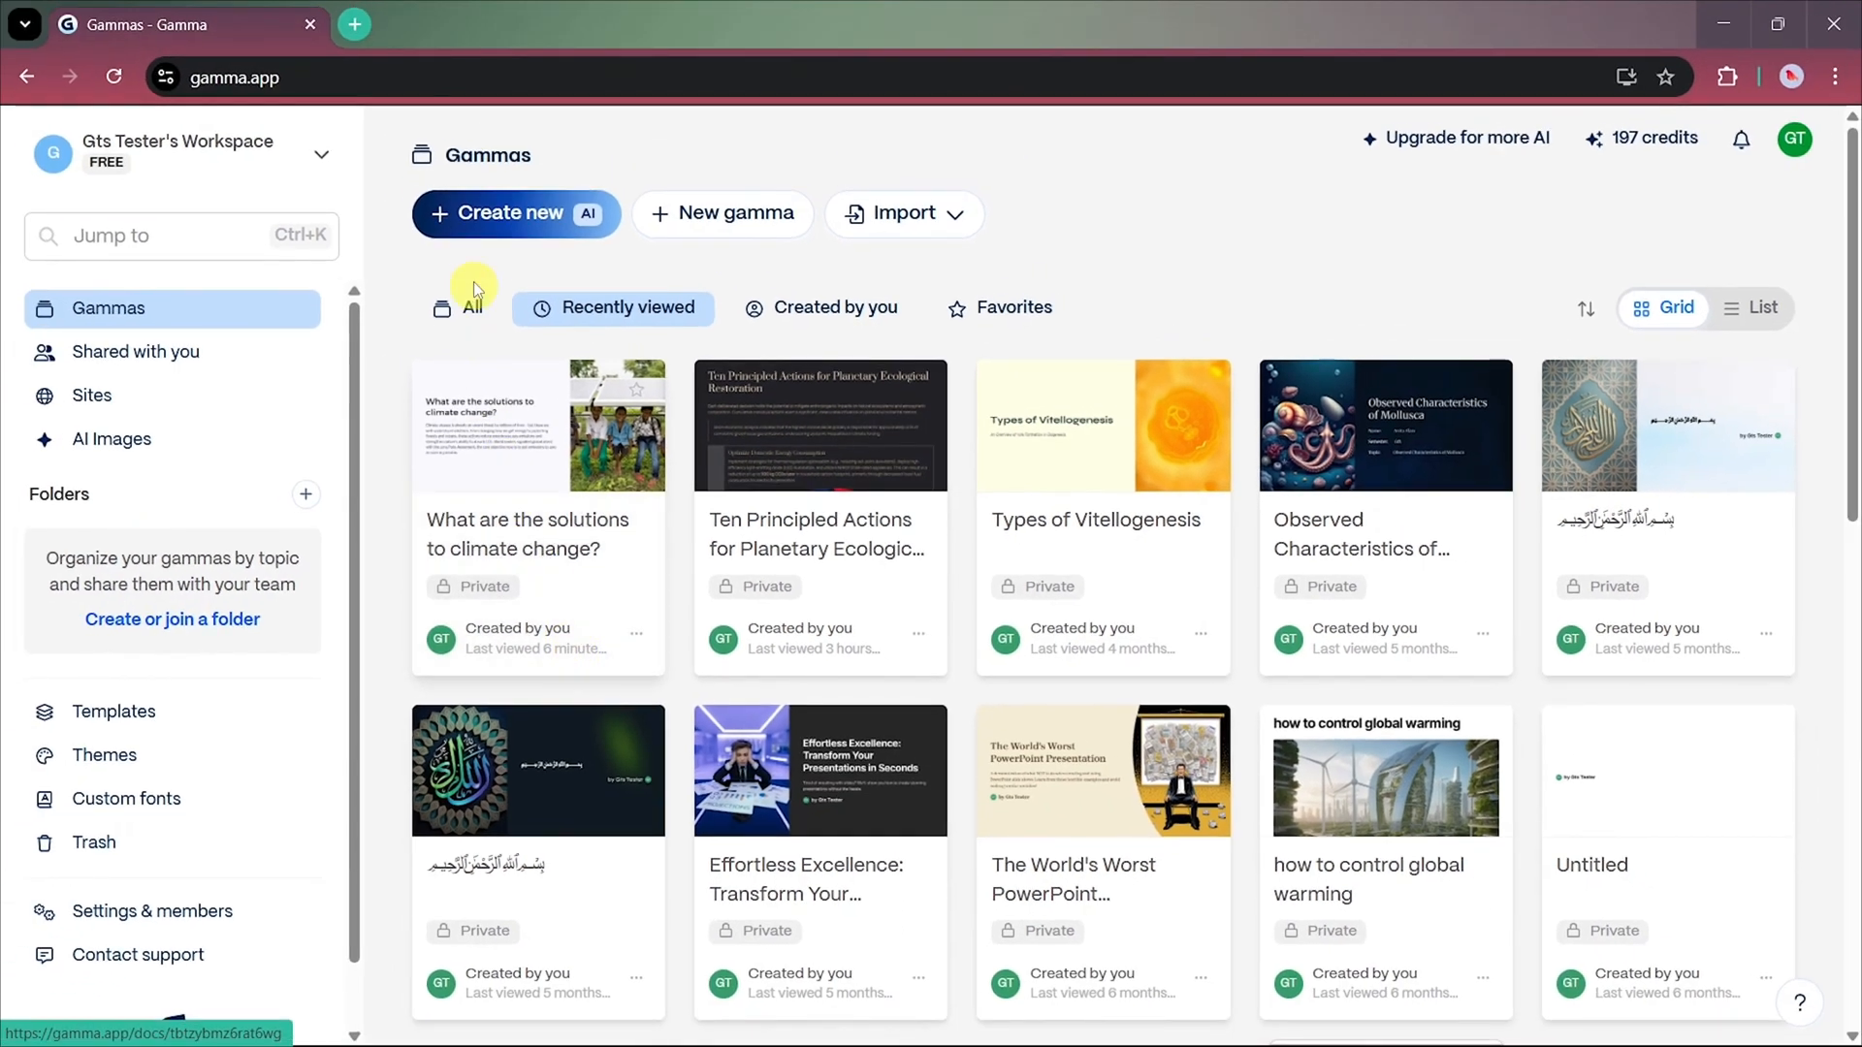
# - Start a new AI creation from the dashboard and browse the Create with AI options
pyautogui.click(514, 213)
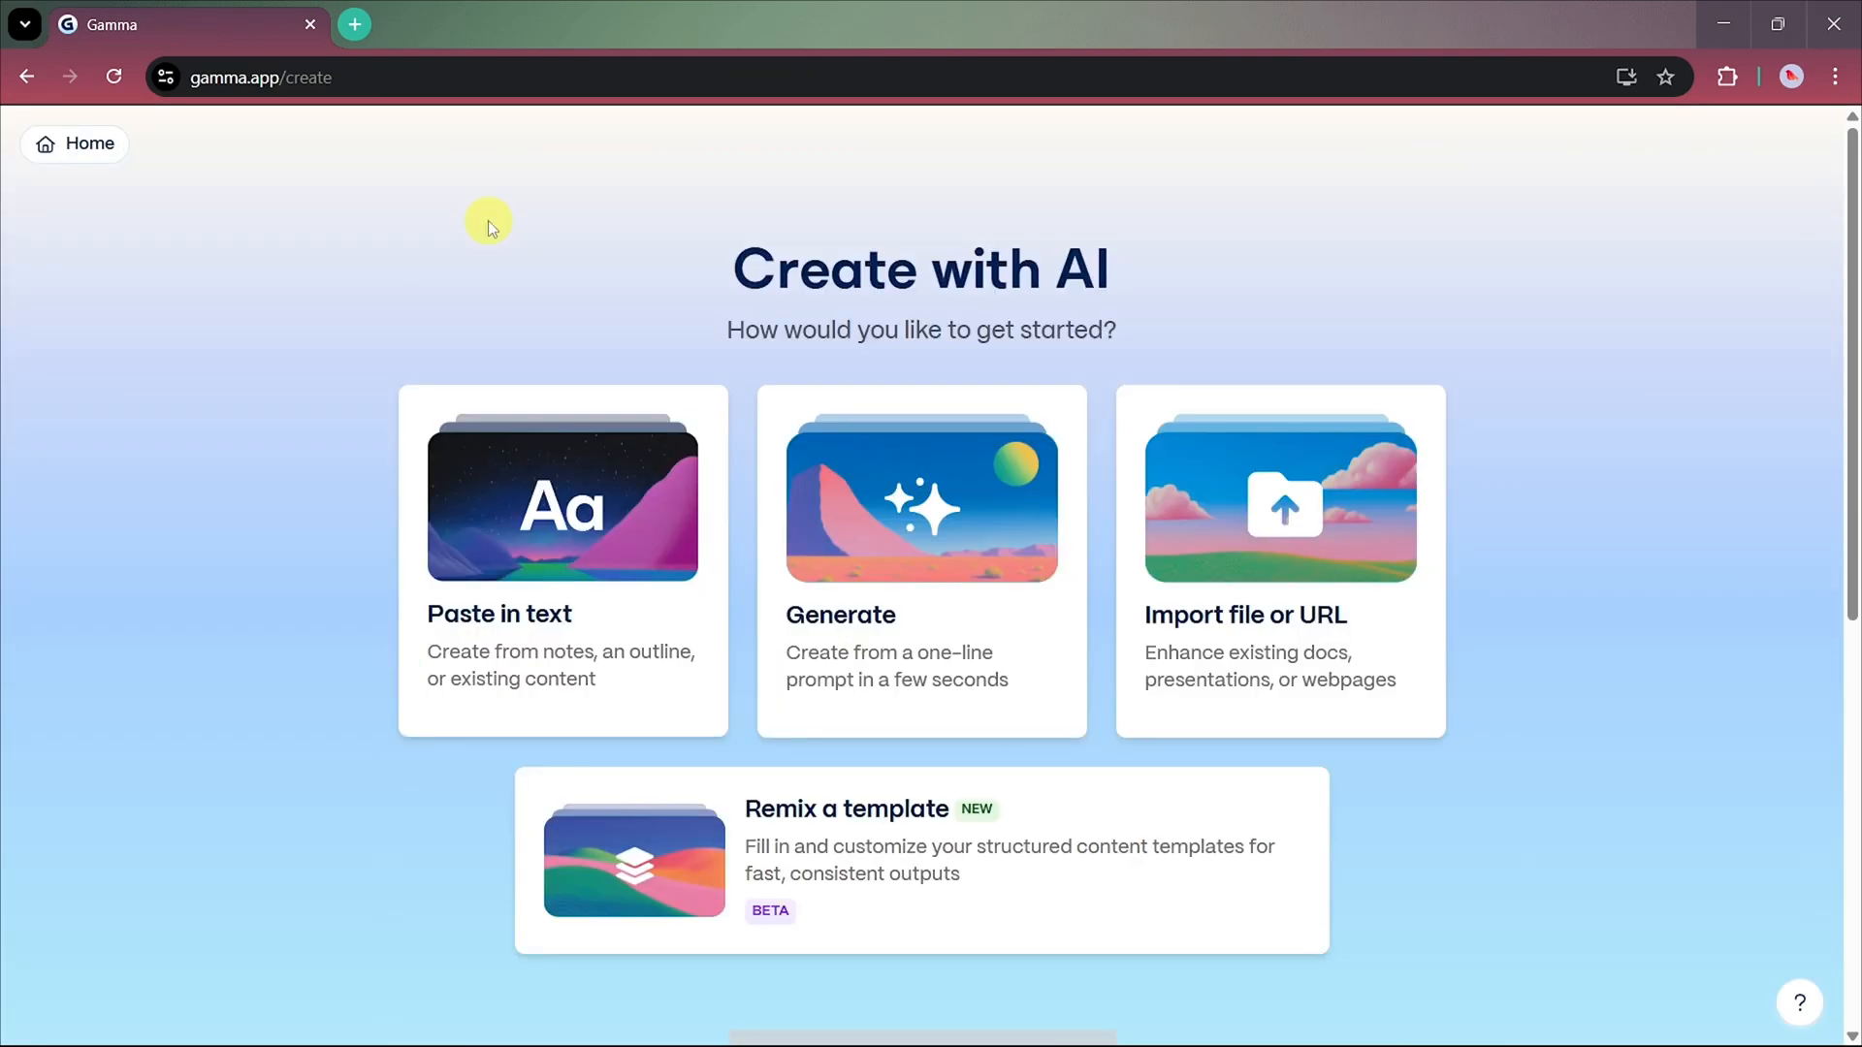
pyautogui.scroll(-3)
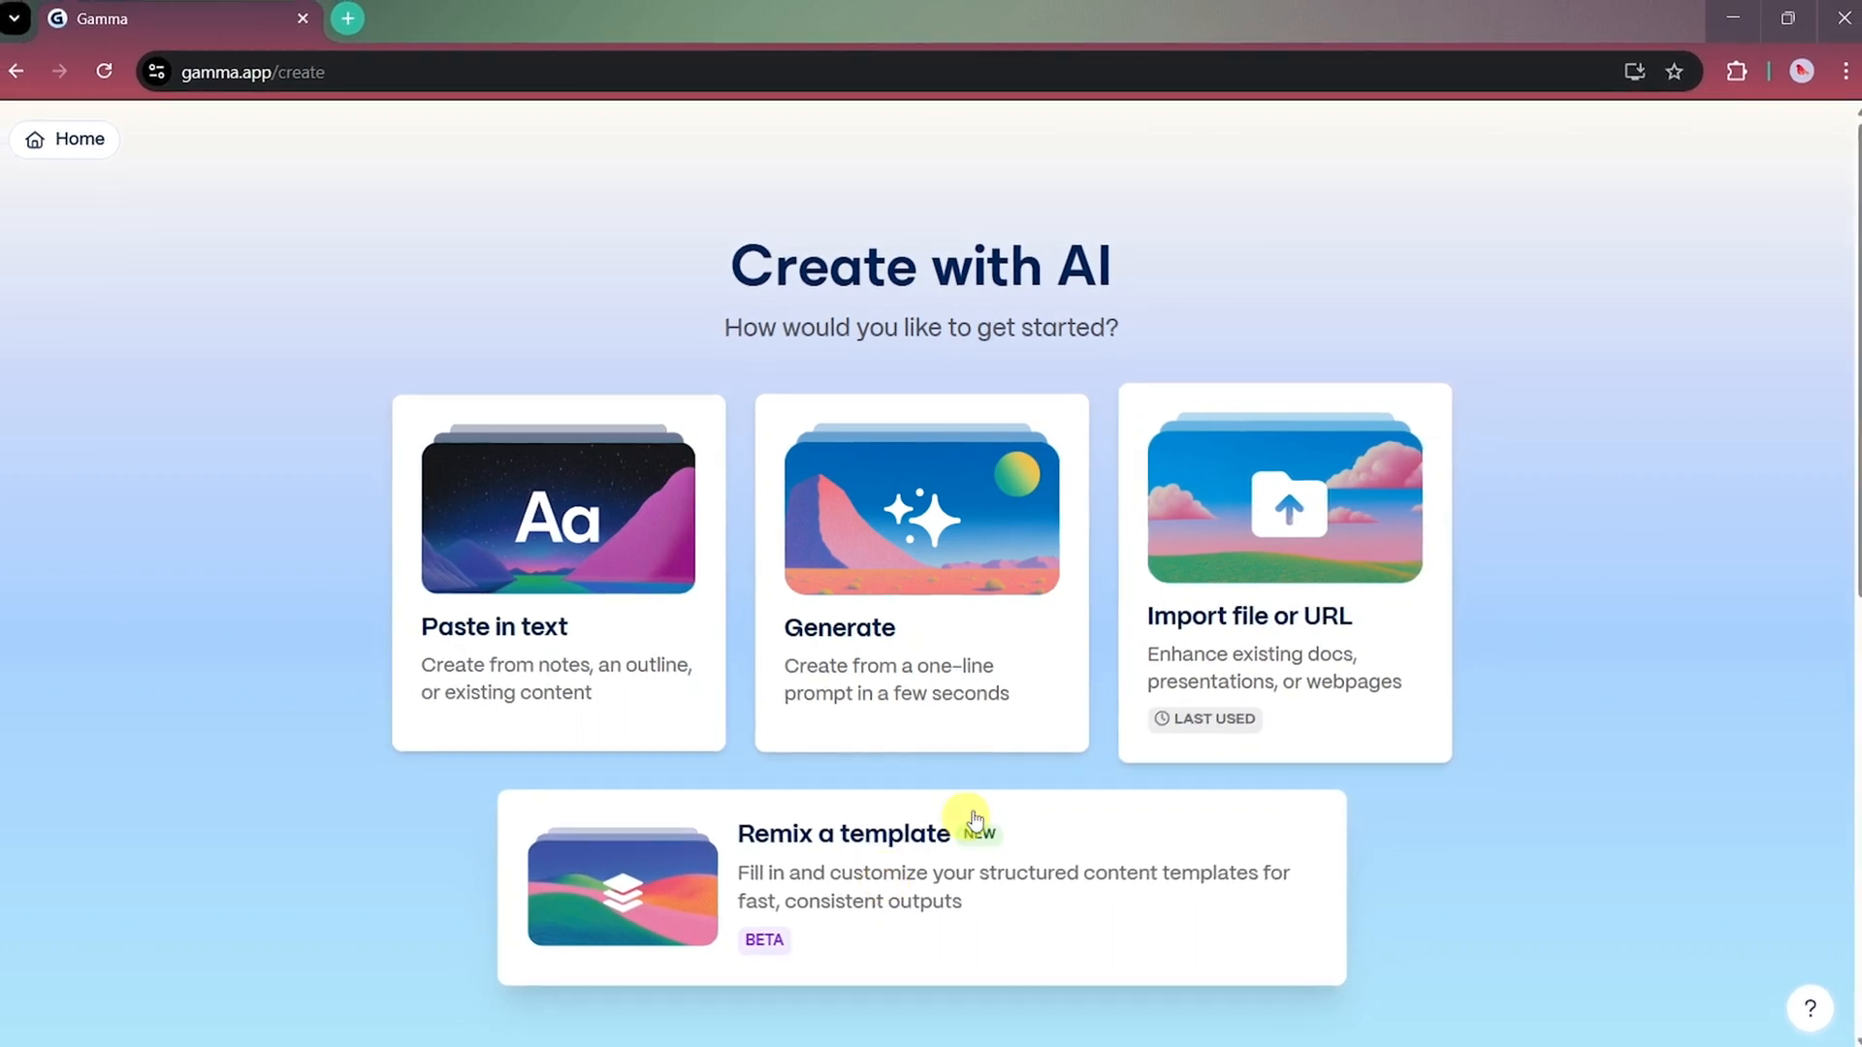
# - Import the Greenpeace UK 'solutions-climate-change' webpage by URL as source content
pyautogui.click(1282, 570)
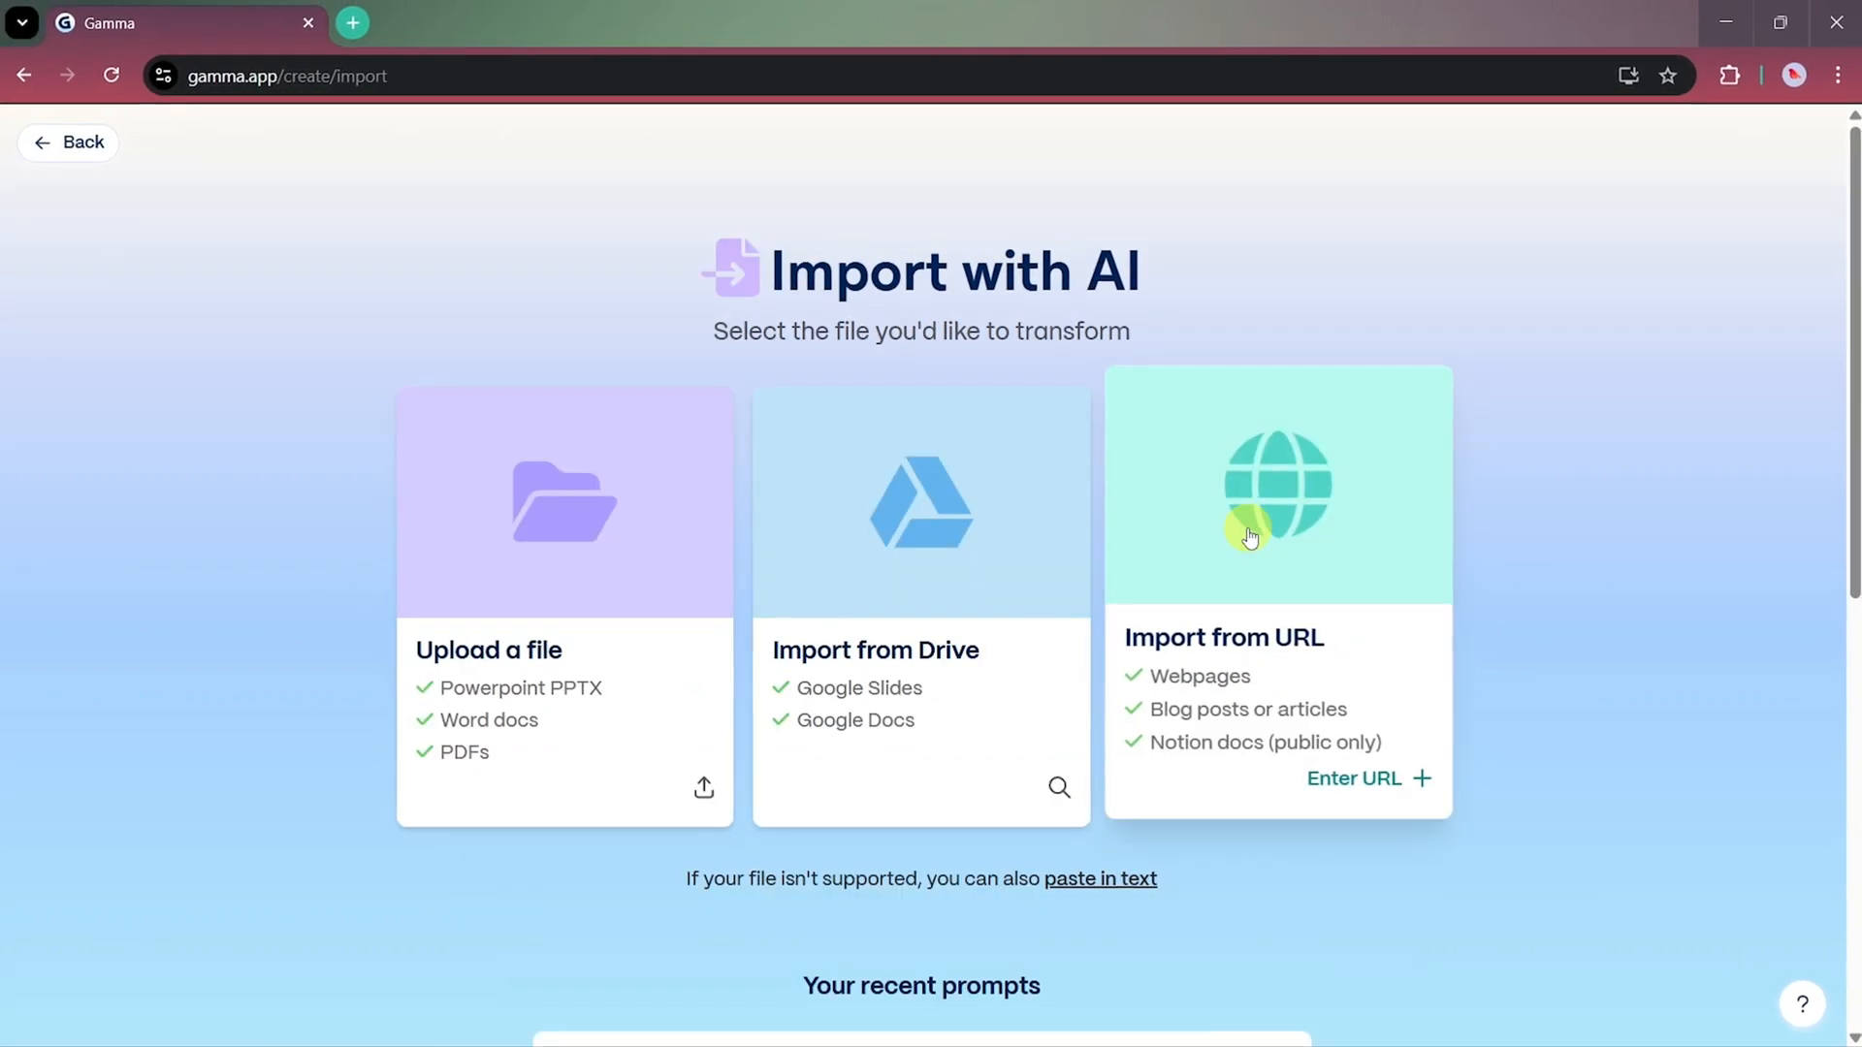
pyautogui.moveTo(1269, 582)
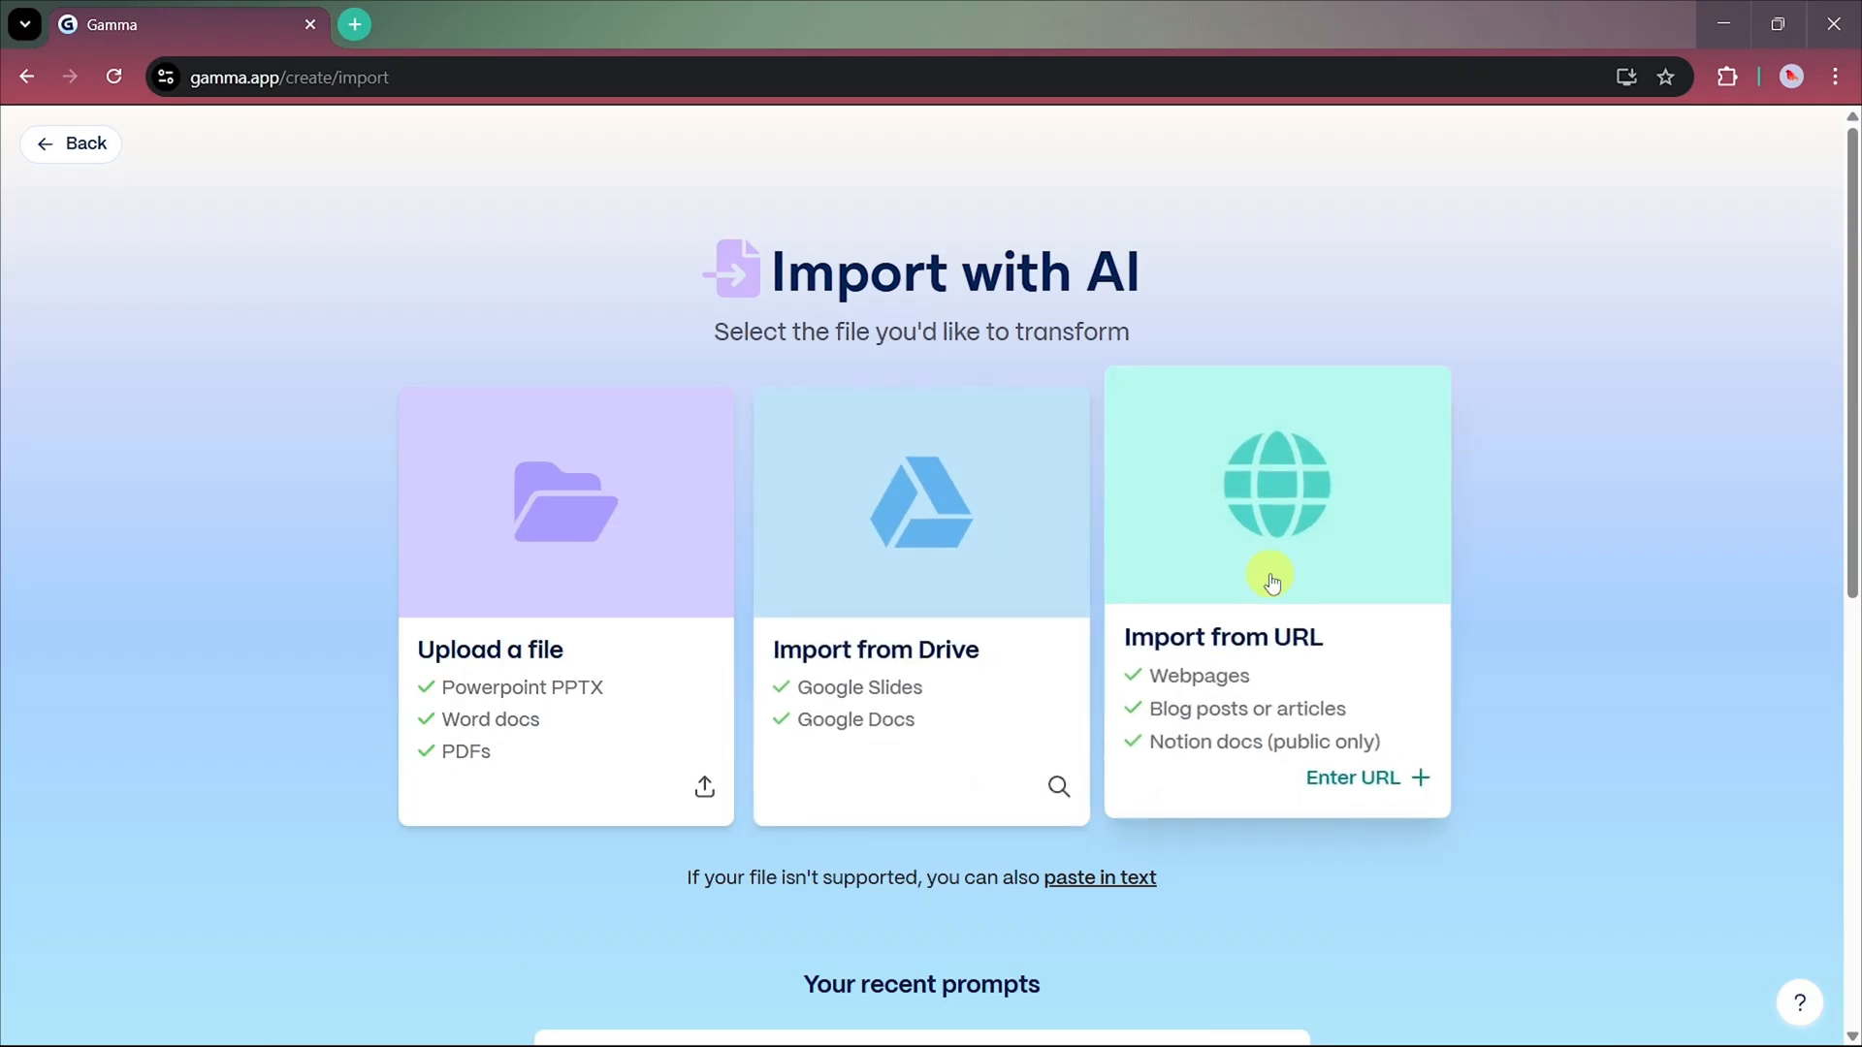
pyautogui.click(1353, 777)
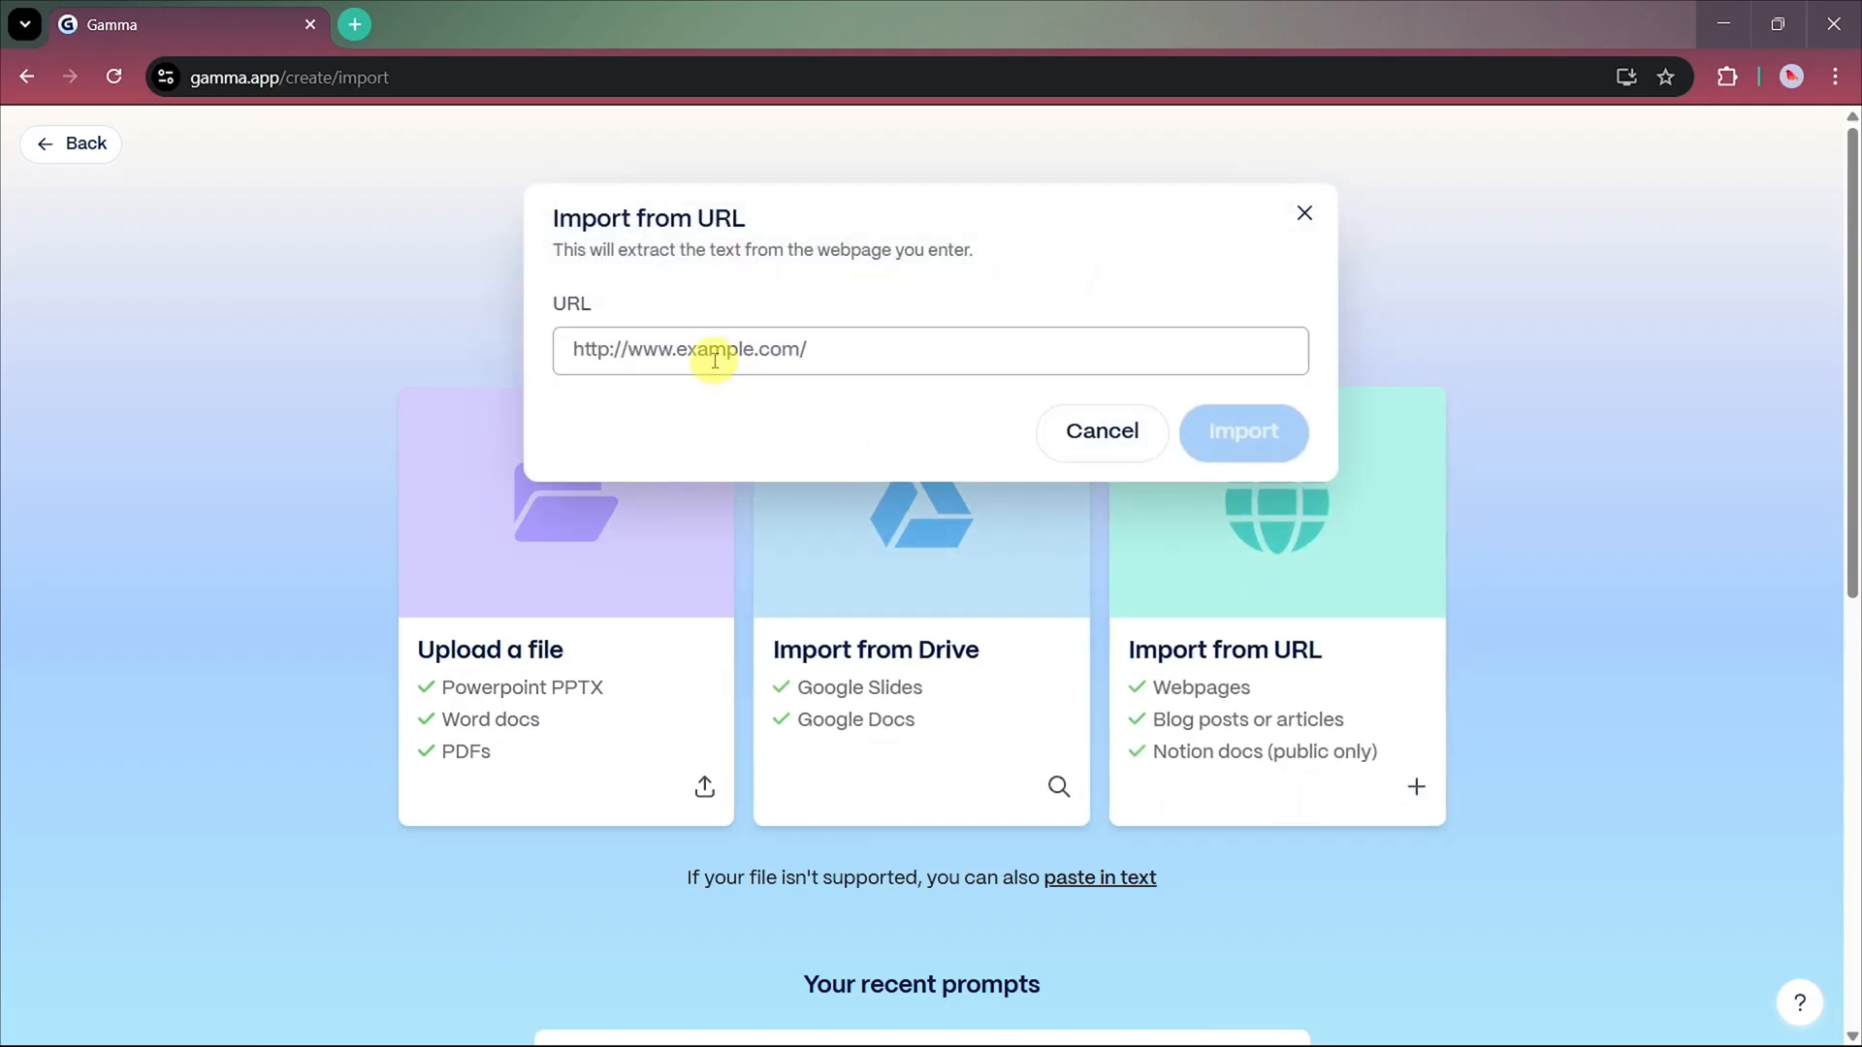
pyautogui.write('https://www.greenpeace.org.uk/challenges/climate-change/solutions-climate-change/')
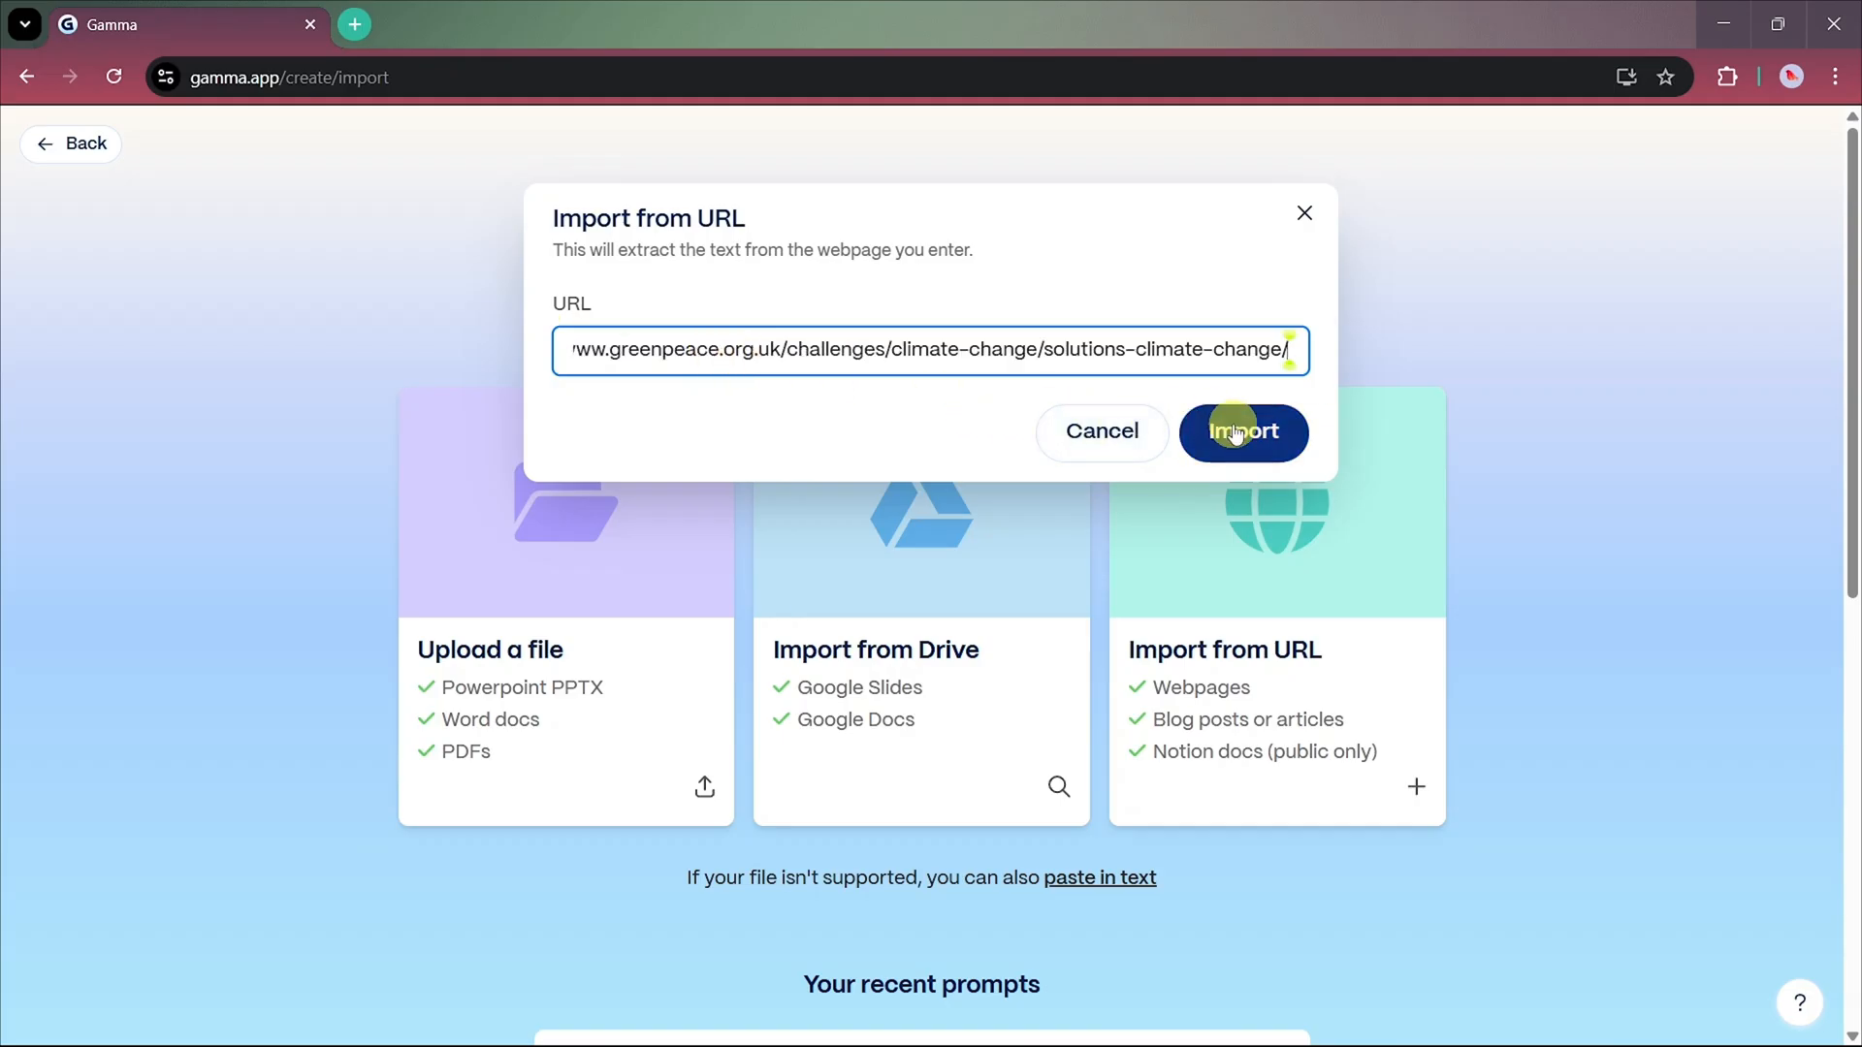
pyautogui.click(1243, 431)
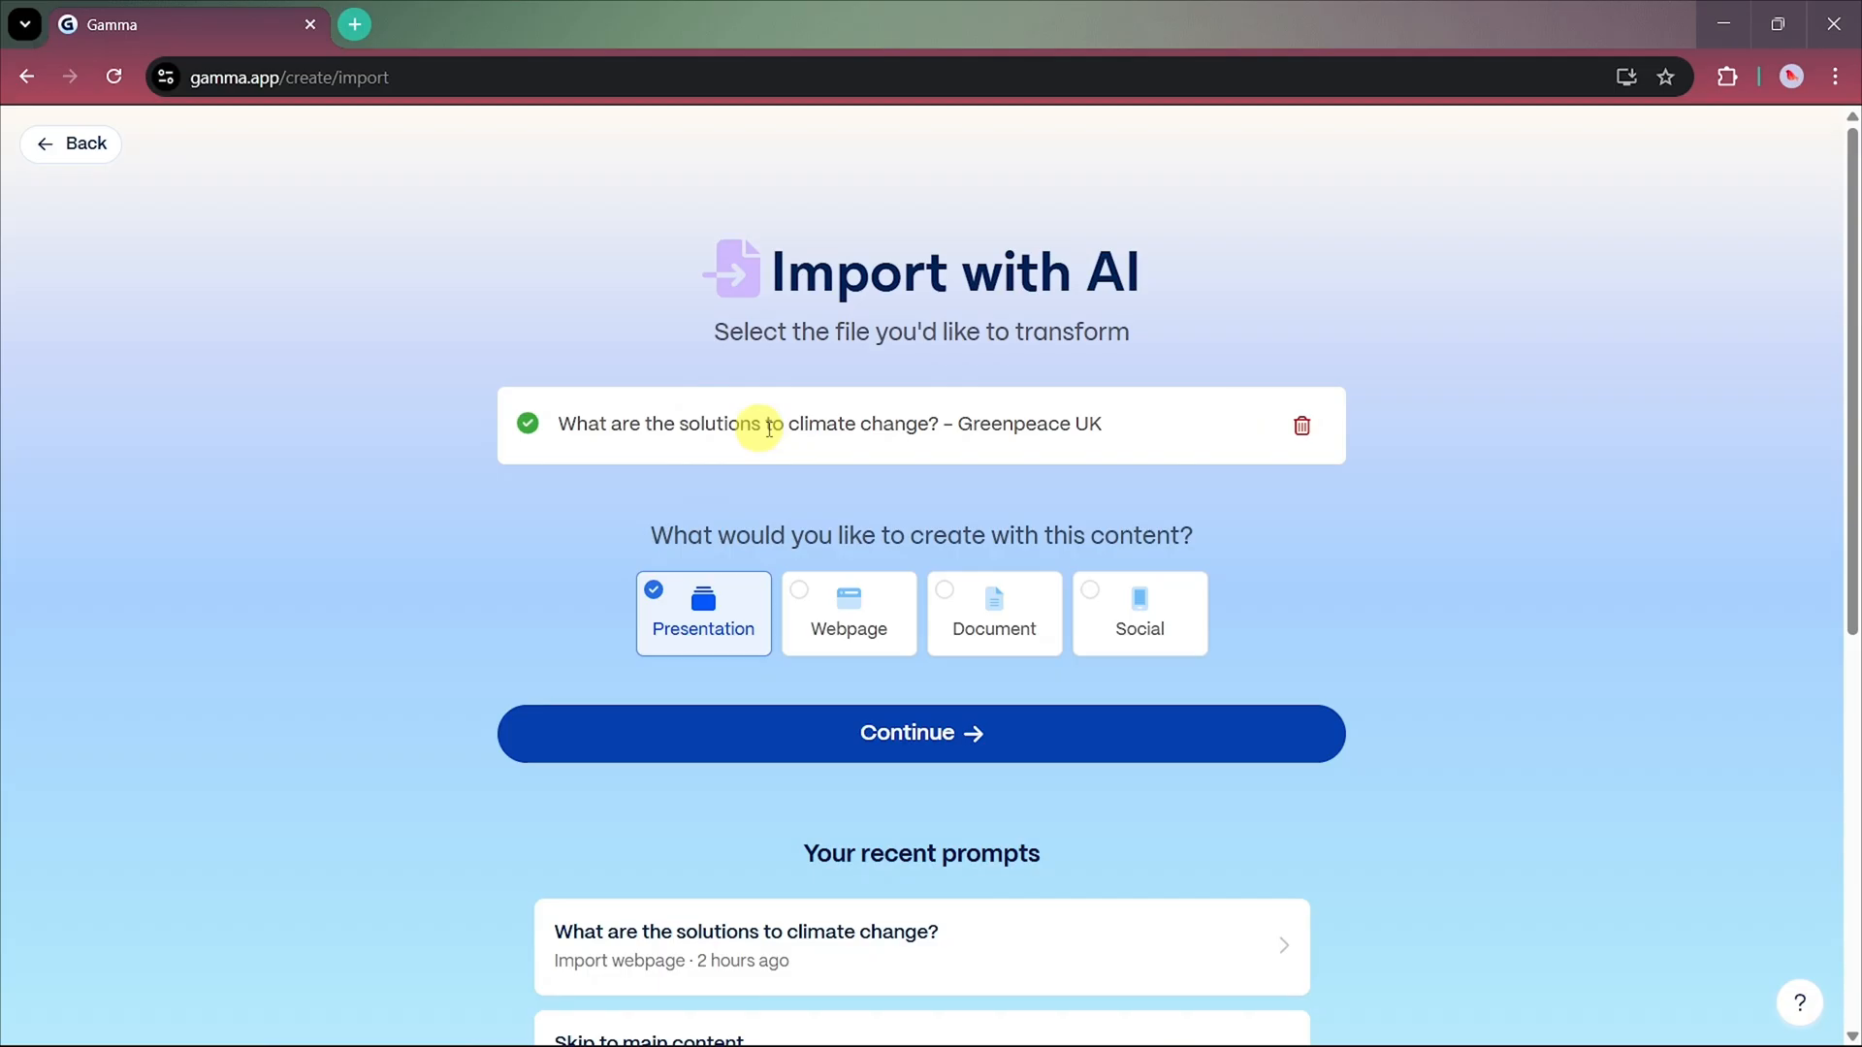
pyautogui.moveTo(874, 466)
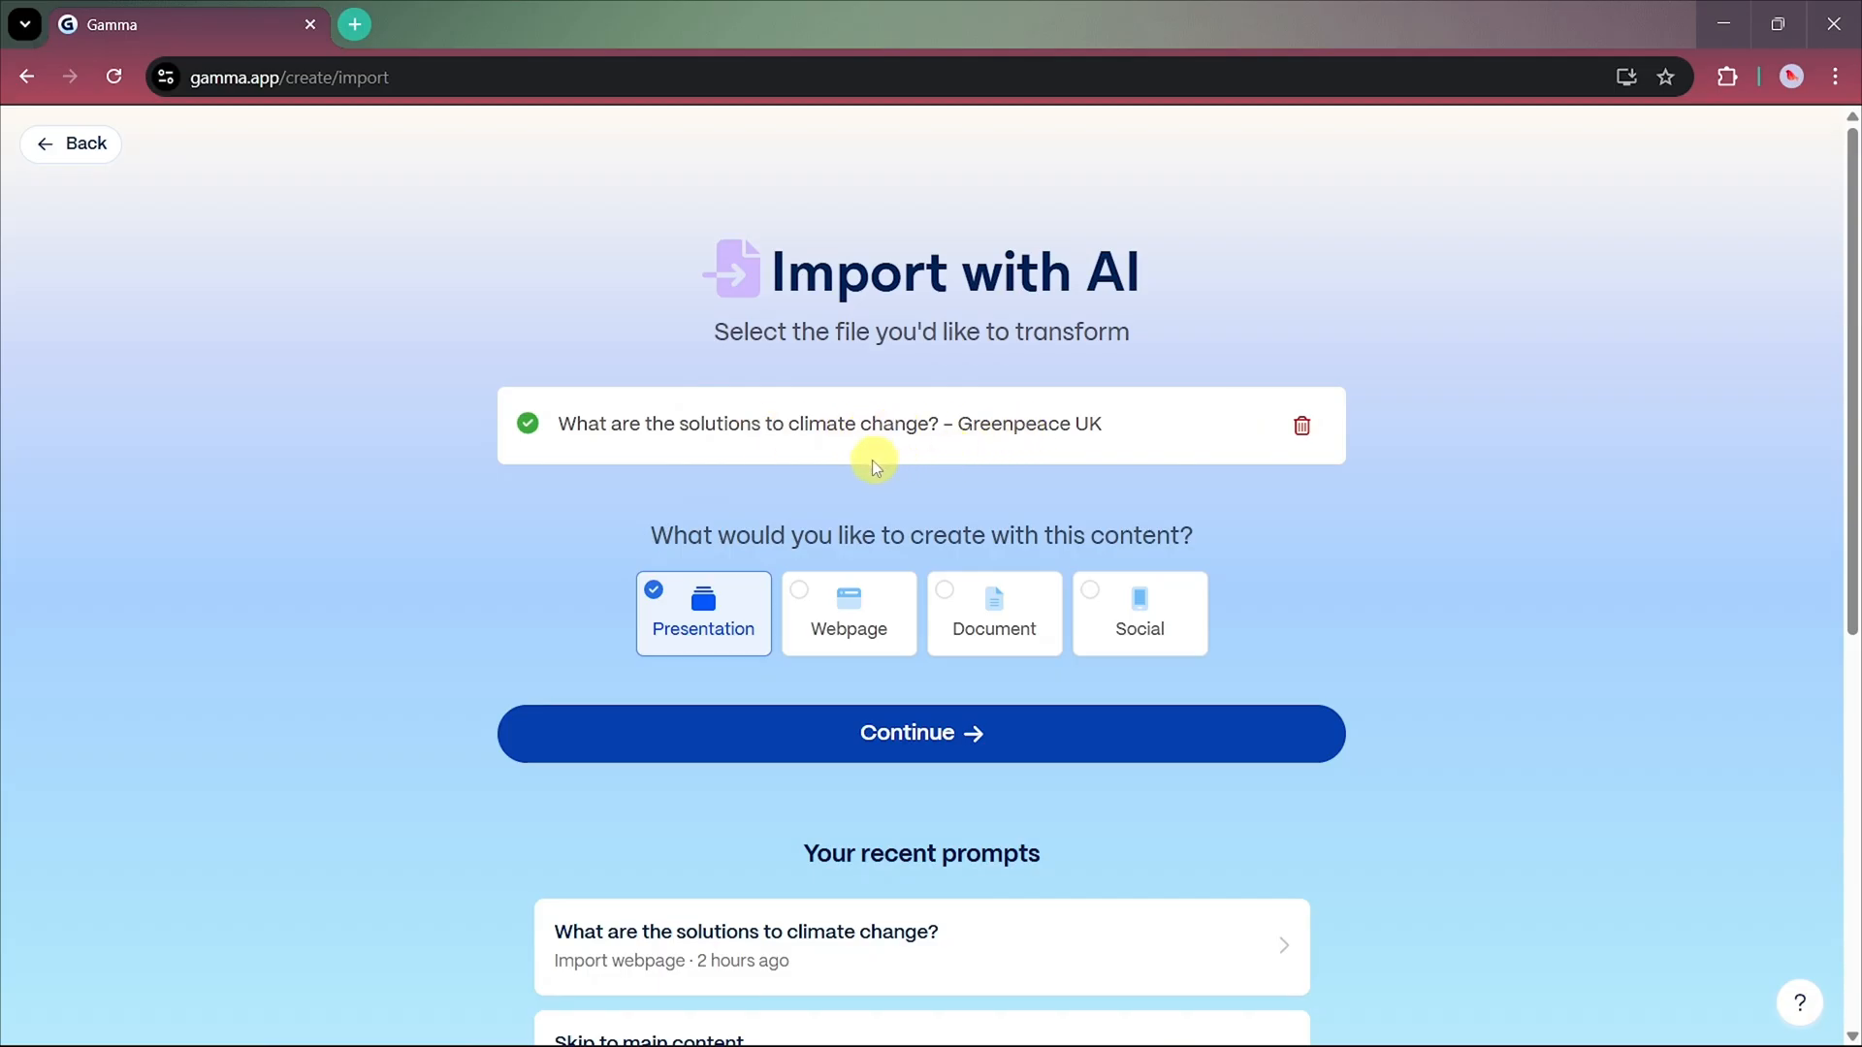
pyautogui.scroll(-3)
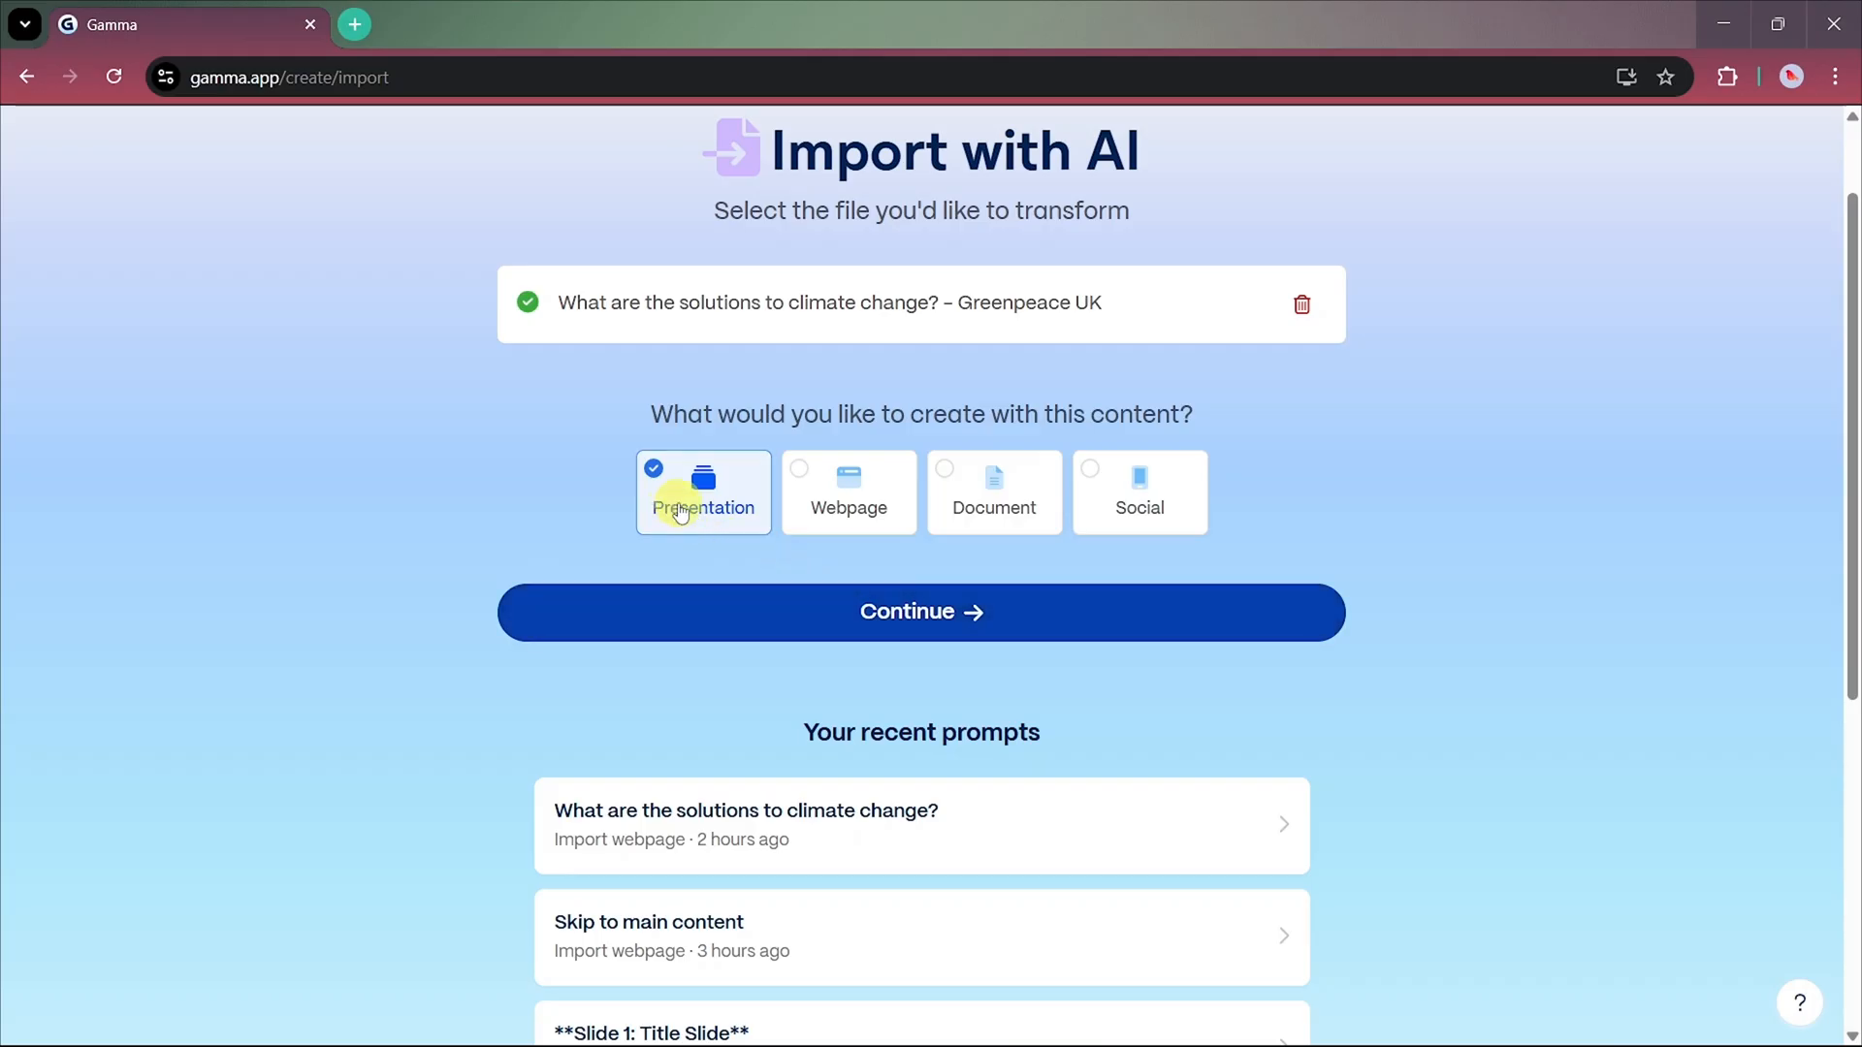
# - Continue as a Presentation and review the imported text set for 10 cards
pyautogui.click(920, 611)
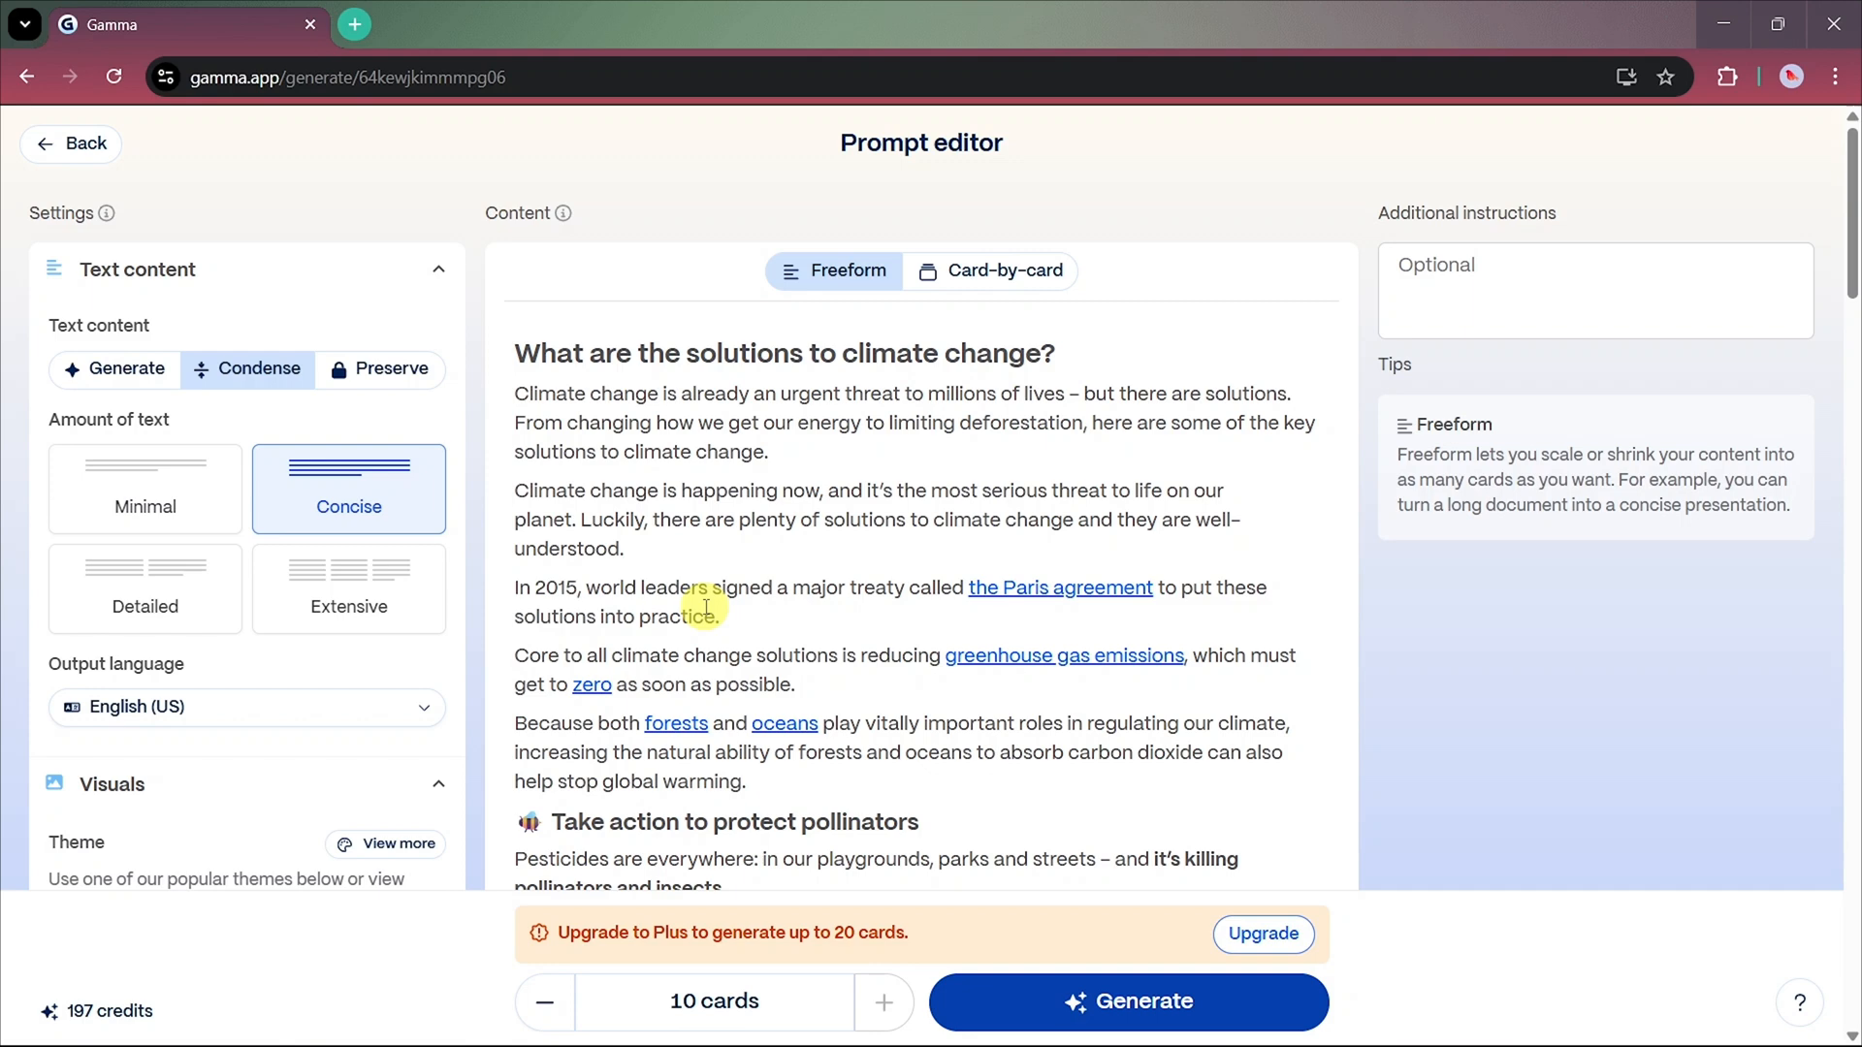
pyautogui.scroll(-3)
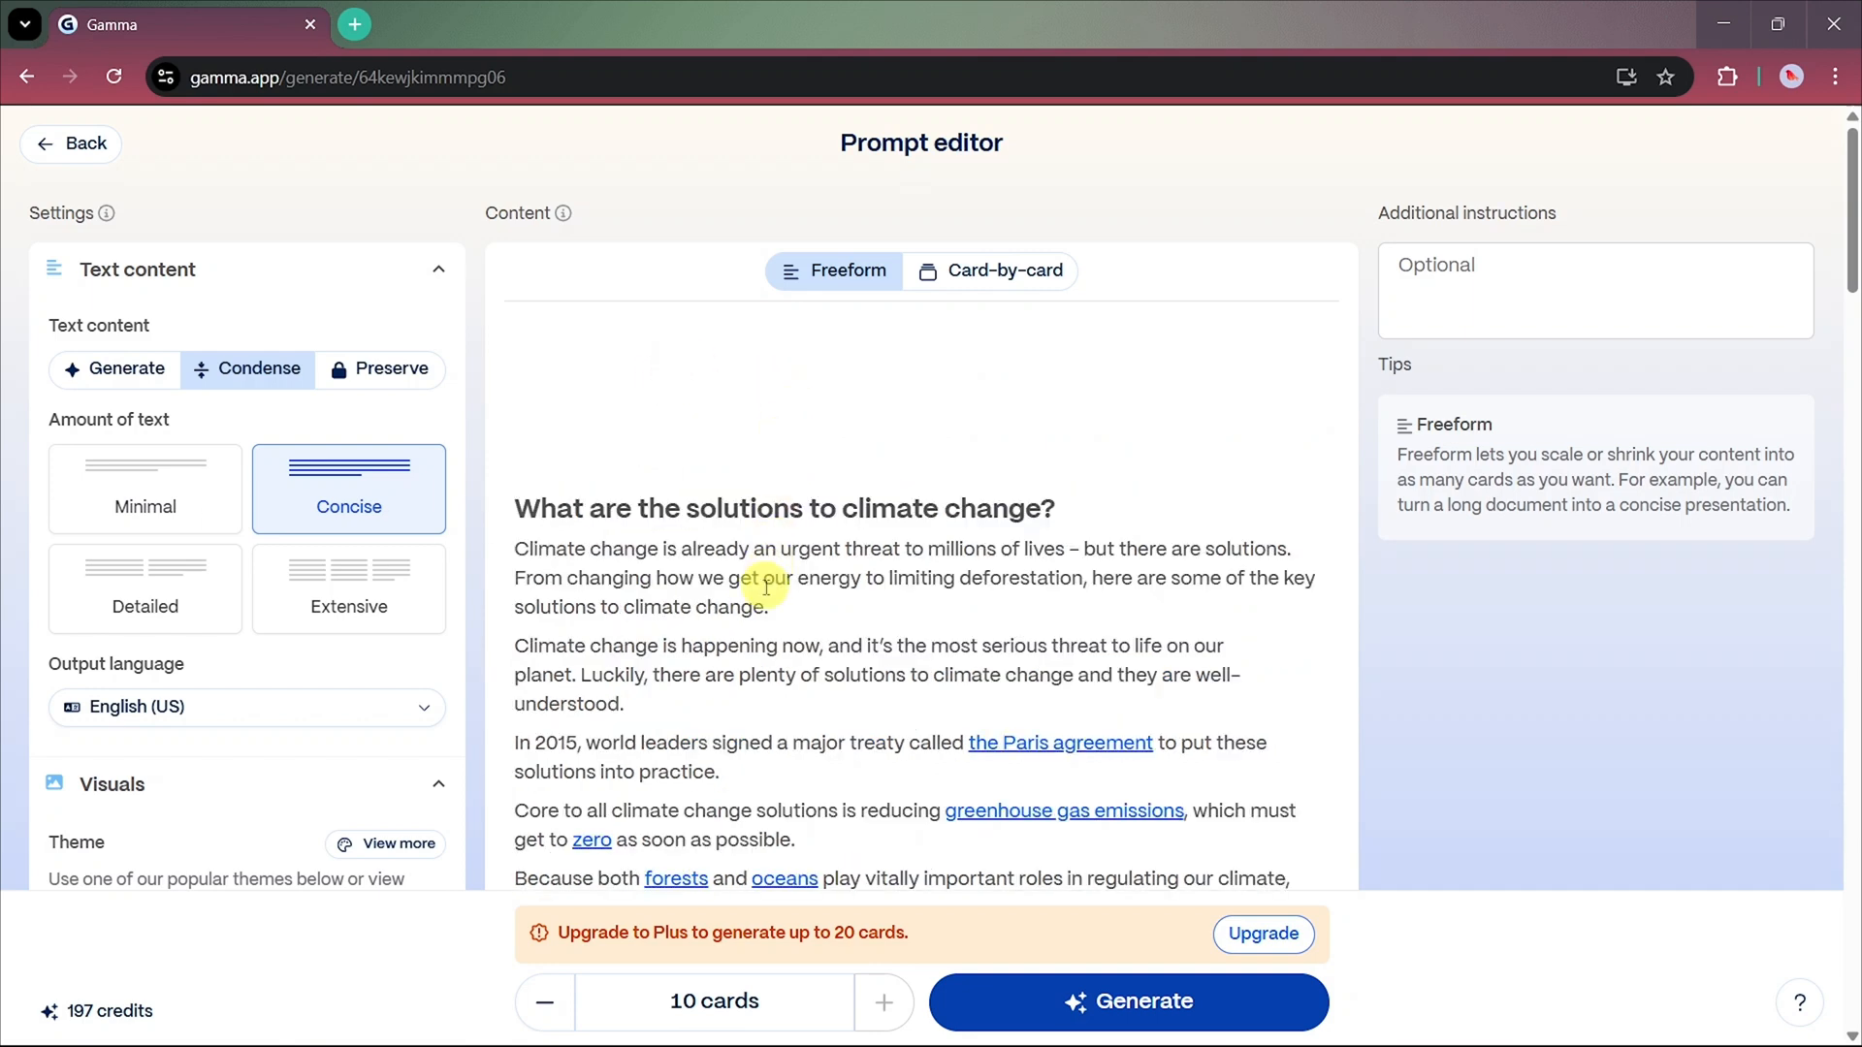
pyautogui.scroll(-3)
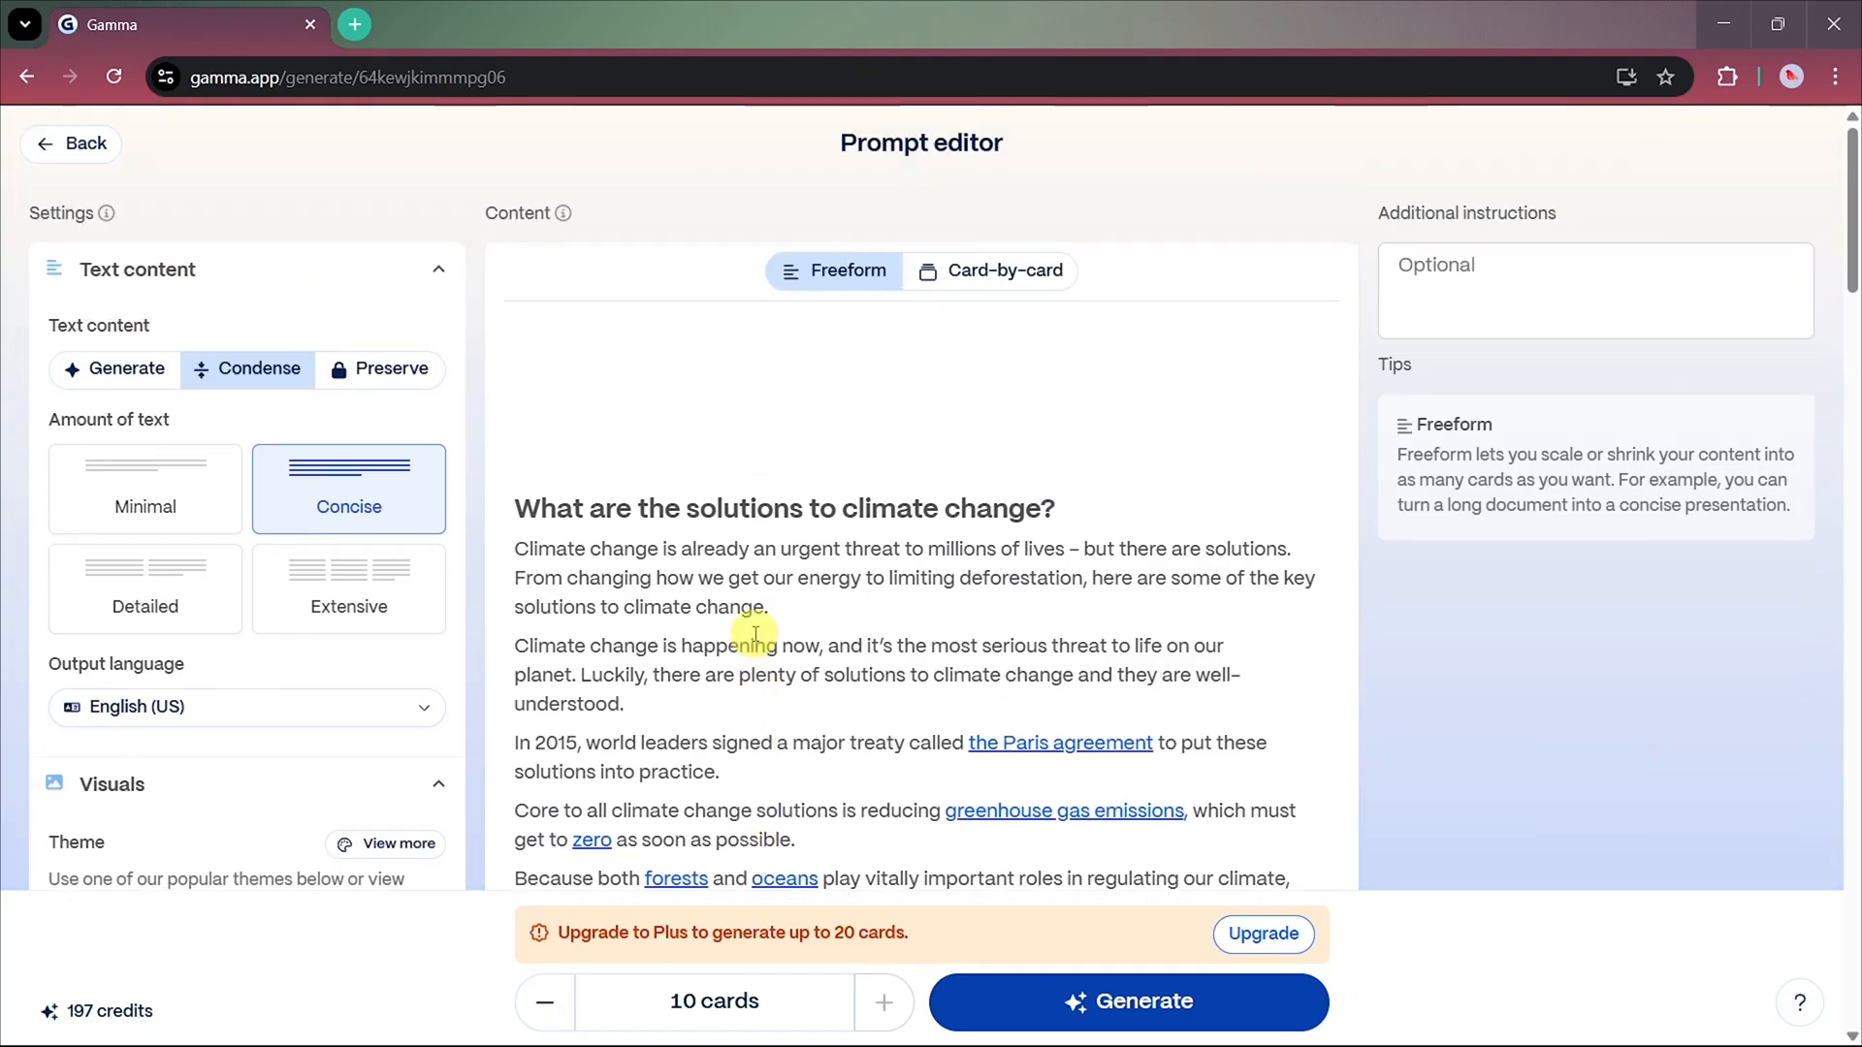
pyautogui.moveTo(946, 271)
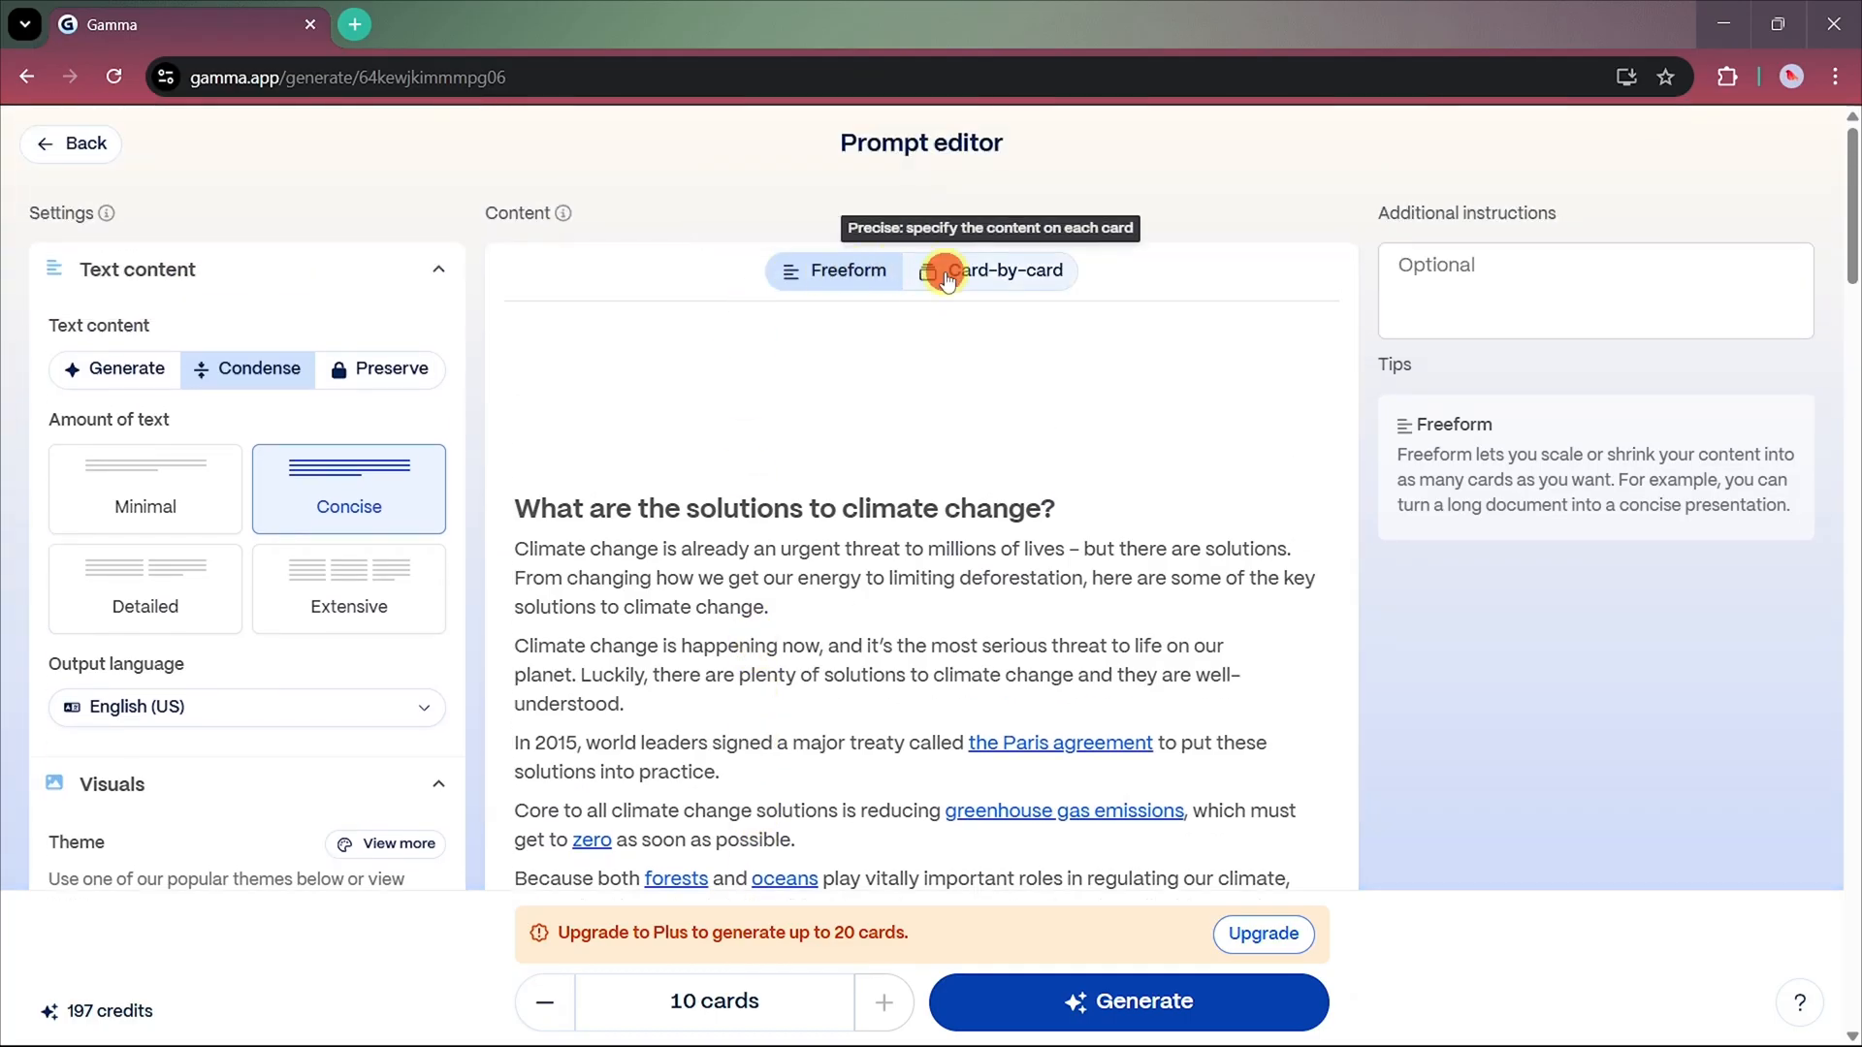
# - Switch to card-by-card, let Gamma split the text into 7 cards, and review them
pyautogui.click(991, 269)
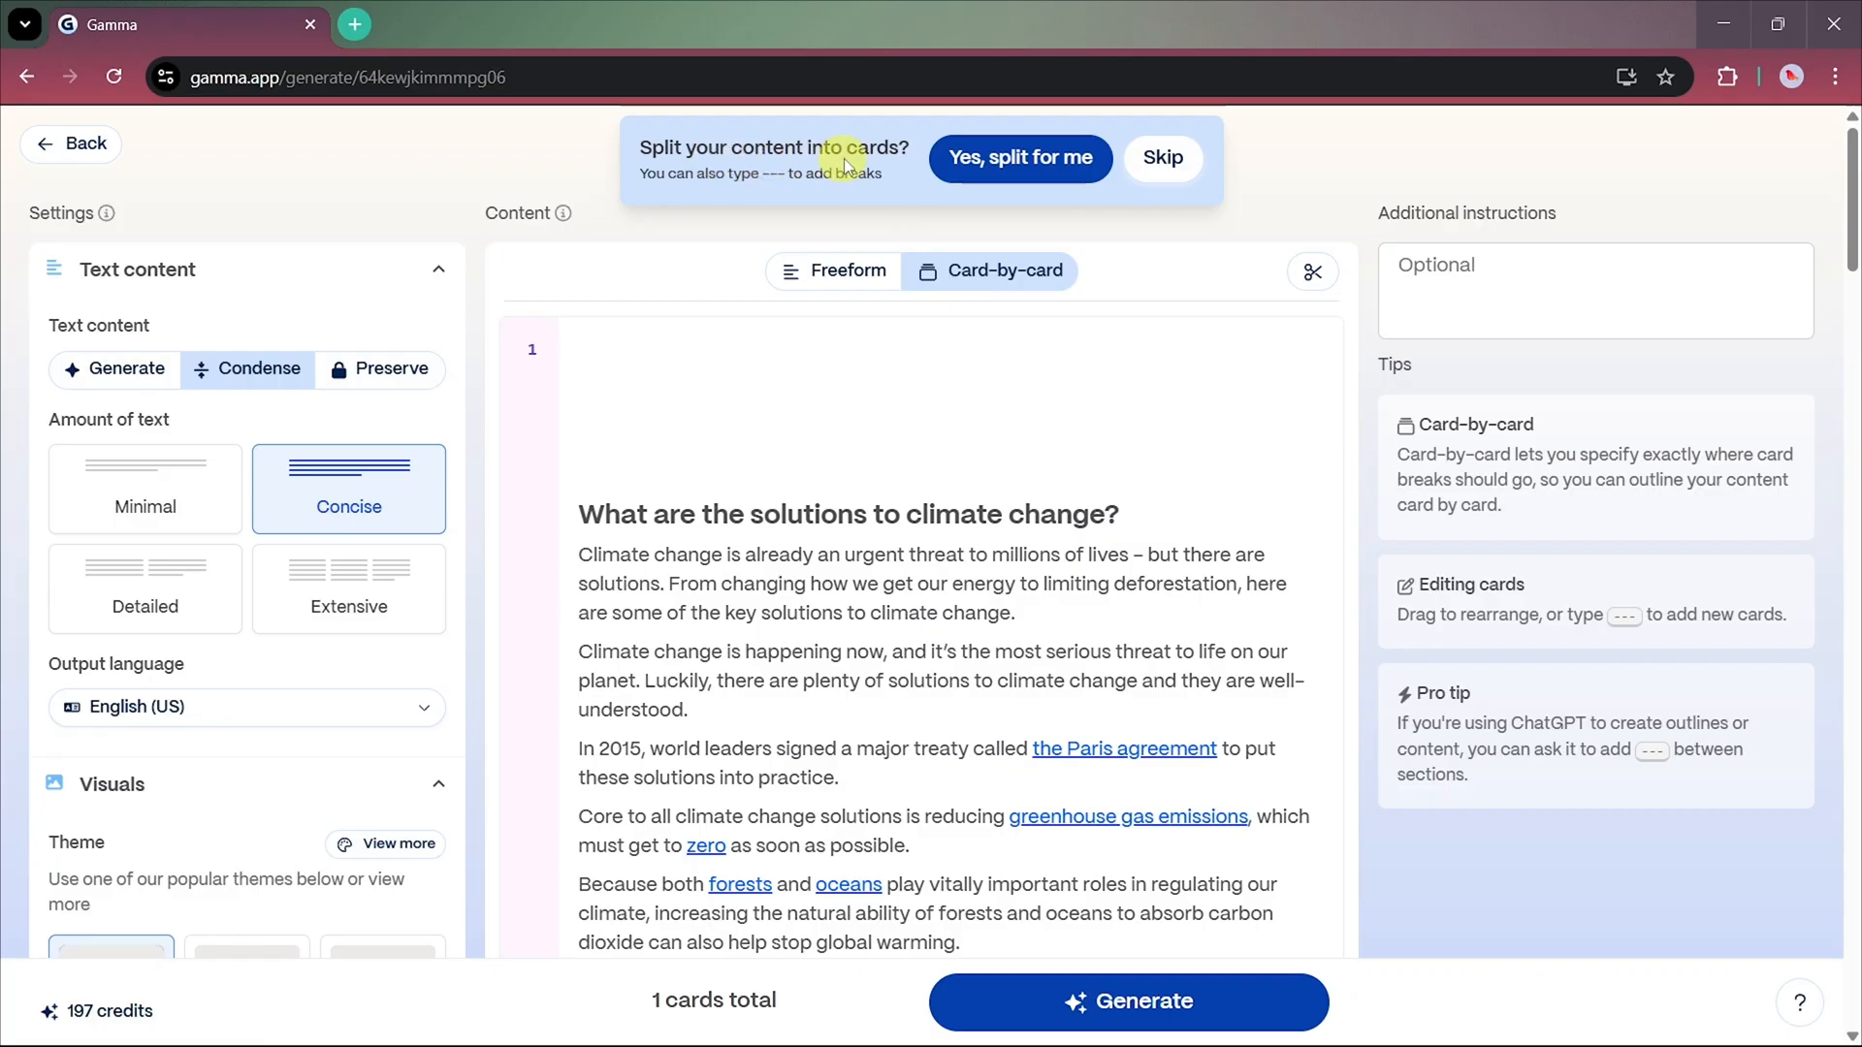
pyautogui.click(1019, 158)
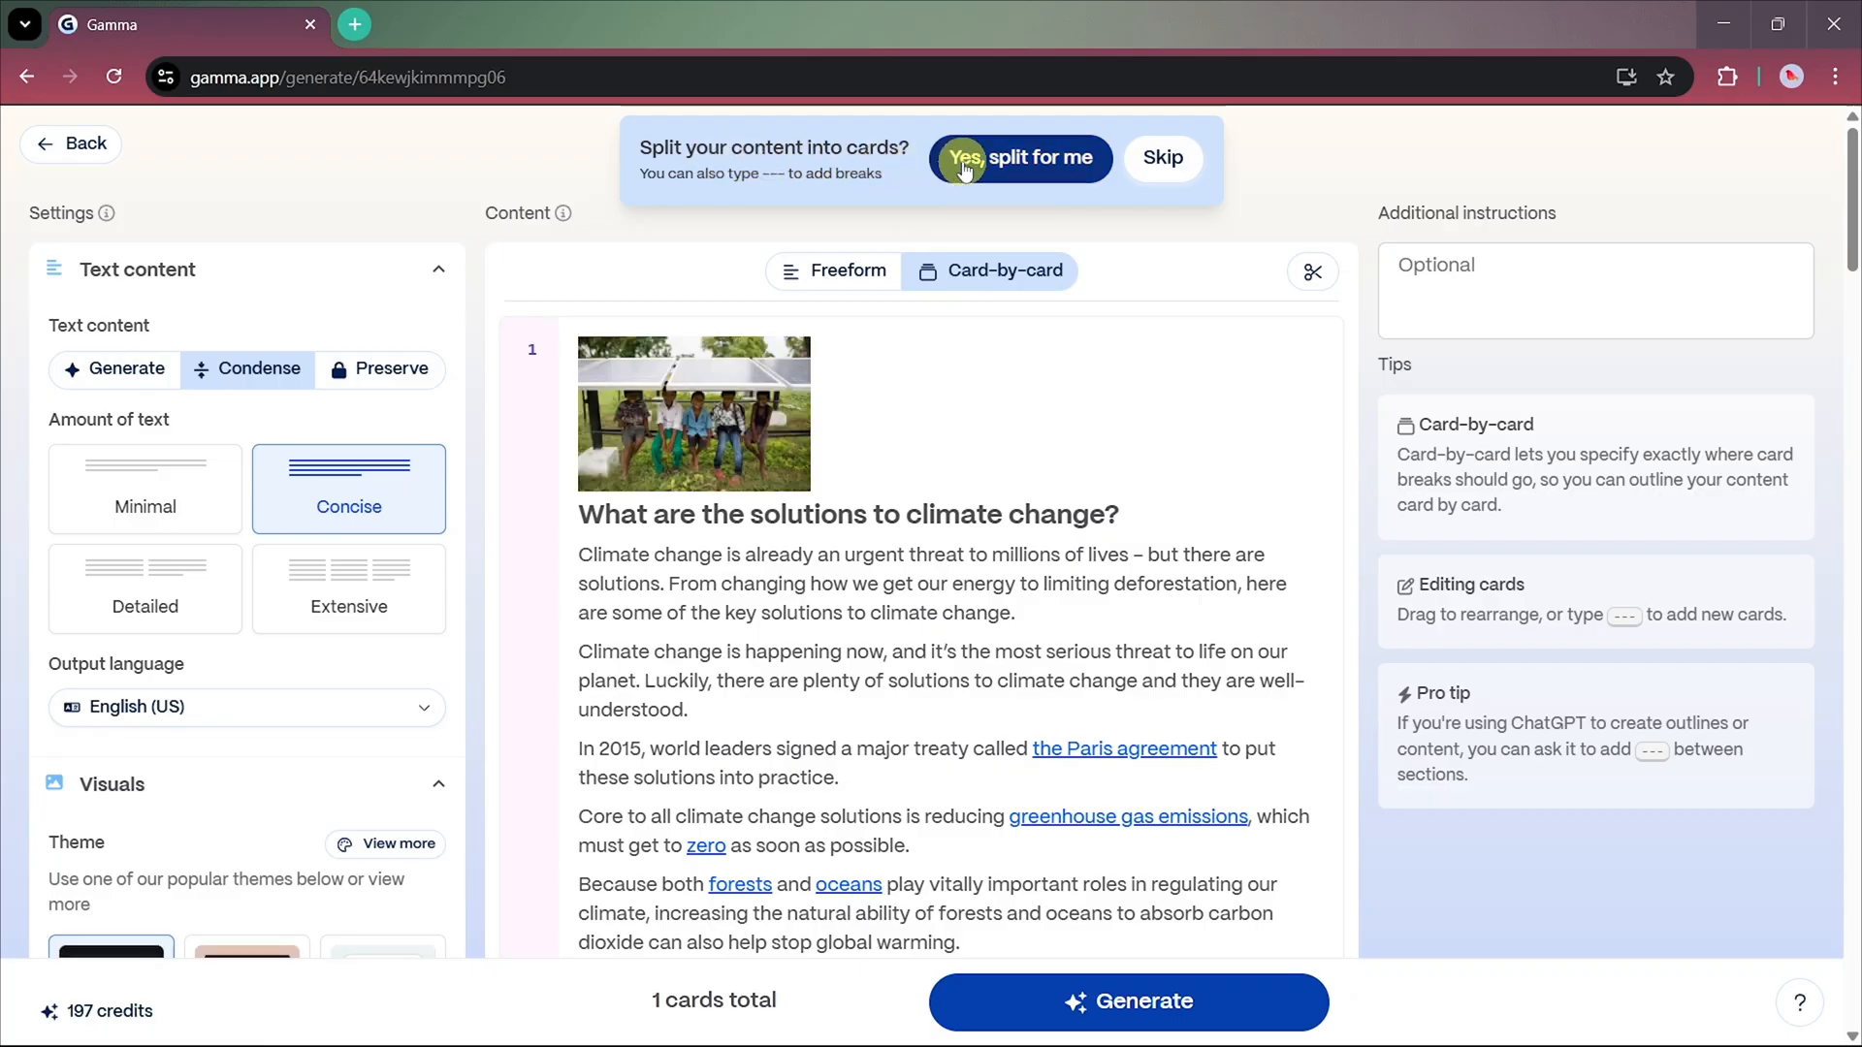
pyautogui.click(1017, 158)
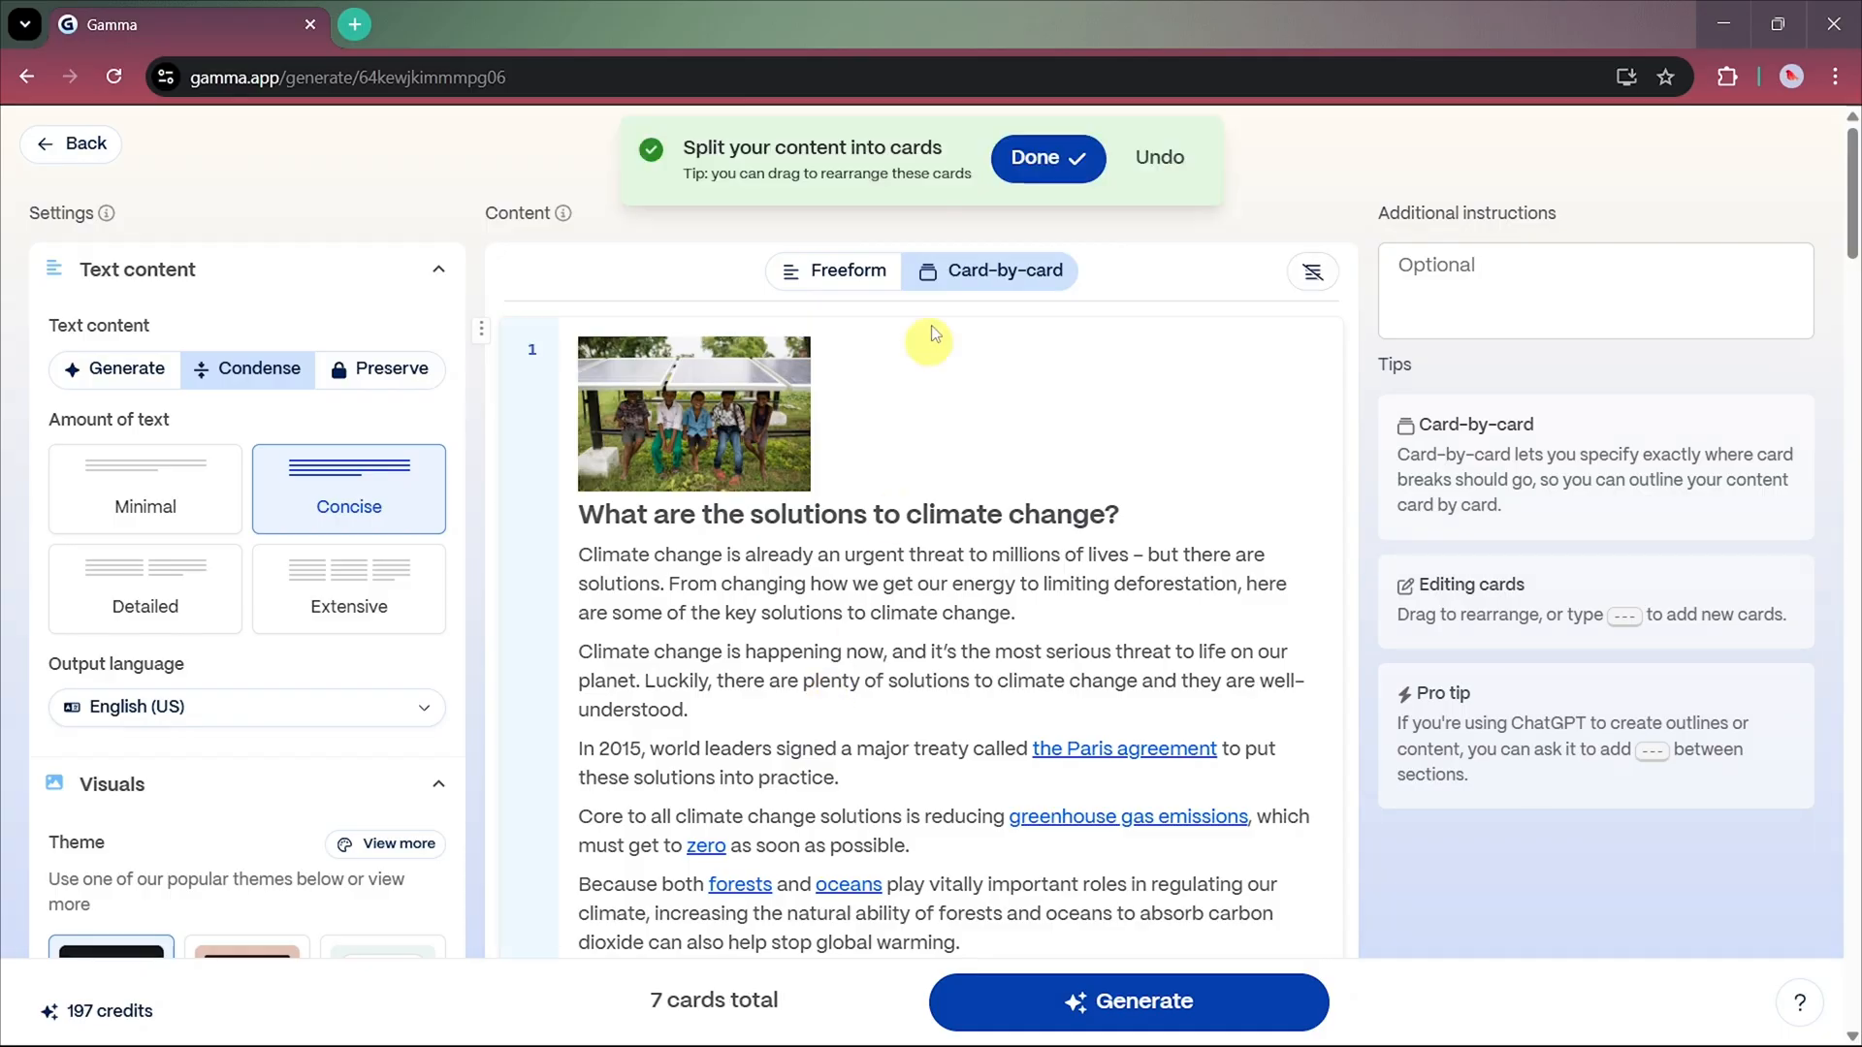
pyautogui.scroll(-3)
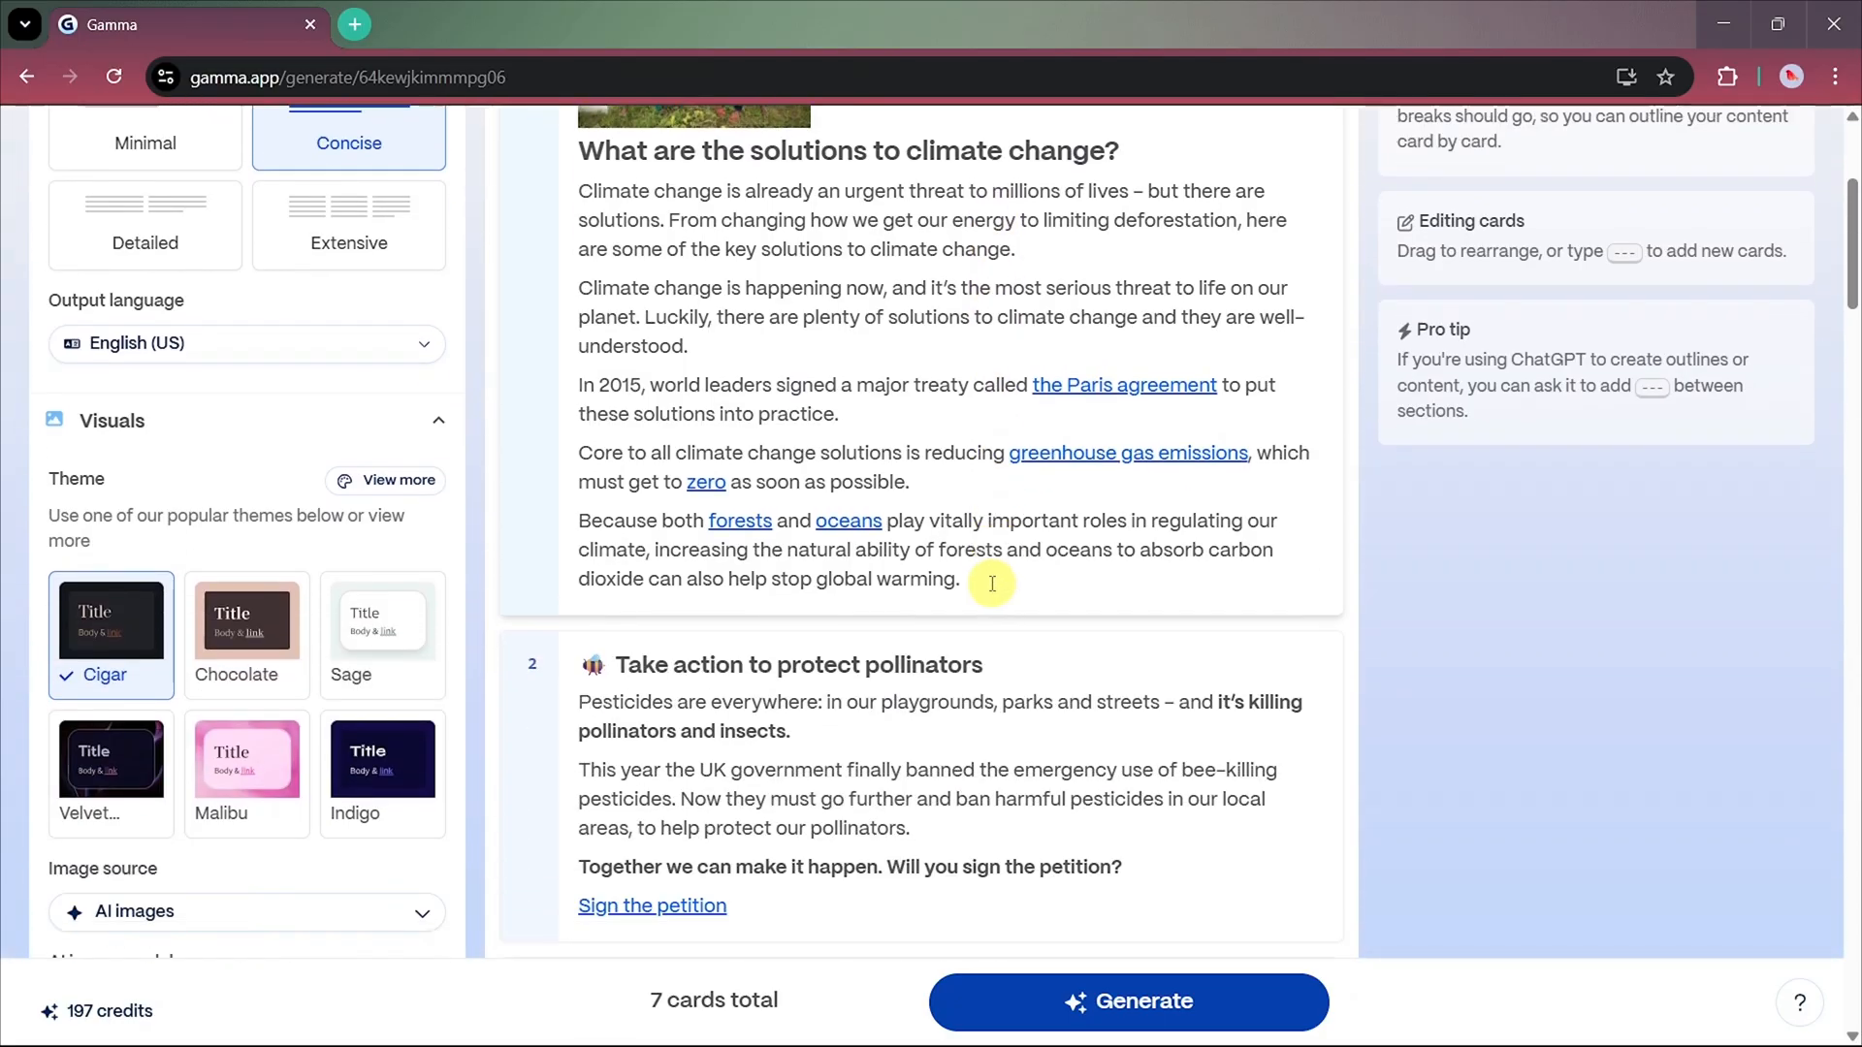
pyautogui.scroll(-3)
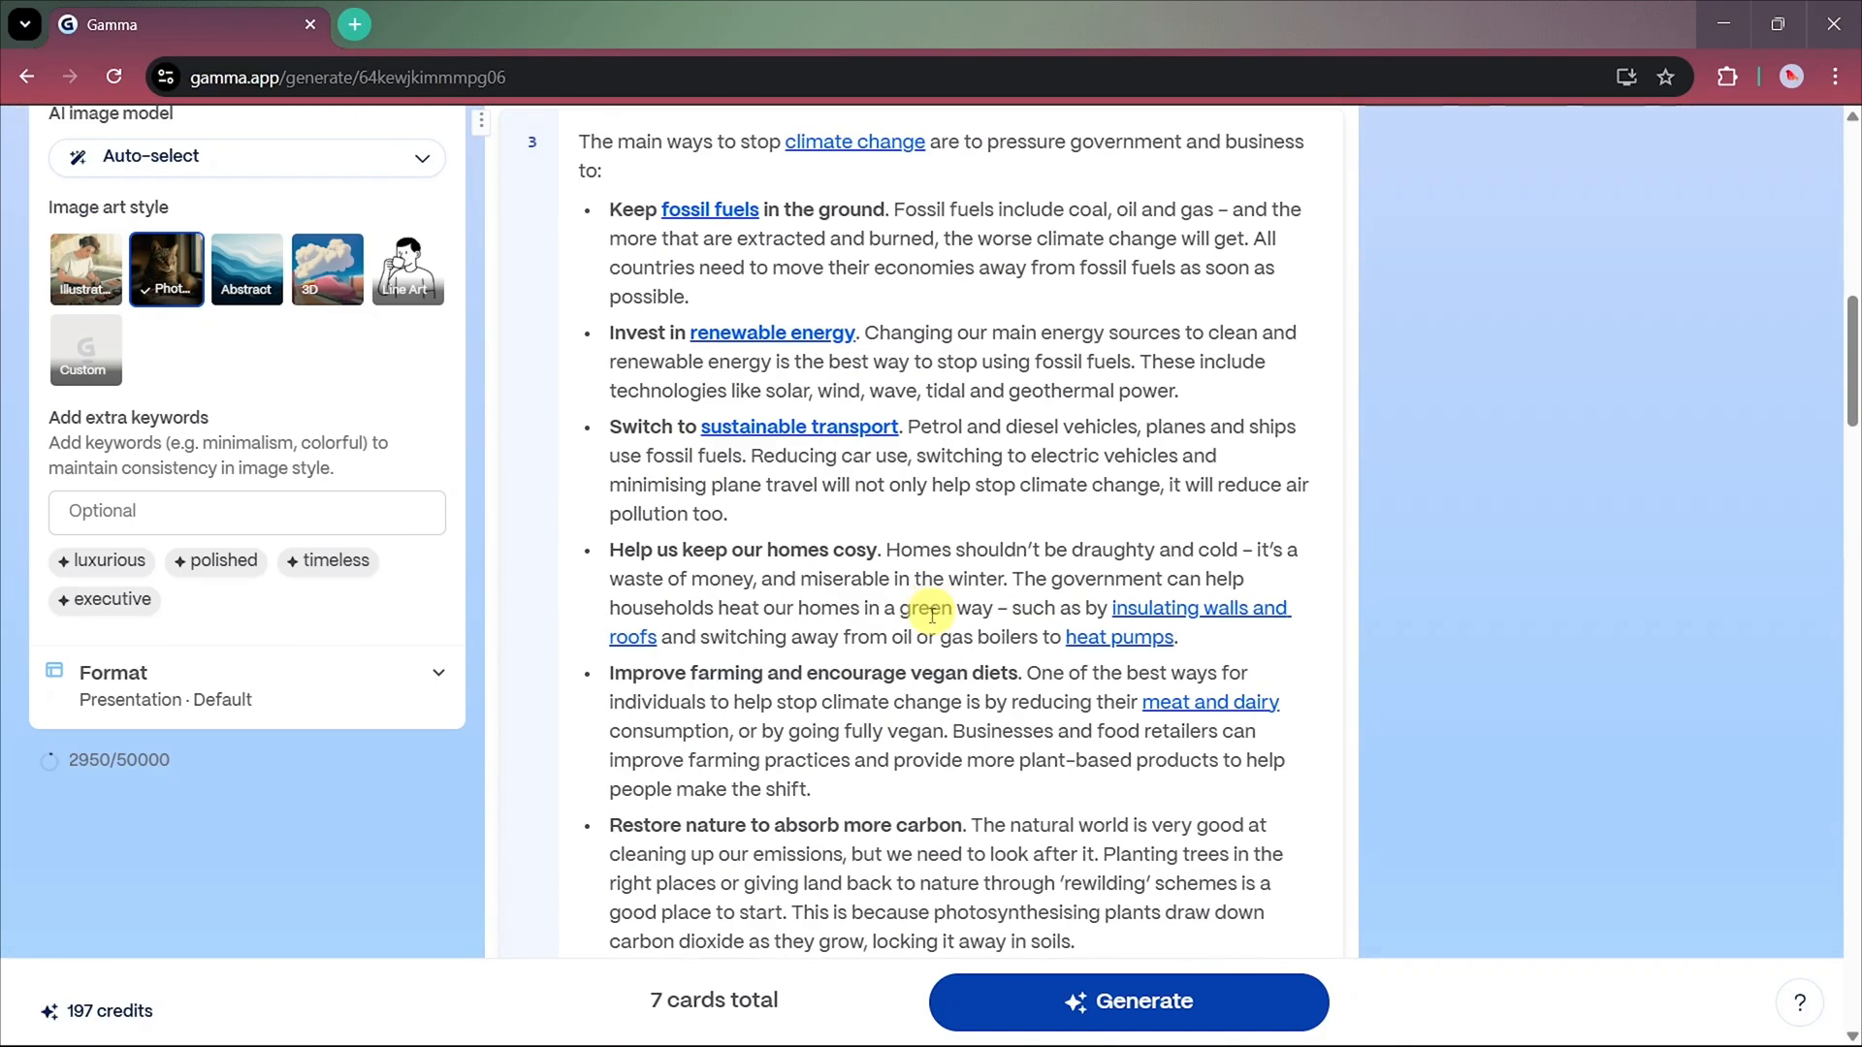
pyautogui.scroll(-3)
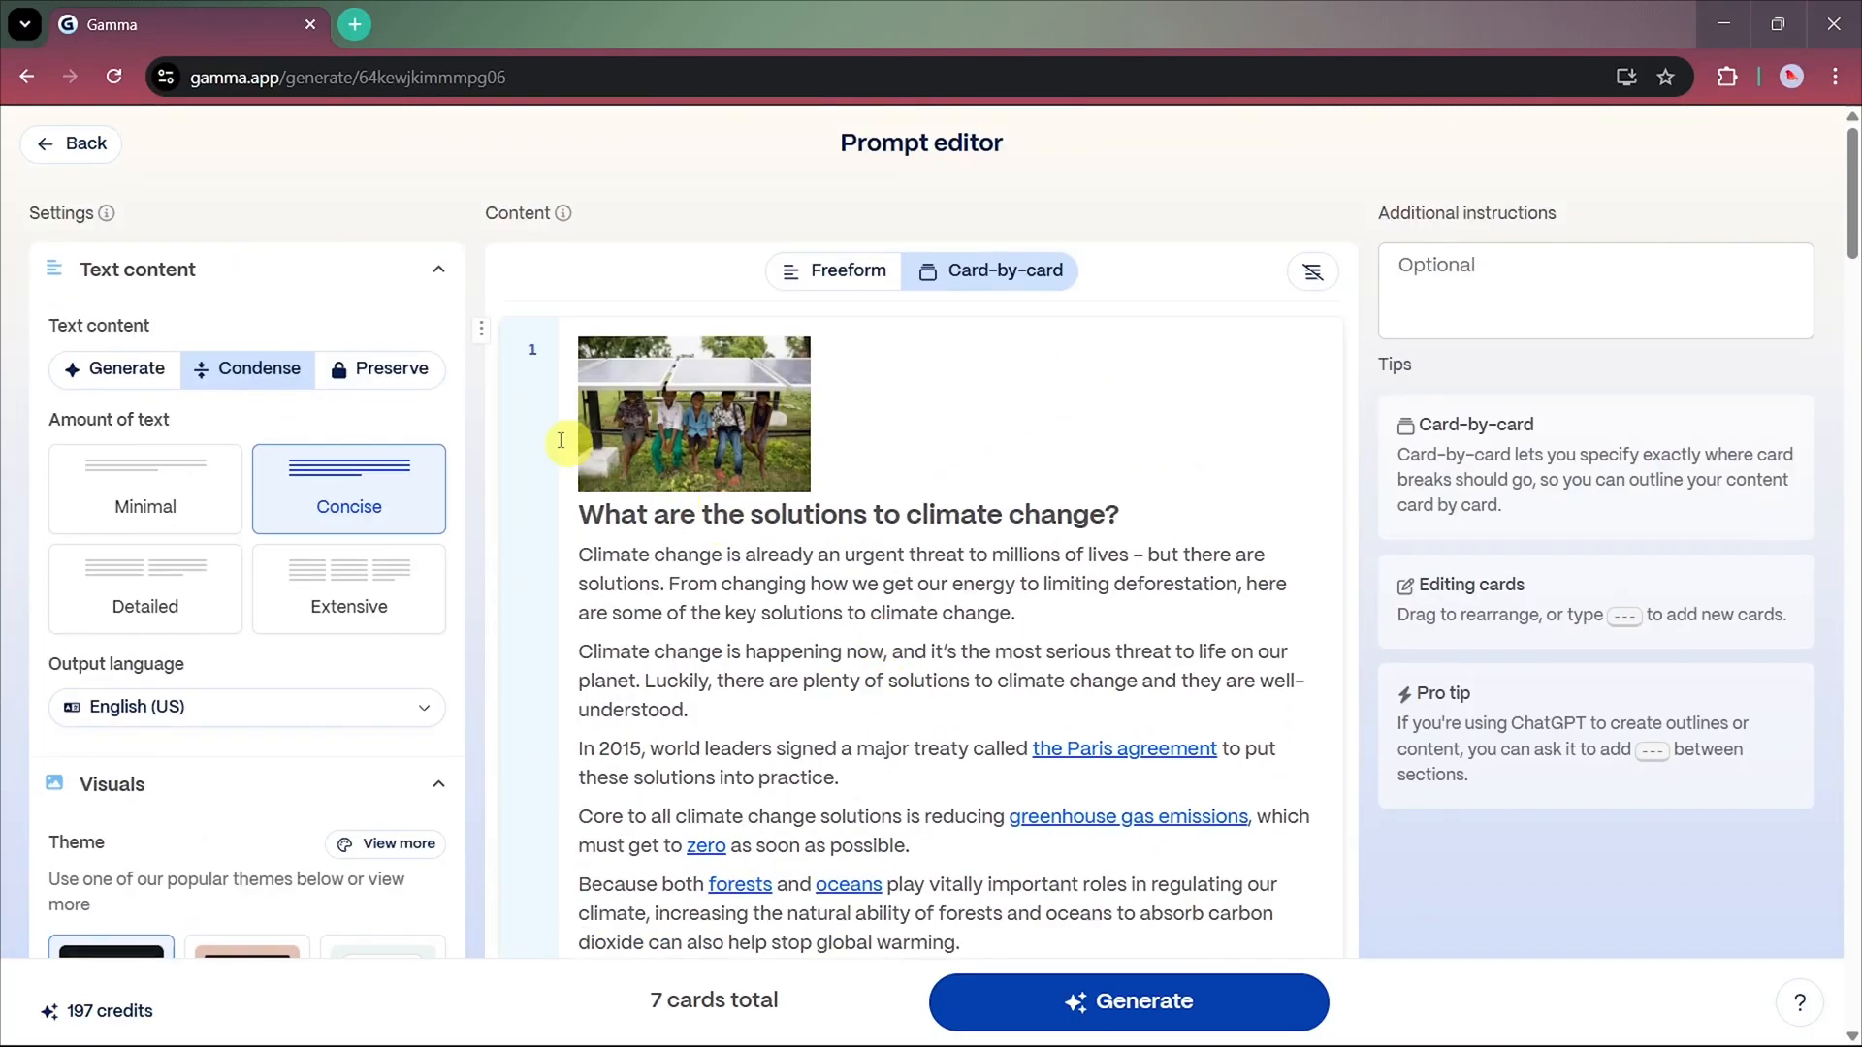
pyautogui.moveTo(251, 370)
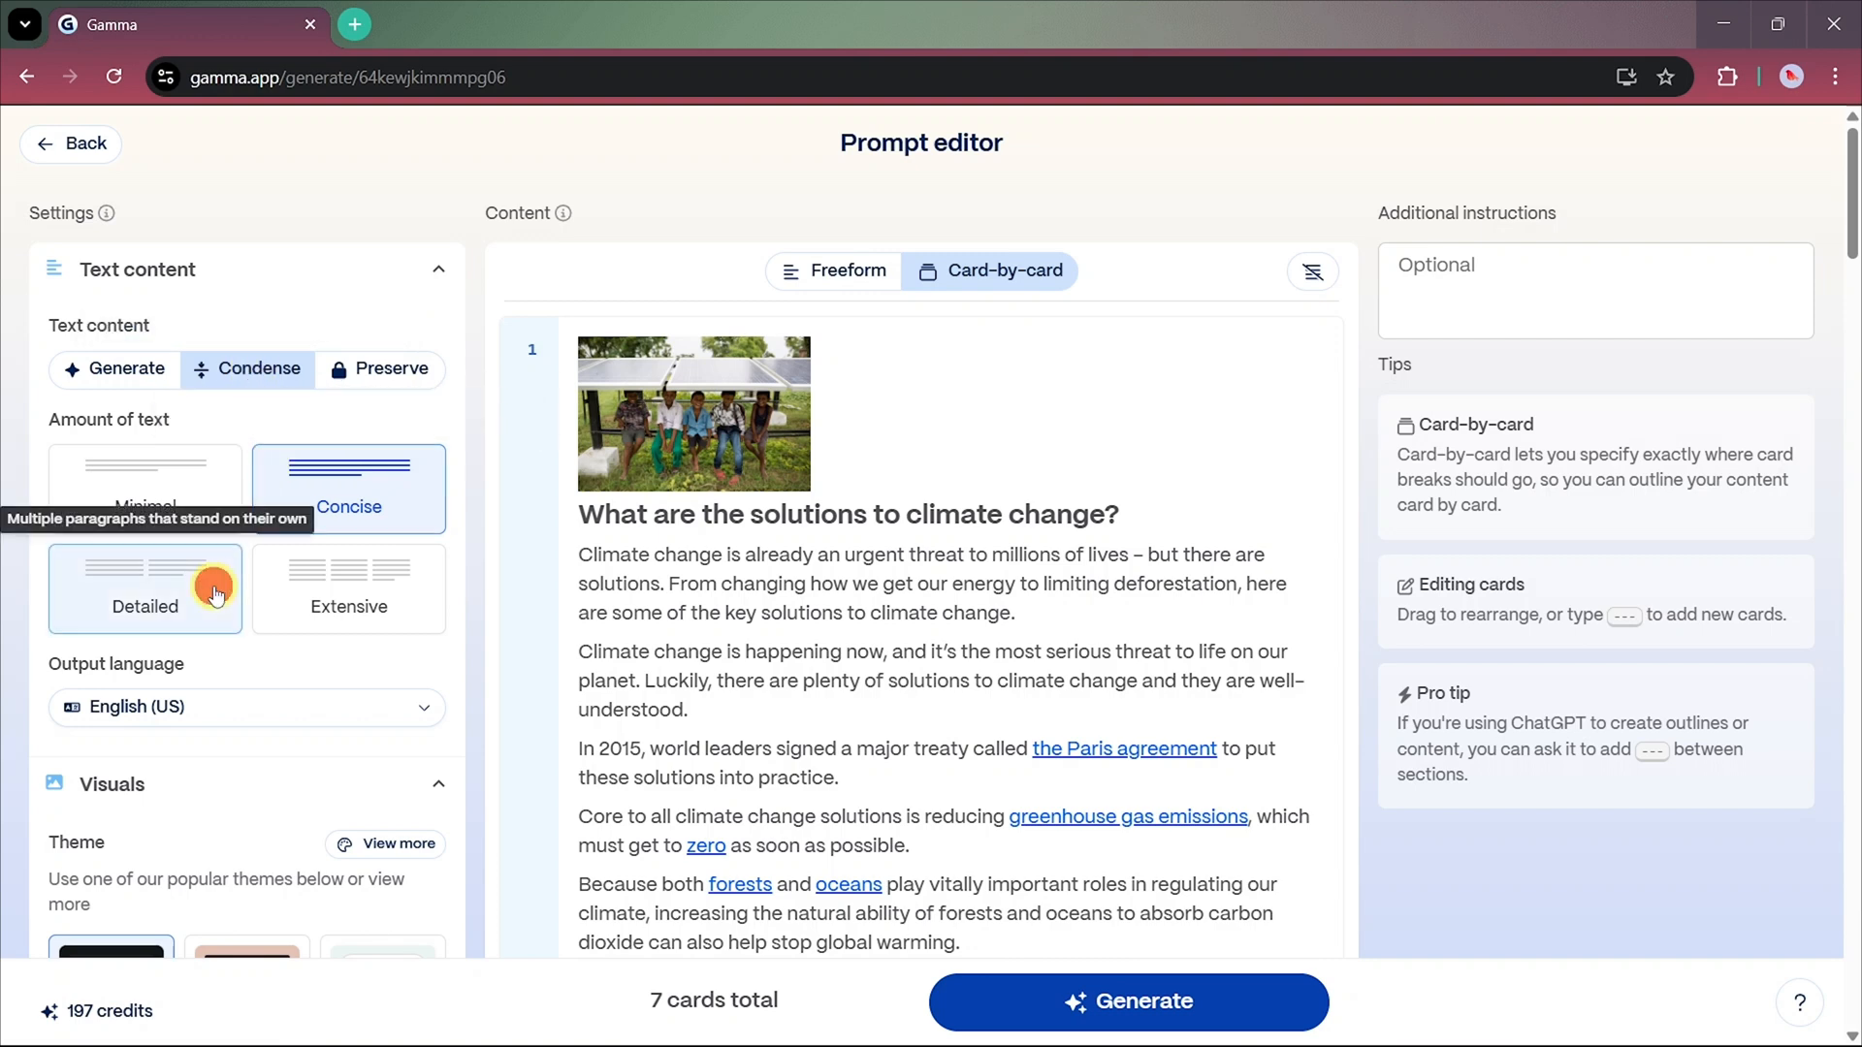
# - Choose the Sage theme for the presentation
pyautogui.scroll(-3)
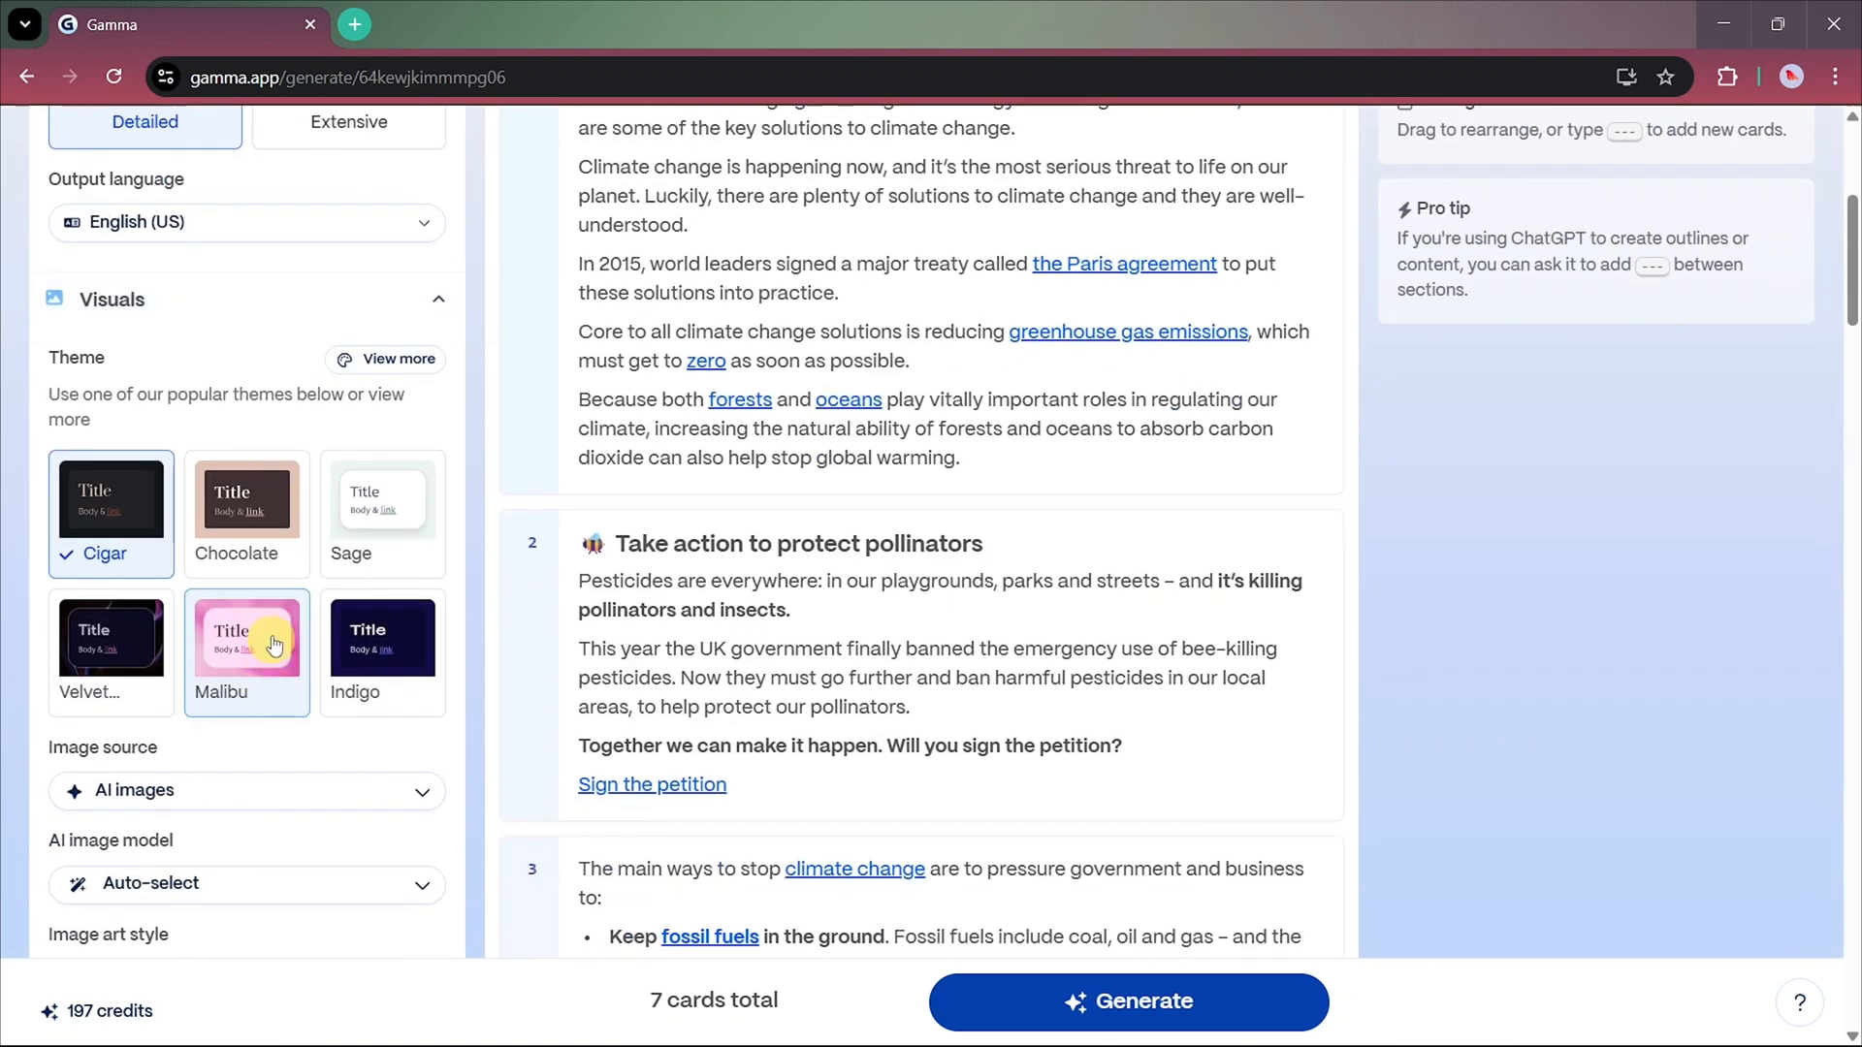
pyautogui.click(381, 499)
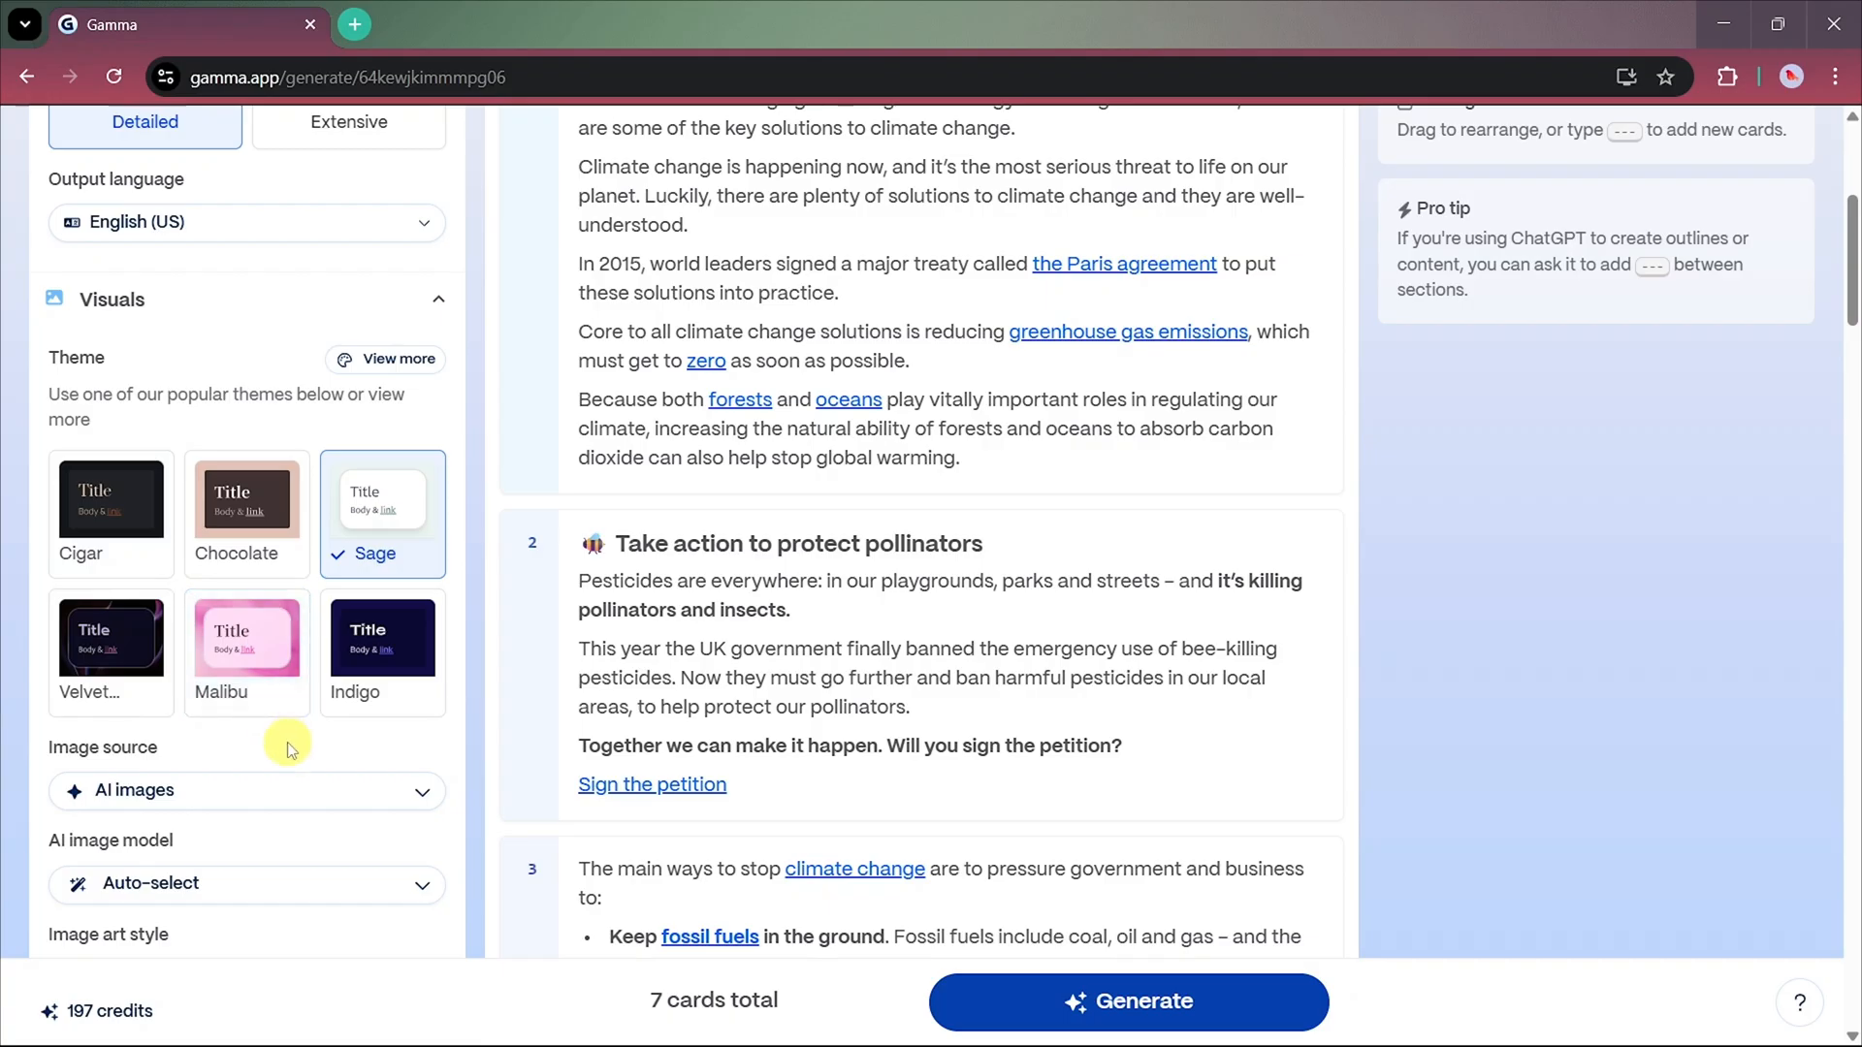
pyautogui.scroll(-3)
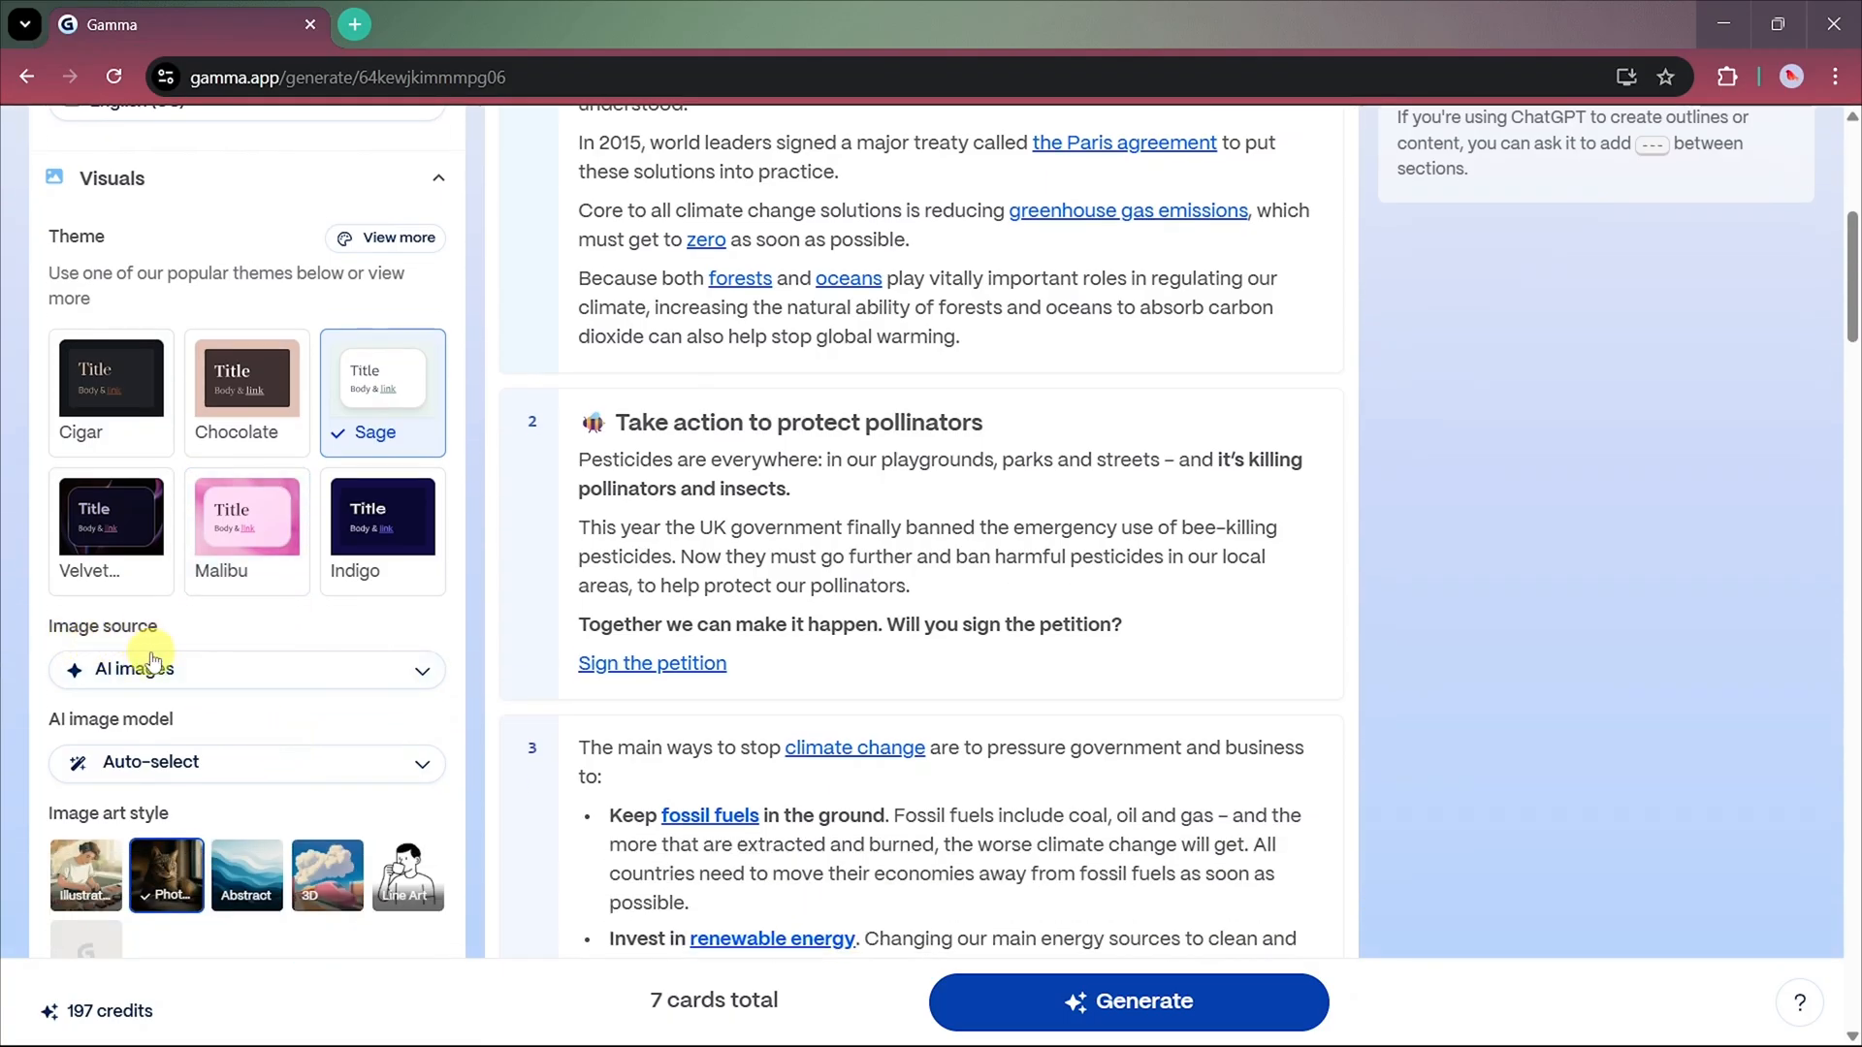
# - Keep Photo image style, add the 'minimalist' keyword, and generate the deck
pyautogui.click(245, 669)
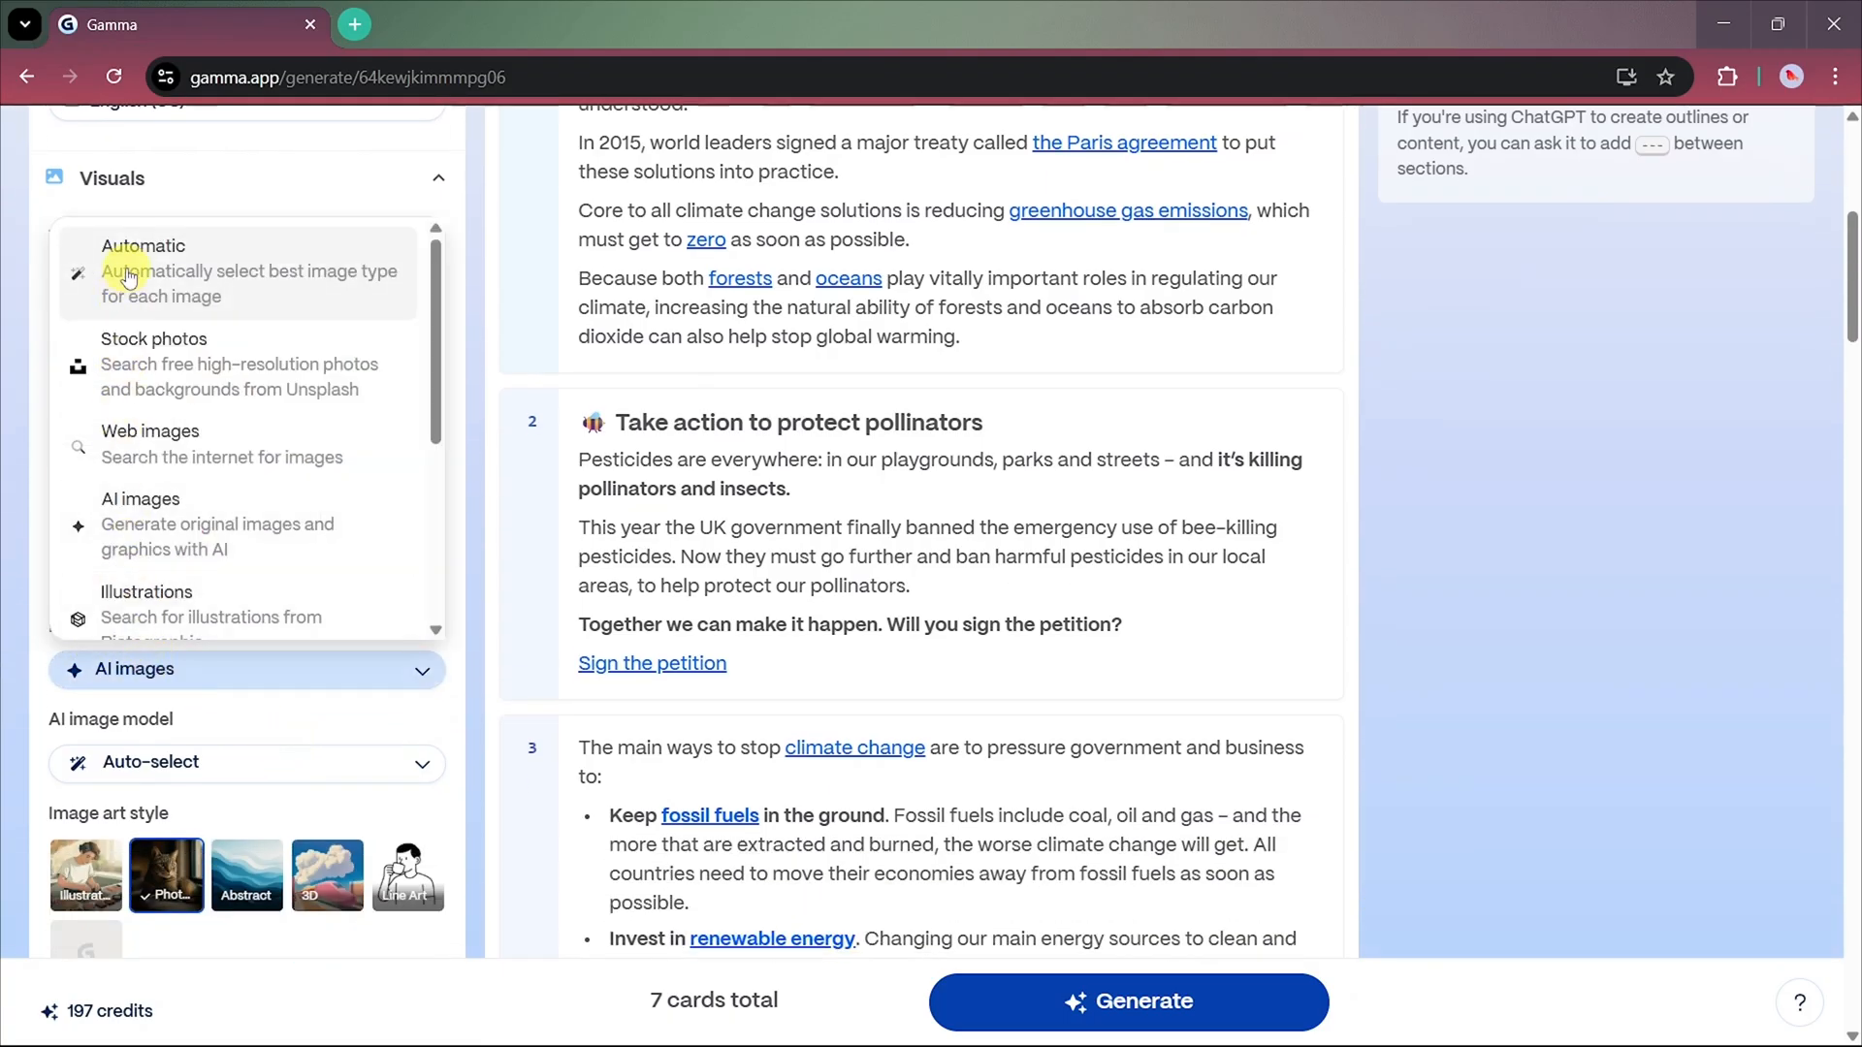
pyautogui.moveTo(190, 445)
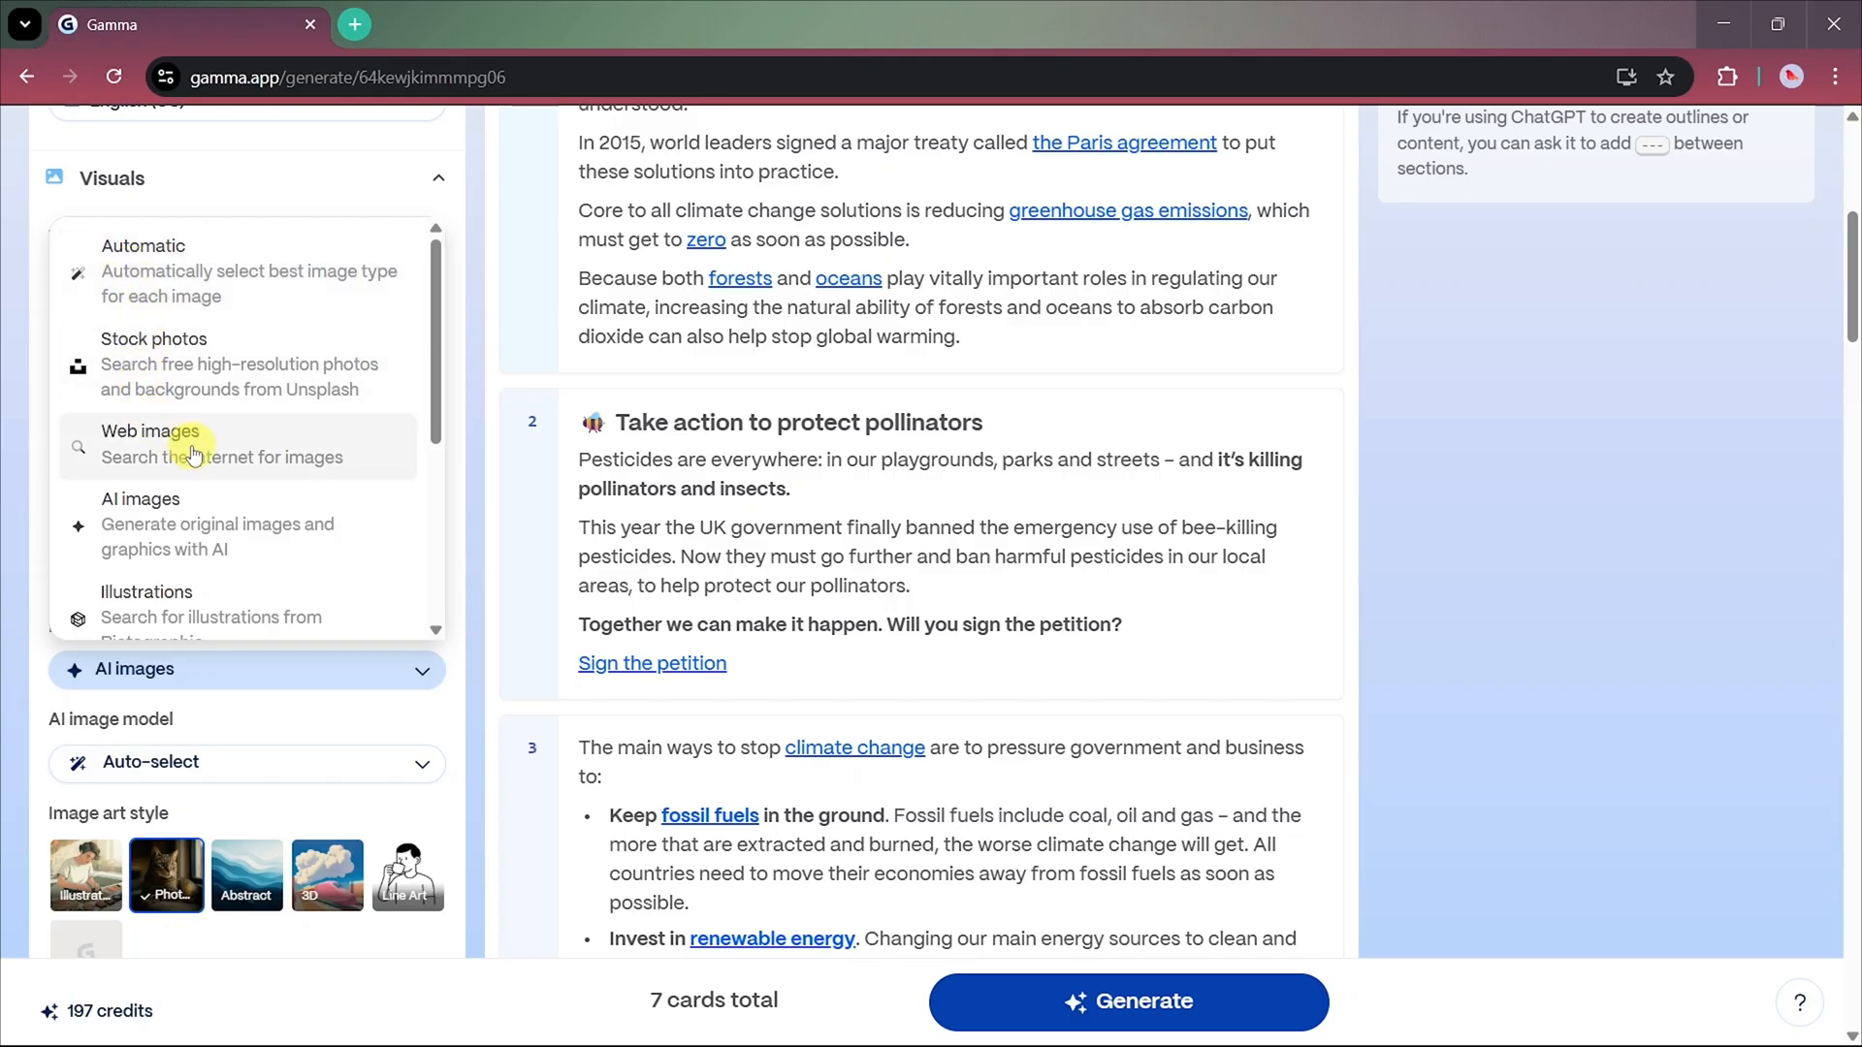
pyautogui.scroll(-3)
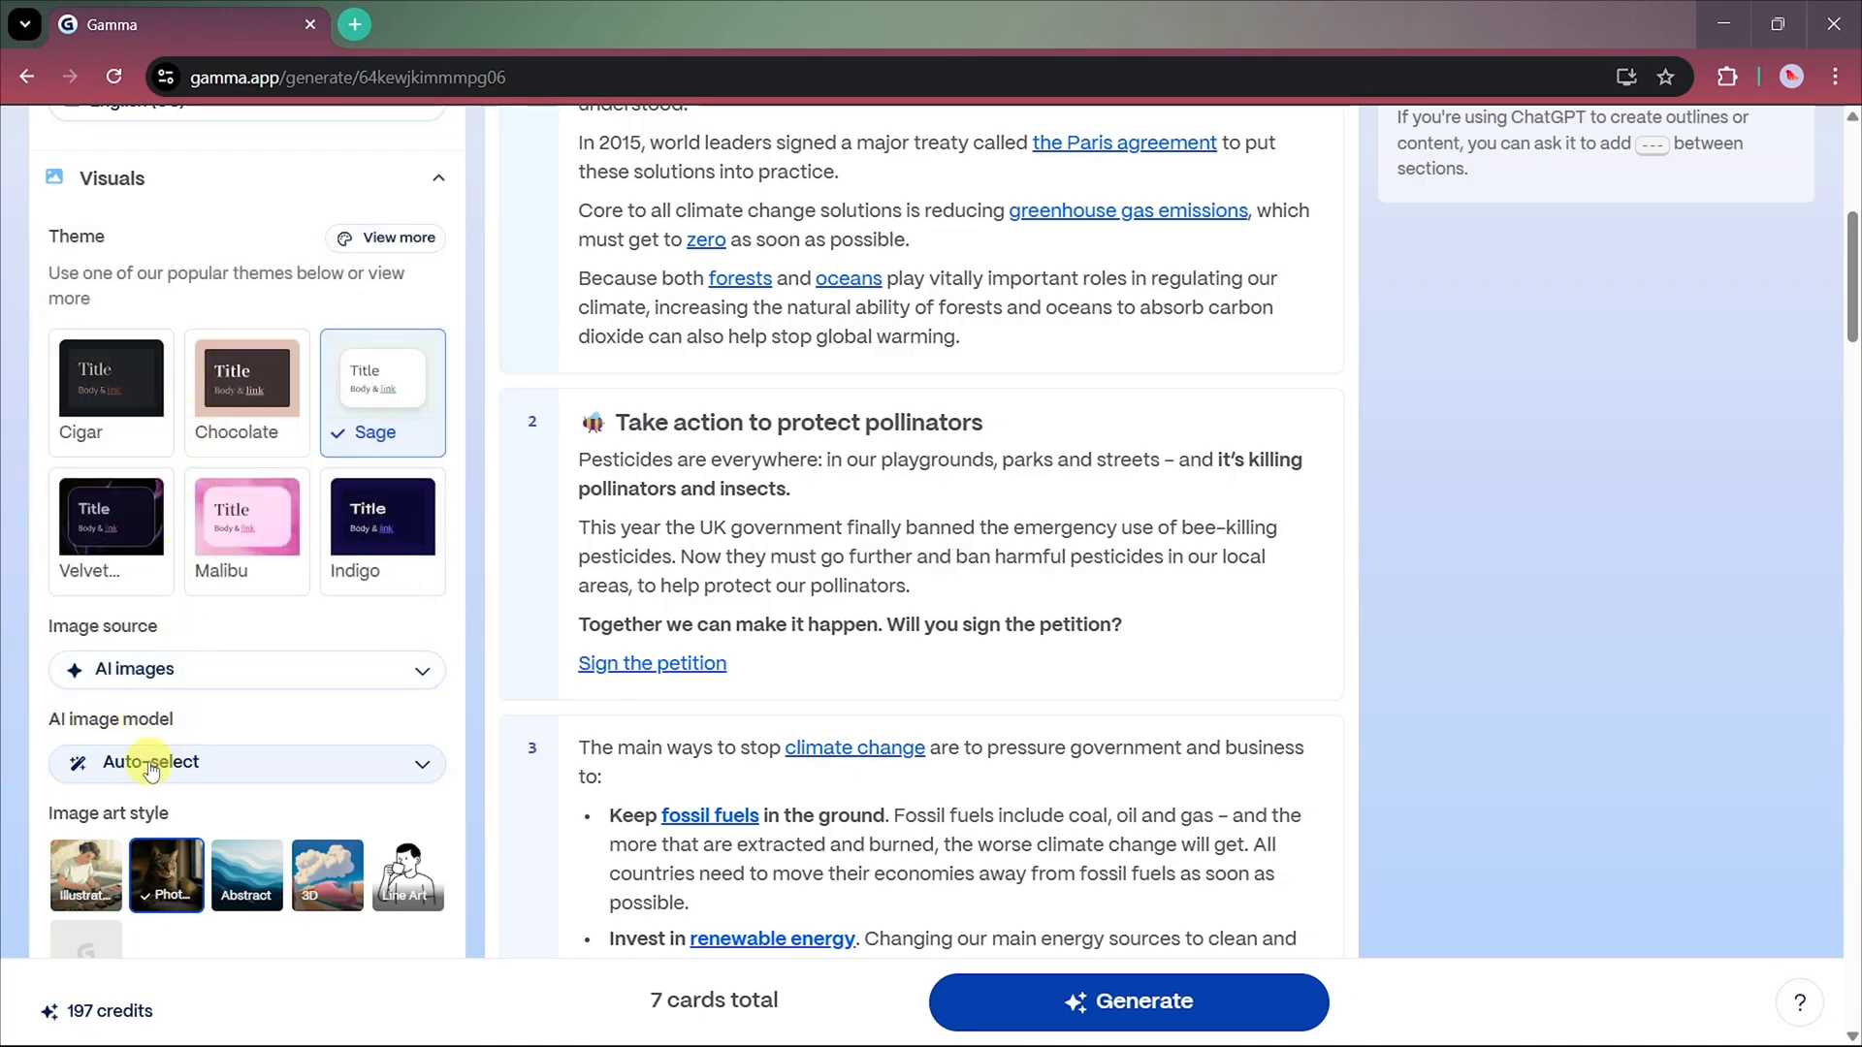
pyautogui.click(152, 762)
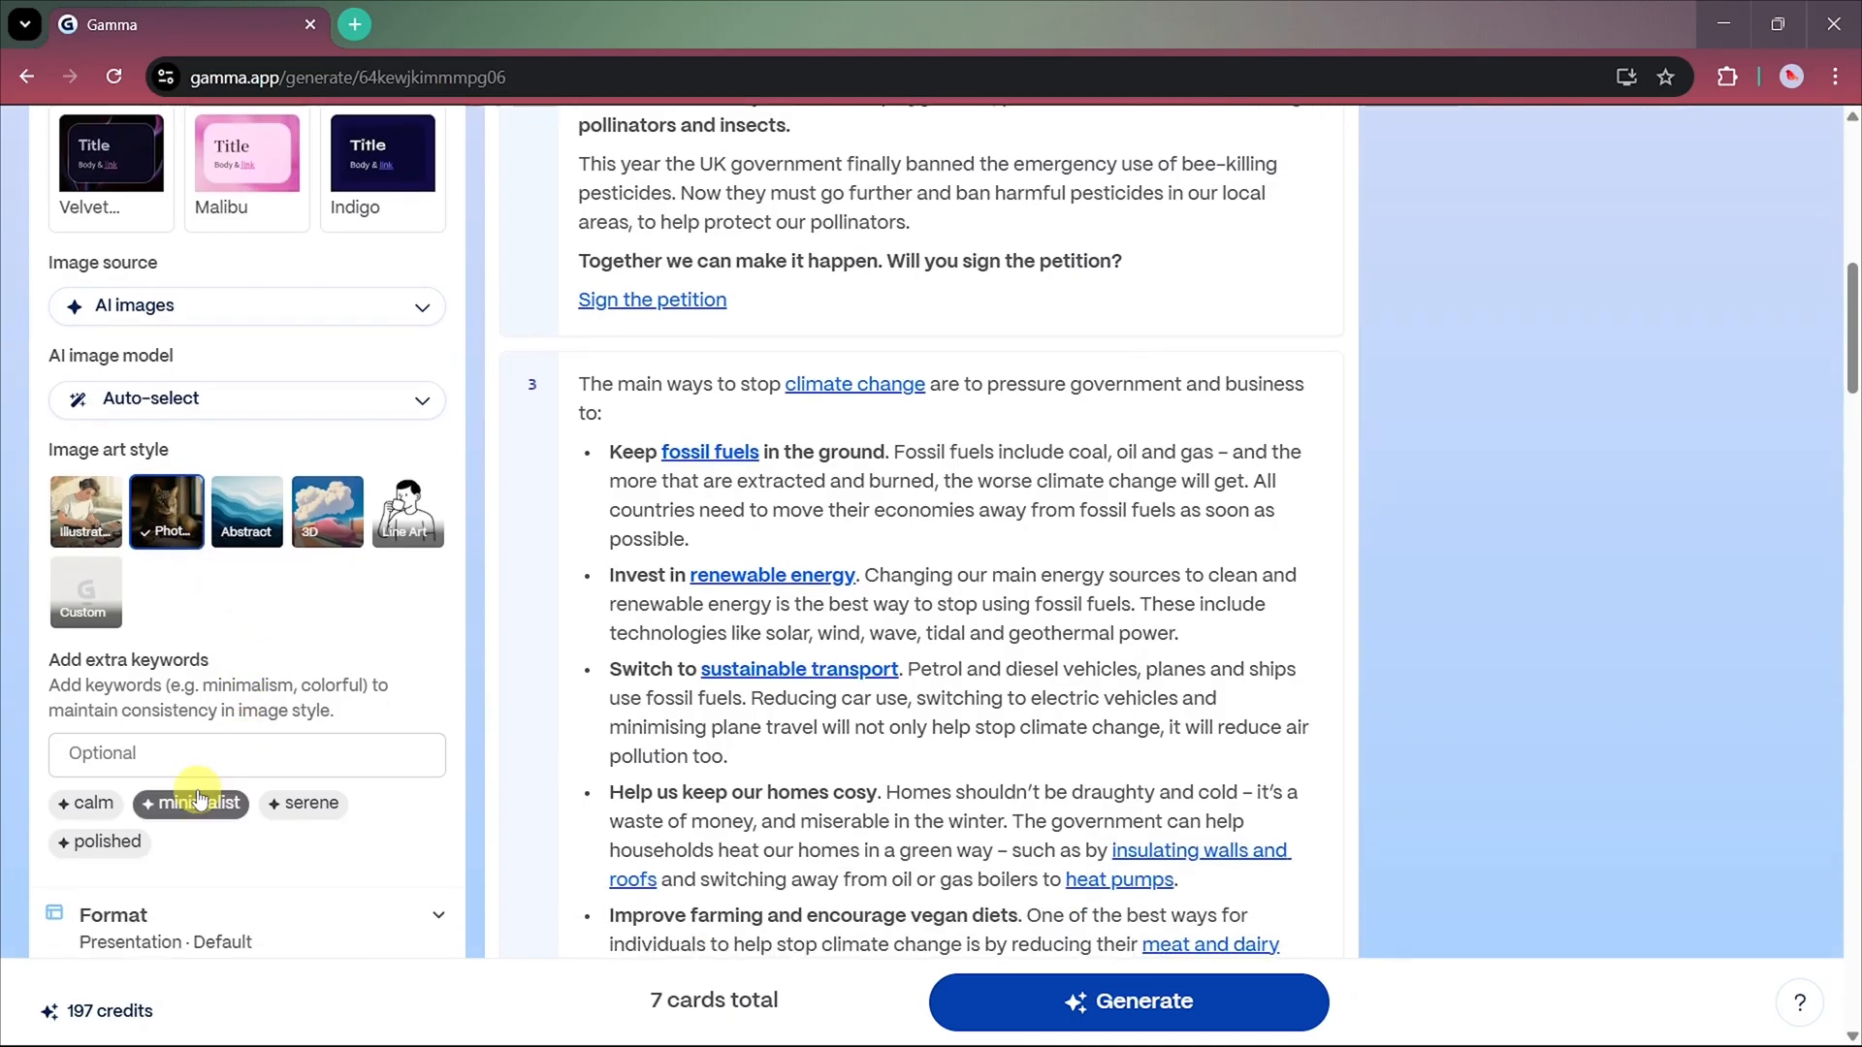
pyautogui.click(190, 803)
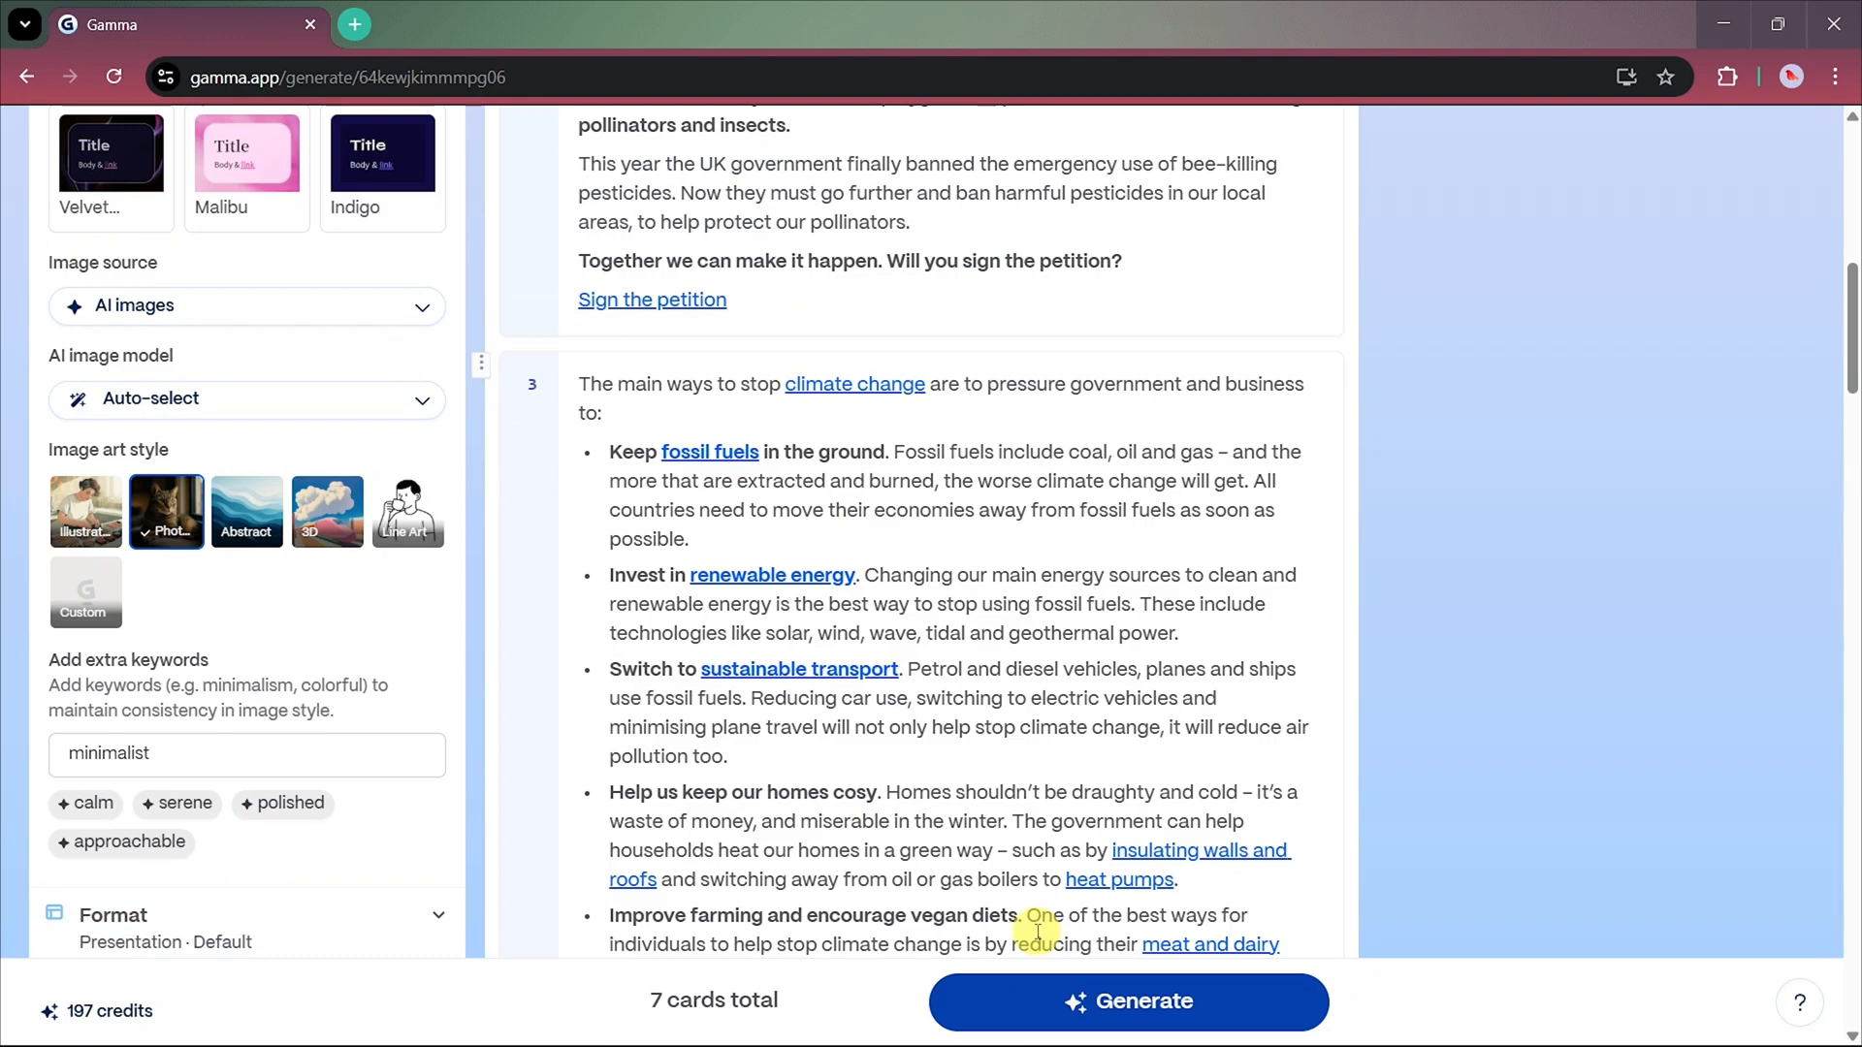
pyautogui.click(1126, 1001)
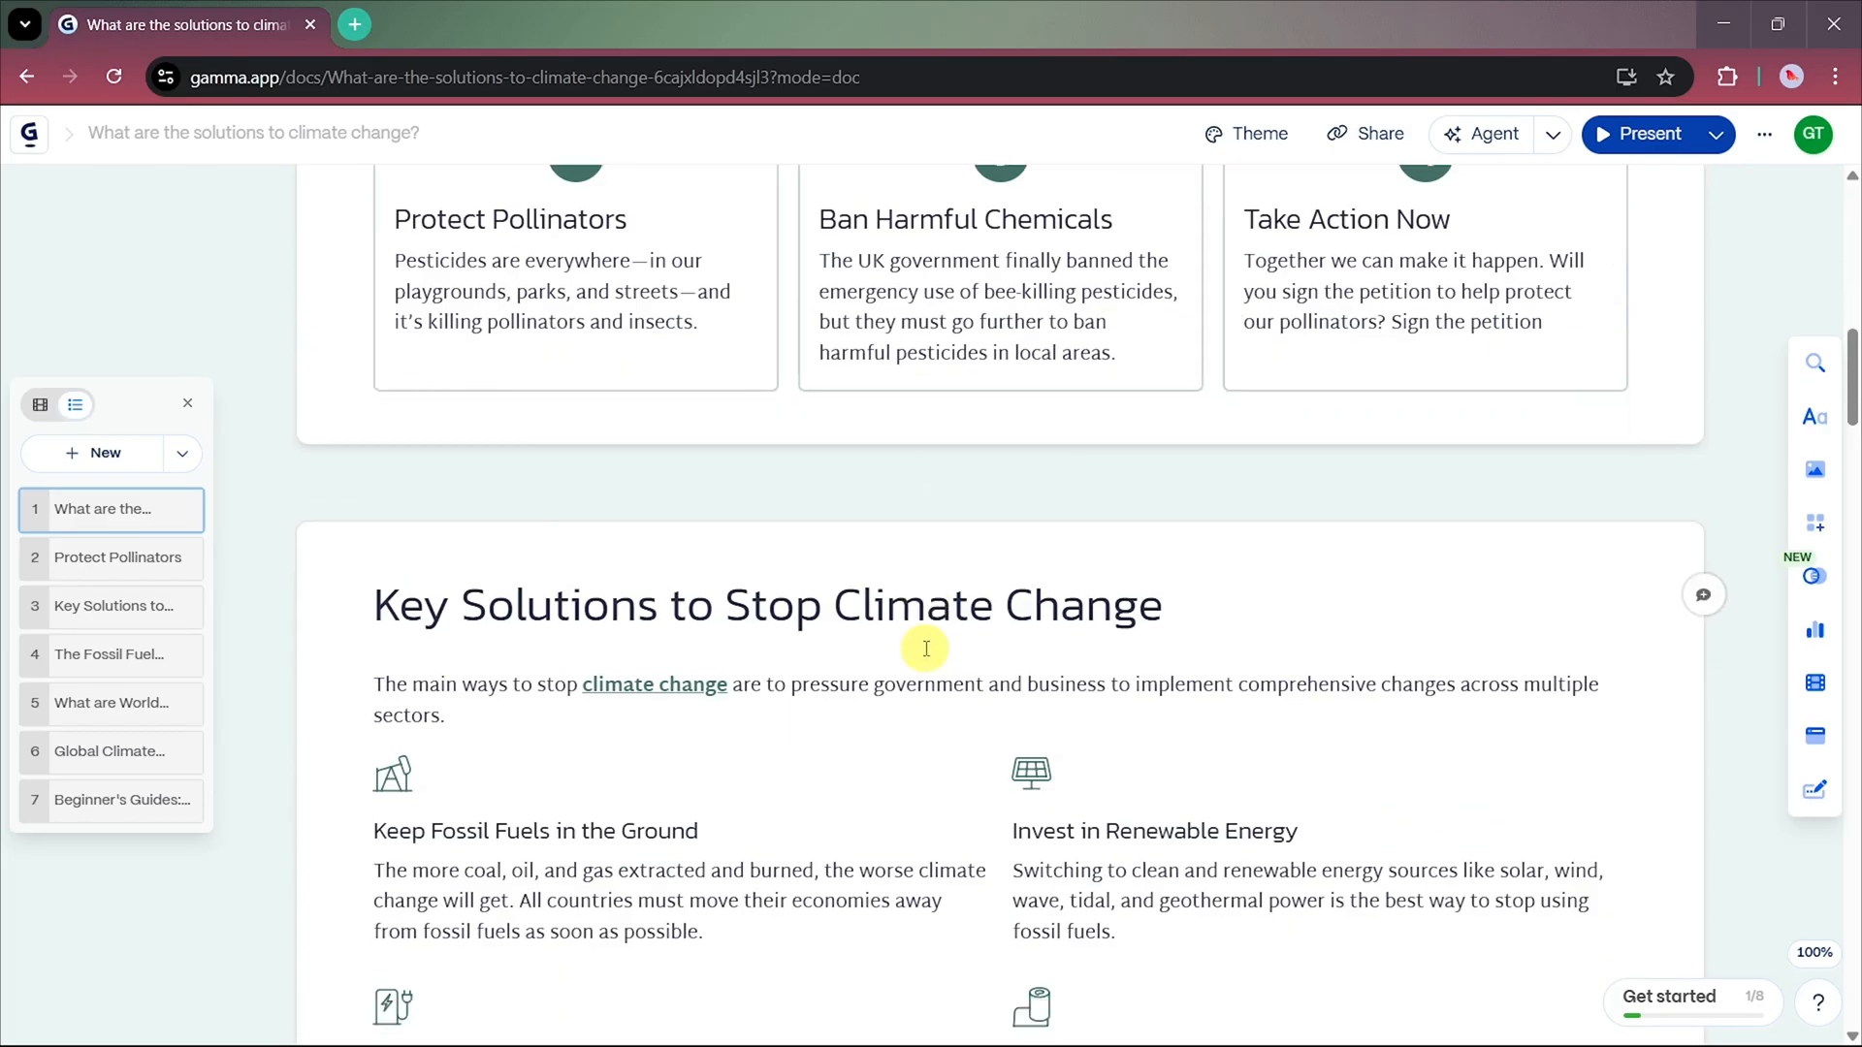
# - Scroll through the generated climate change deck and bring up the Theme panel
pyautogui.scroll(-3)
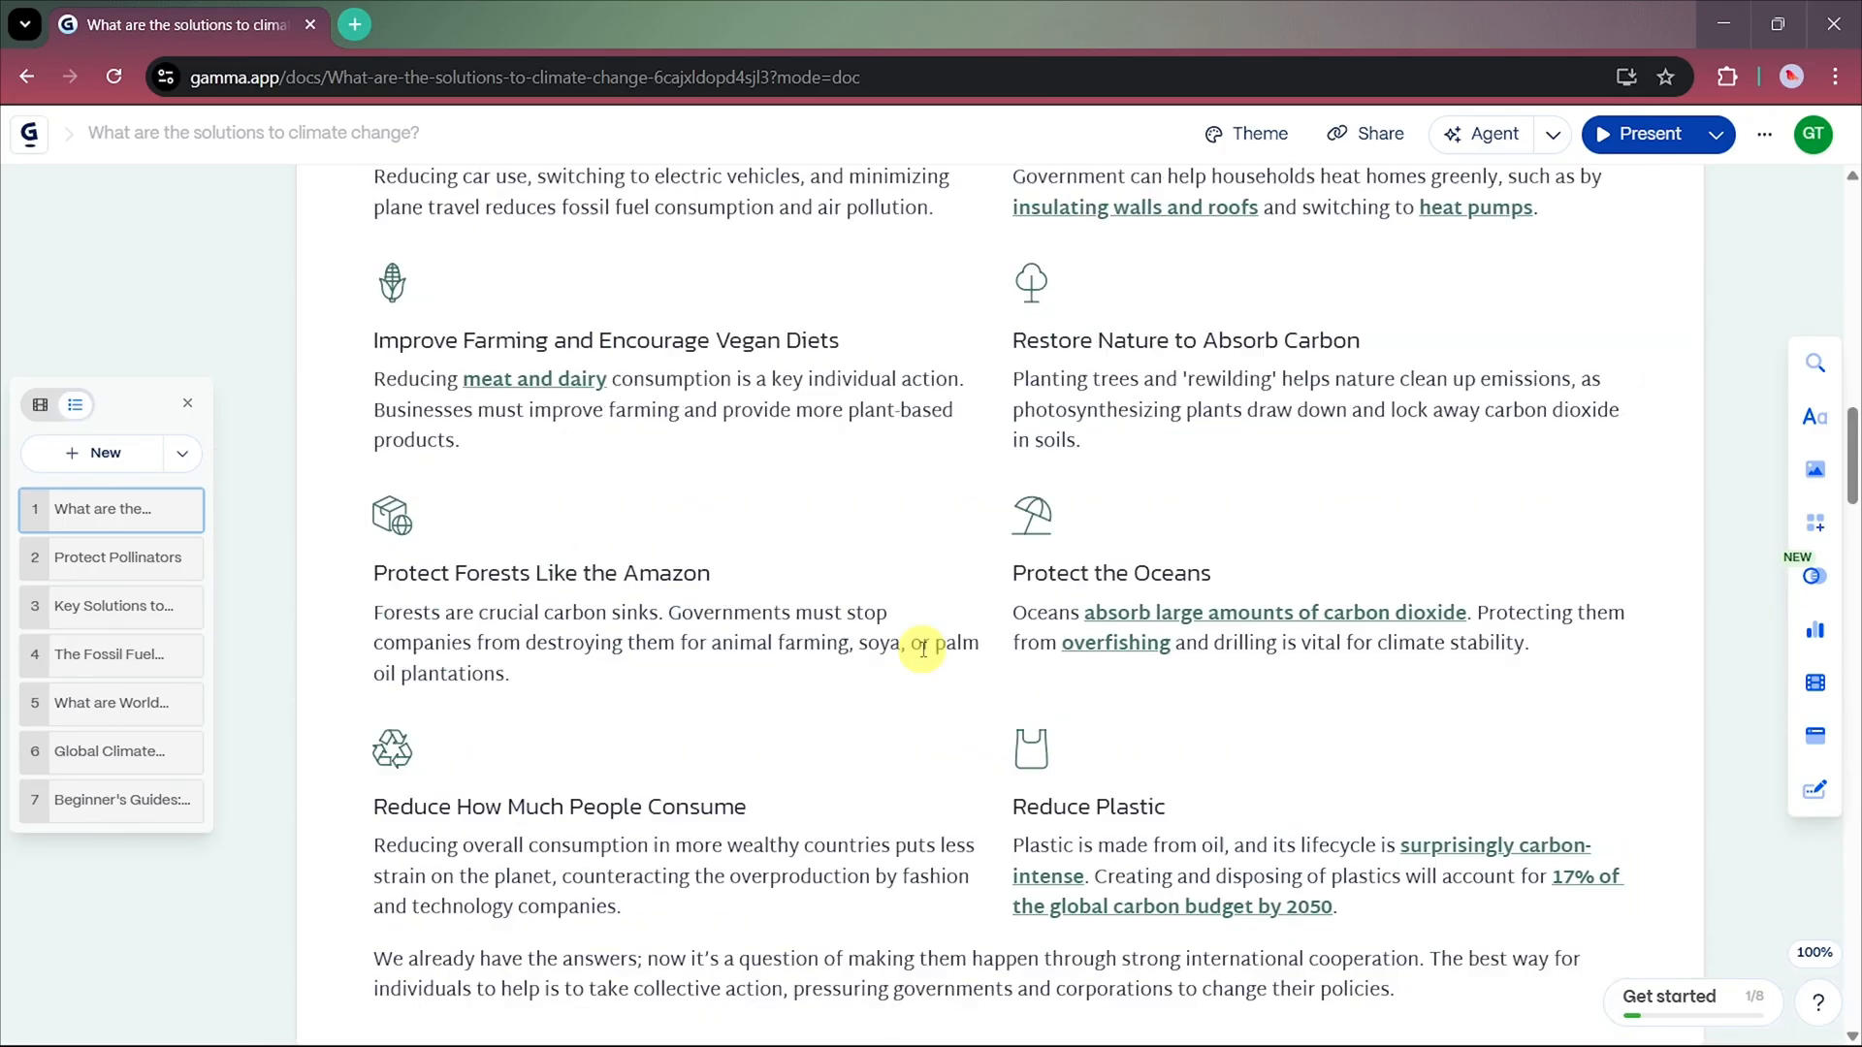
pyautogui.click(1247, 134)
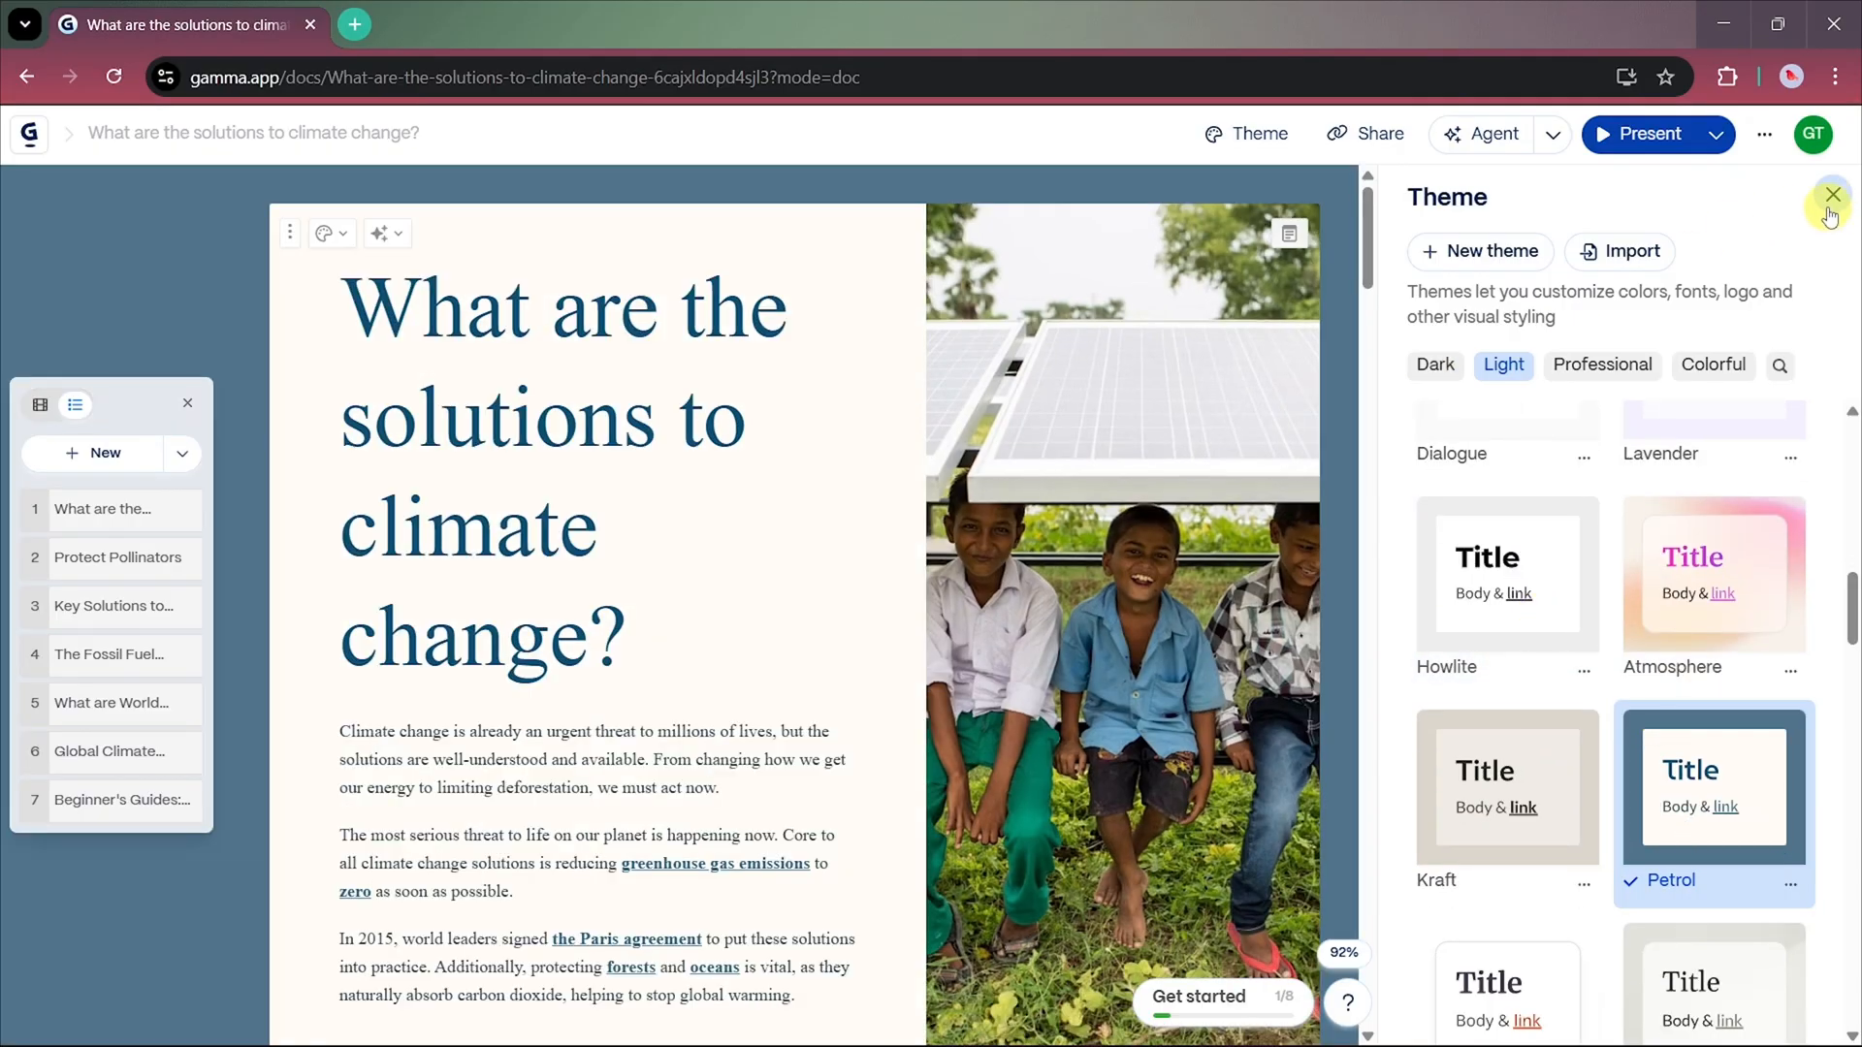
# - Close the theme panel on the Petrol-styled deck and scroll to the Protect Pollinators card
pyautogui.click(1831, 194)
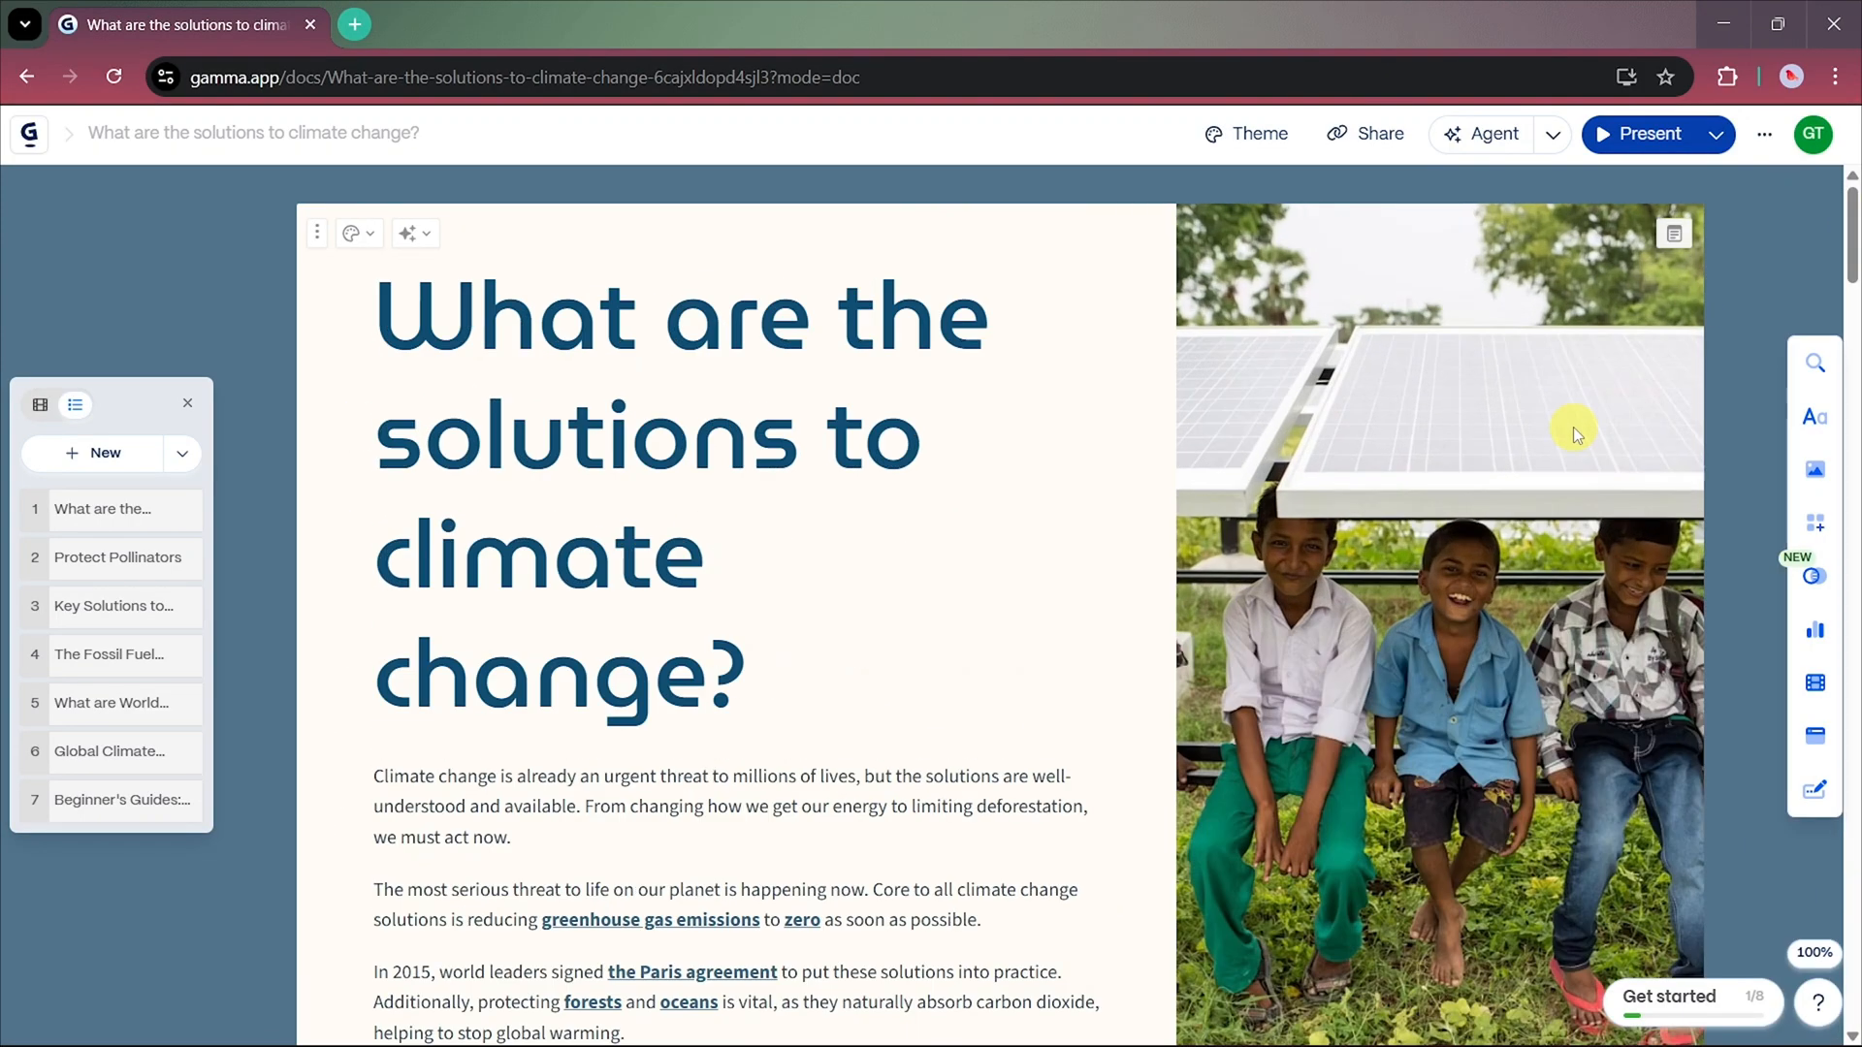
pyautogui.scroll(-3)
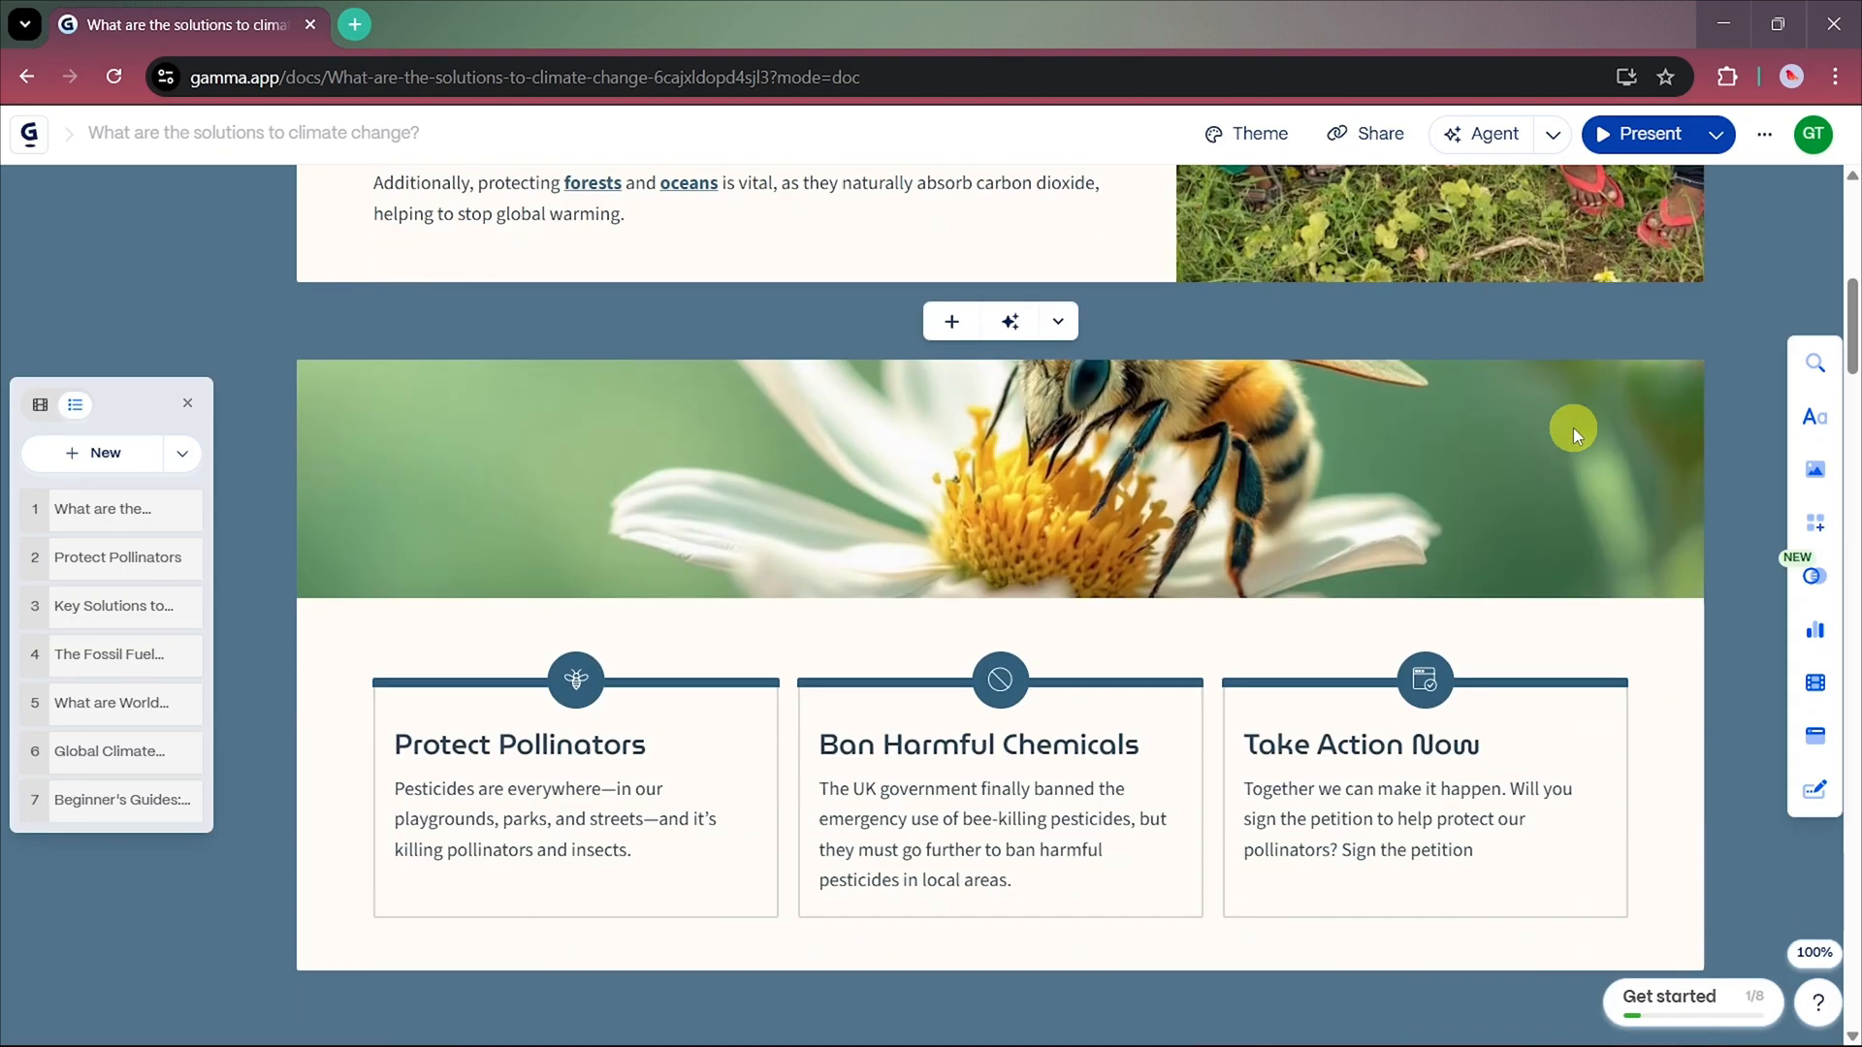
pyautogui.scroll(-3)
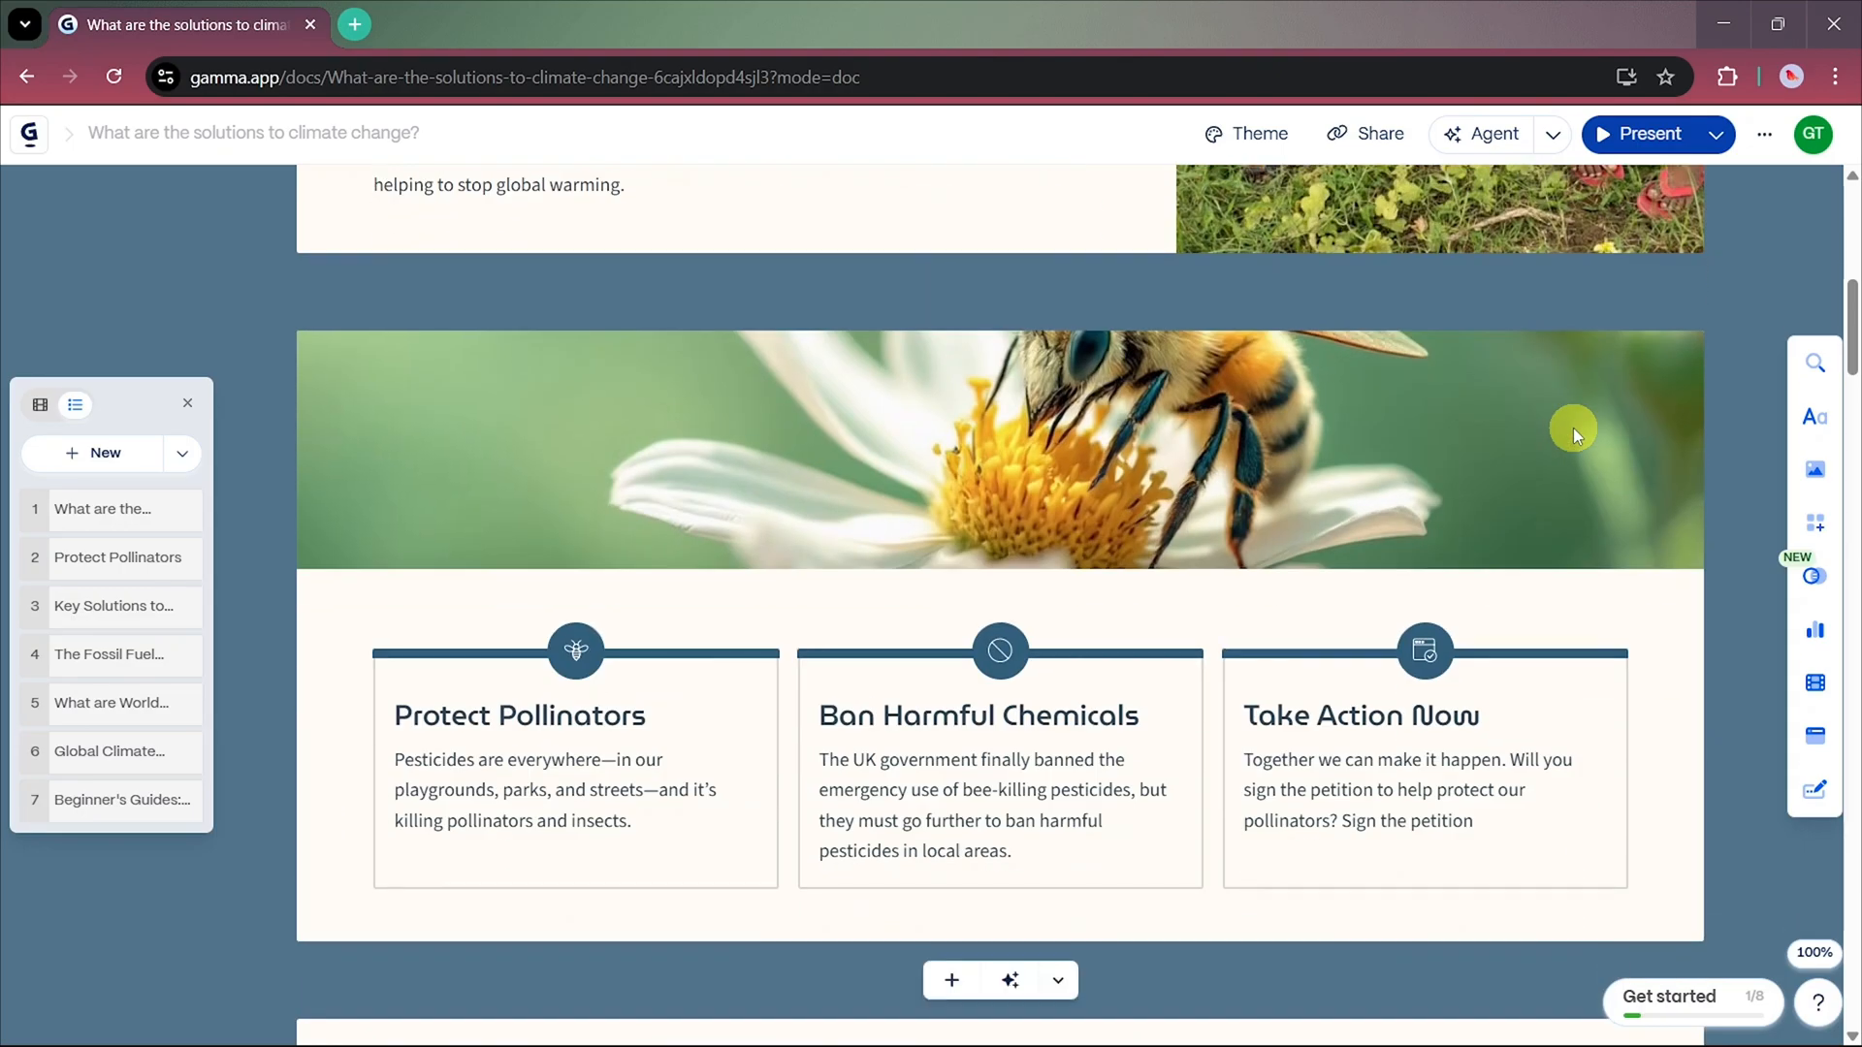
pyautogui.moveTo(1482, 133)
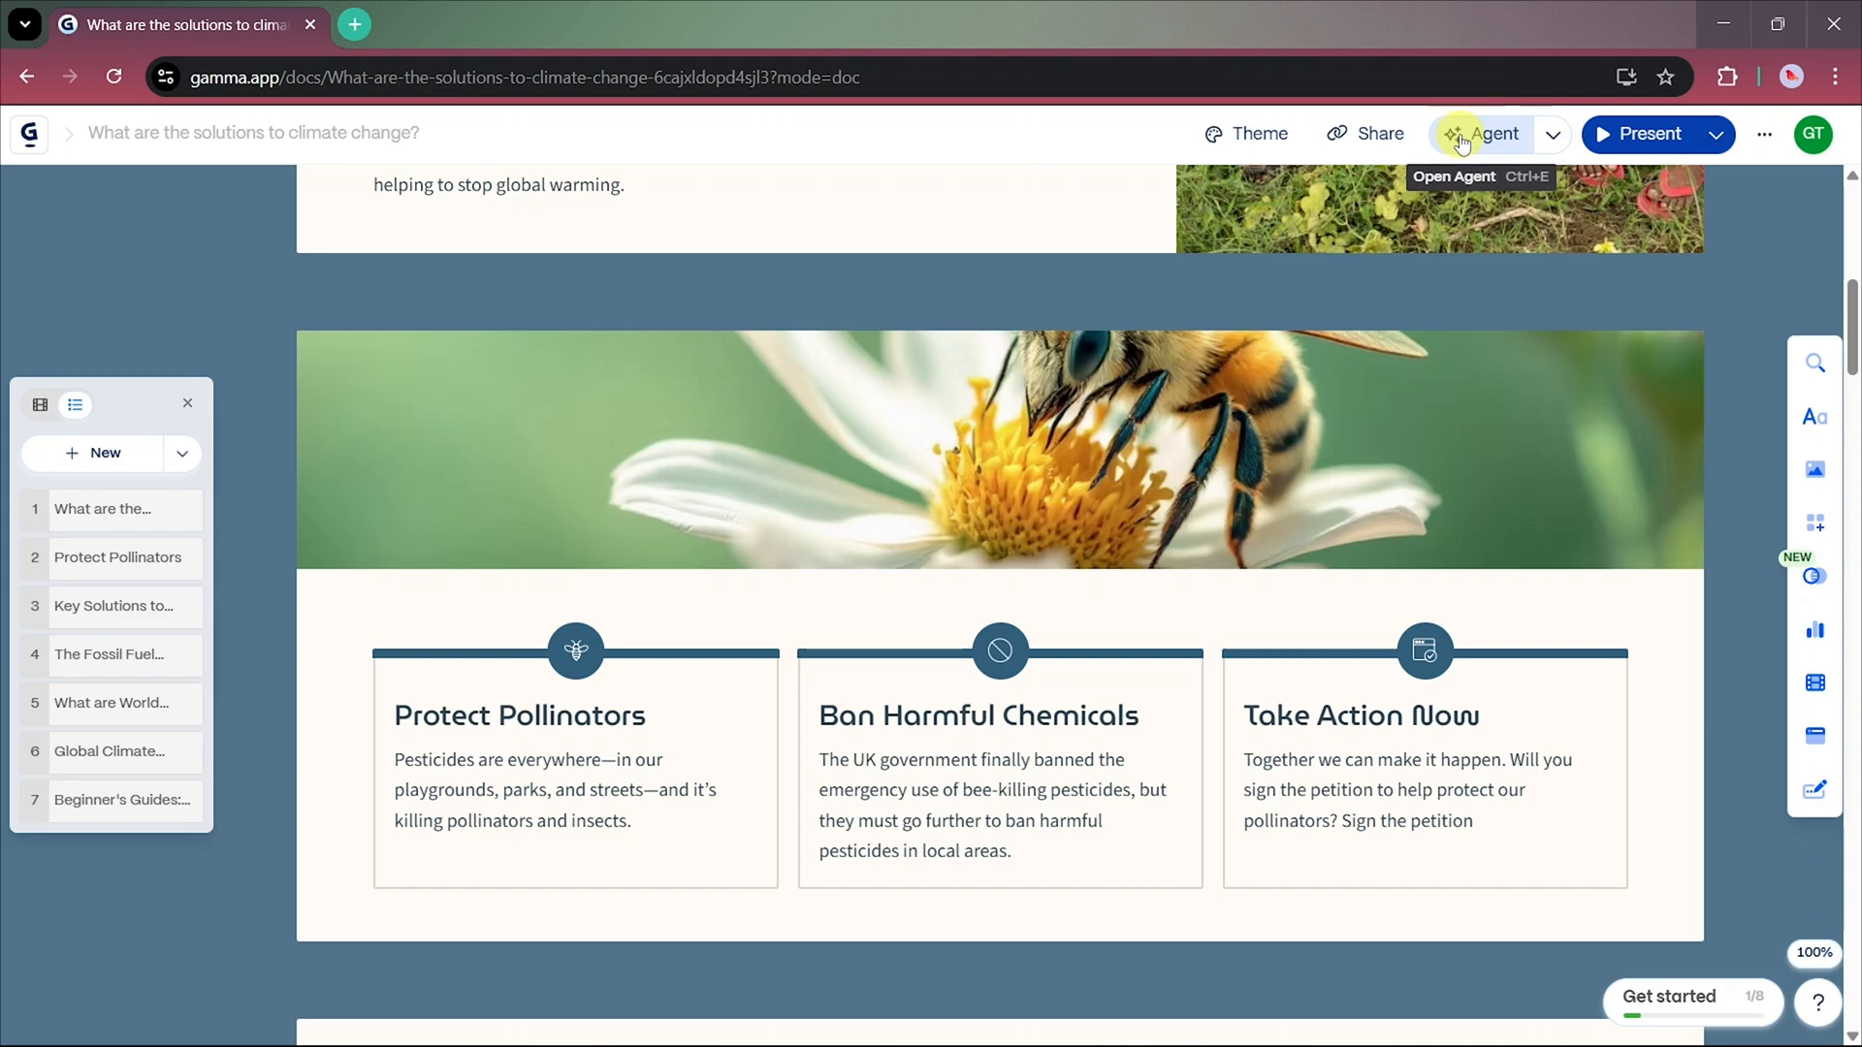
# - Ask the AI Agent to 'Spot weak arguments and suggest solutions' and read its reply
pyautogui.click(1486, 133)
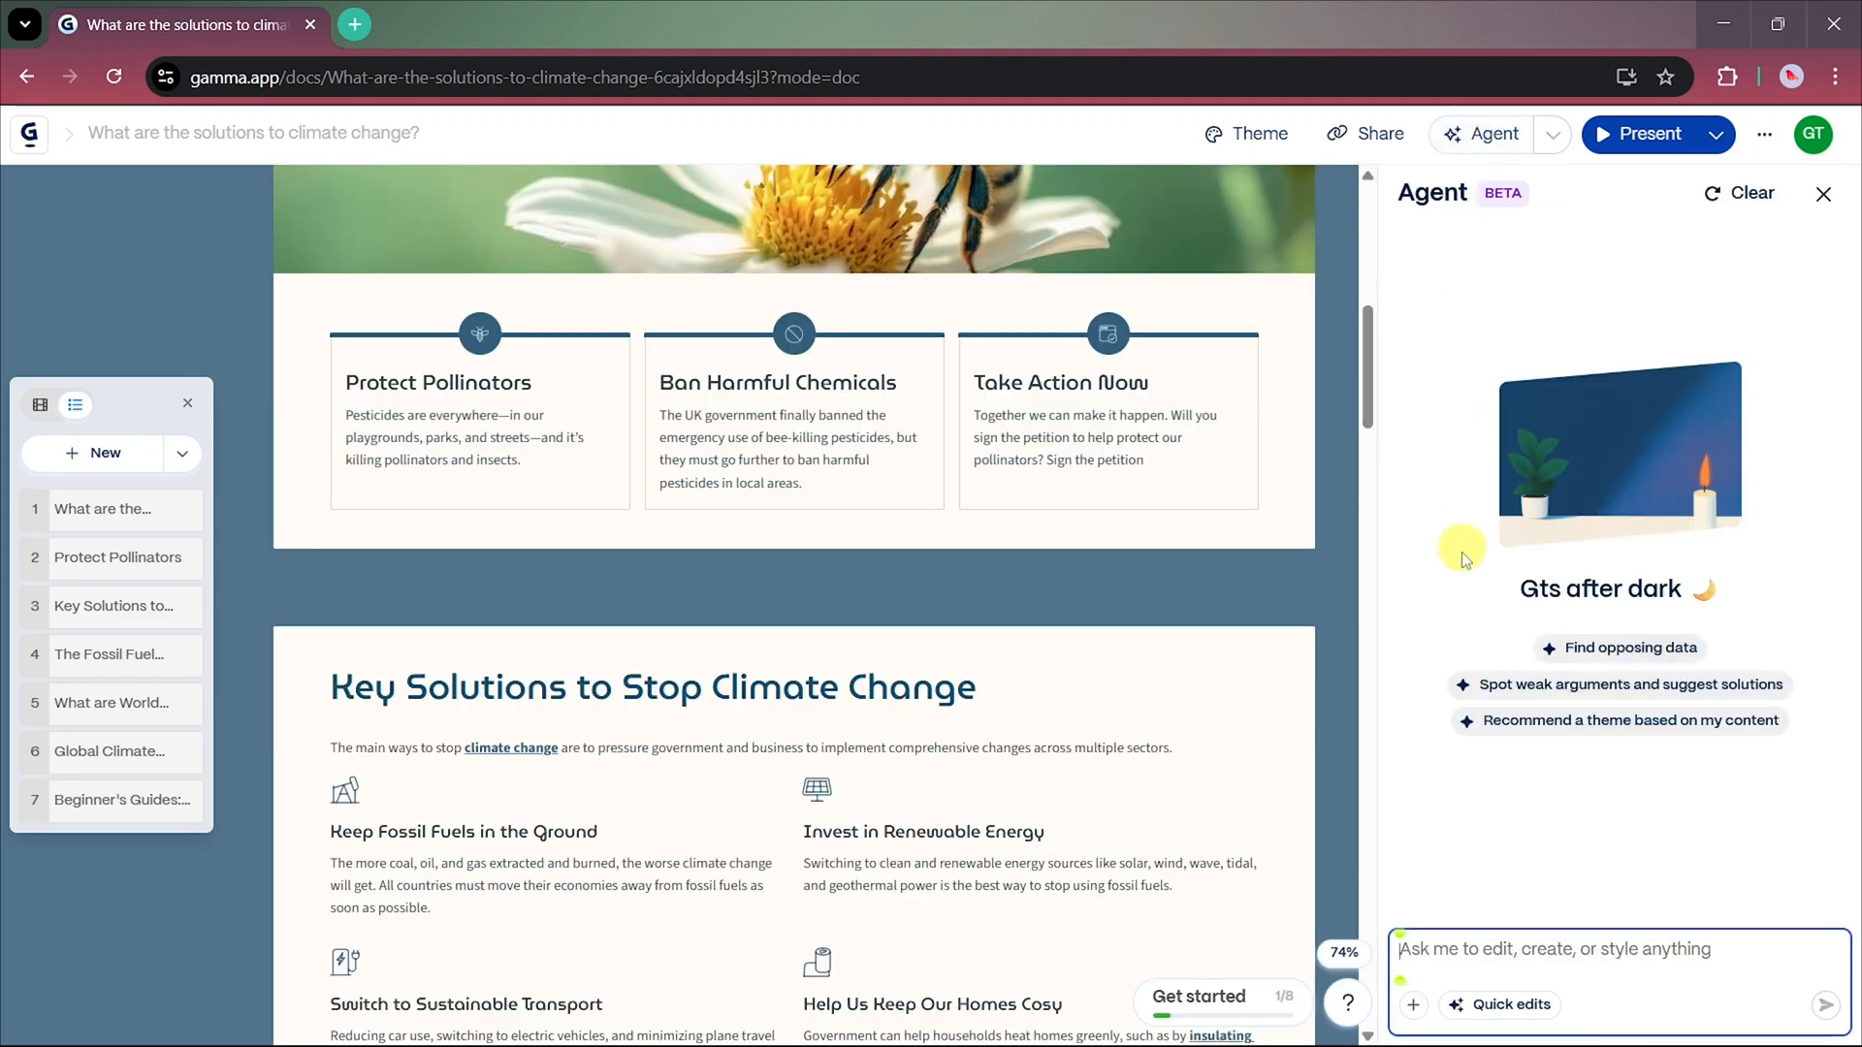
pyautogui.moveTo(1535, 797)
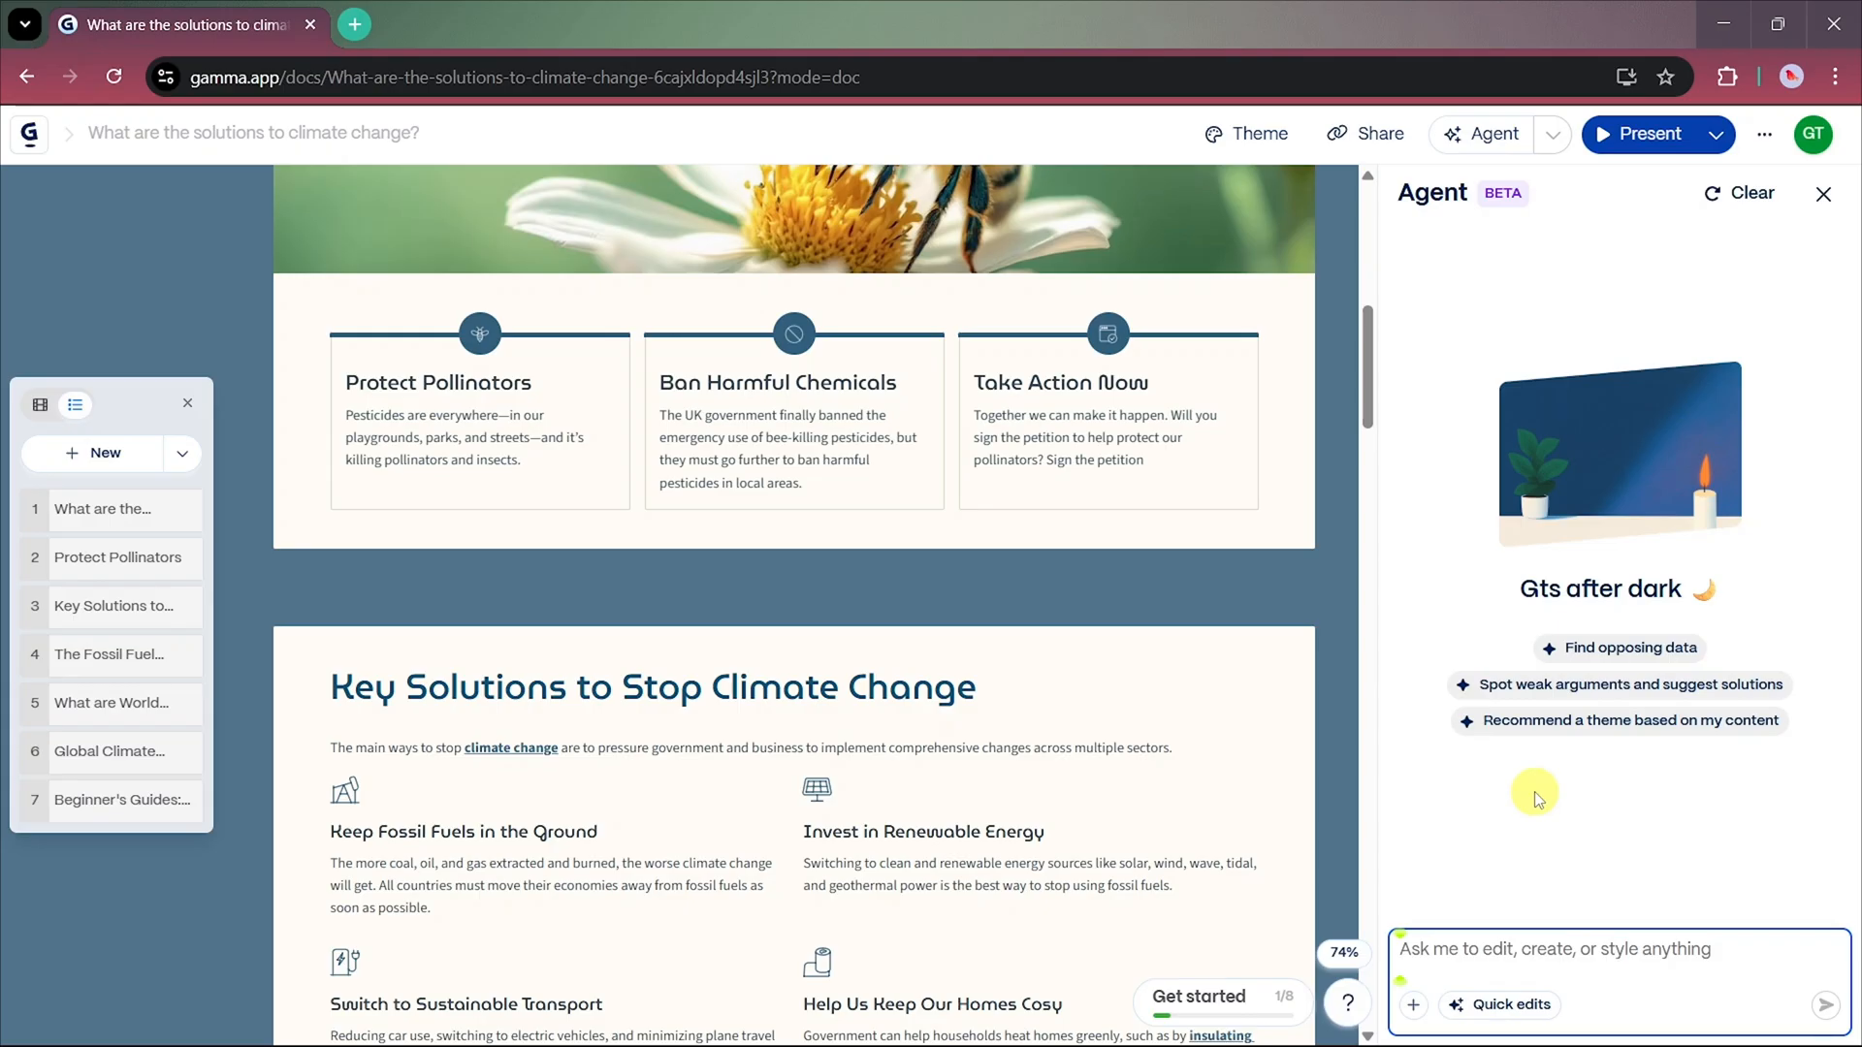
pyautogui.click(1556, 949)
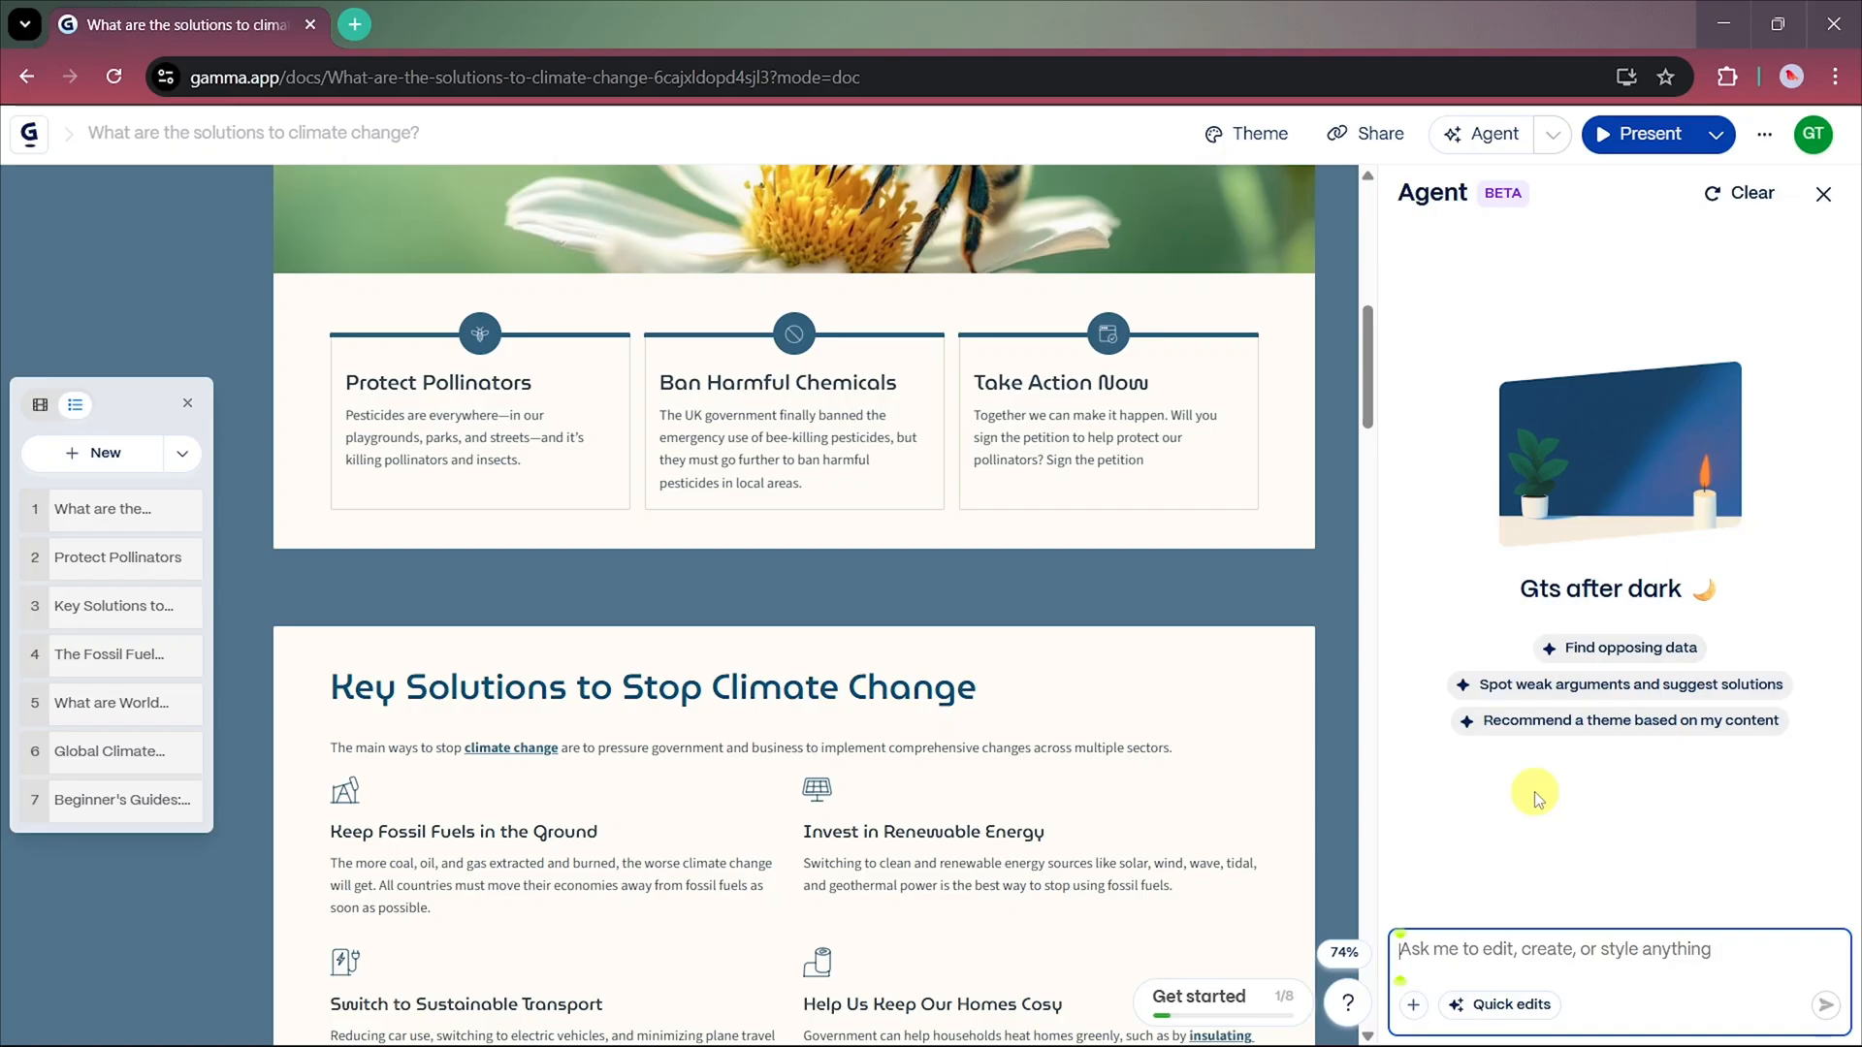
pyautogui.moveTo(1512, 719)
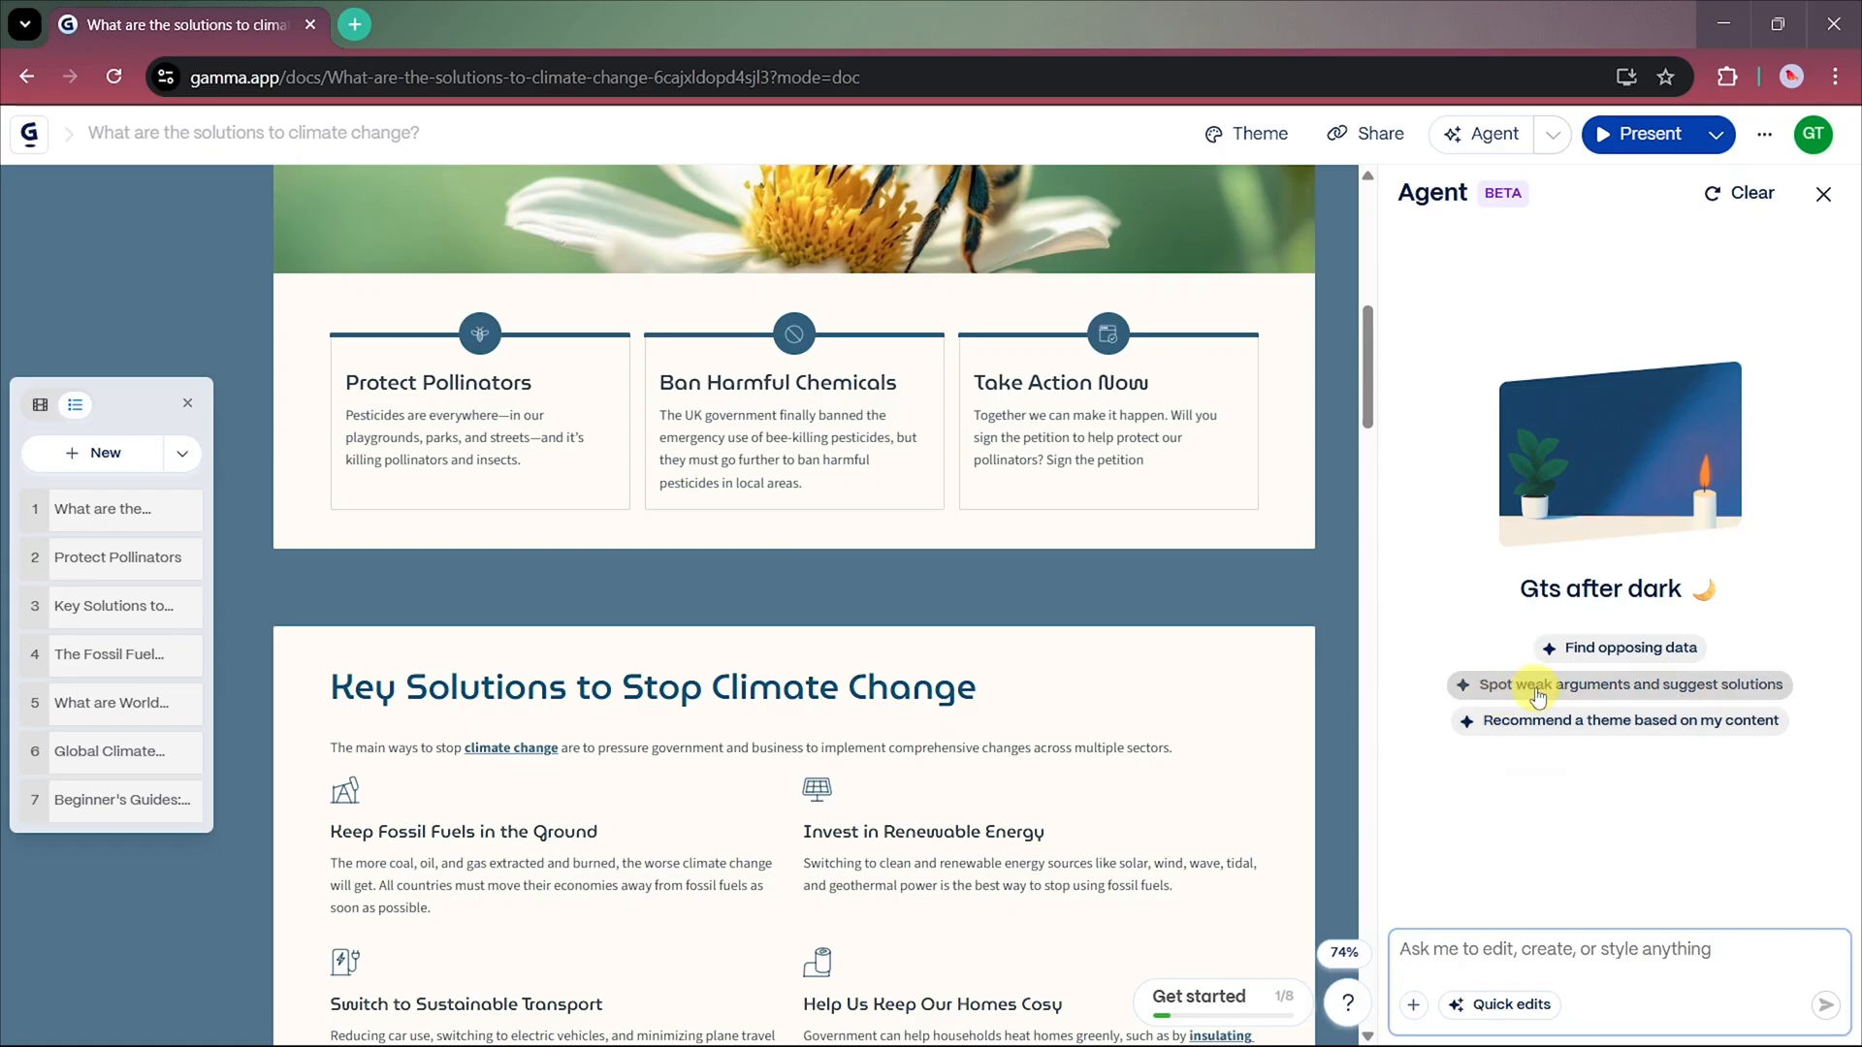
pyautogui.click(1630, 684)
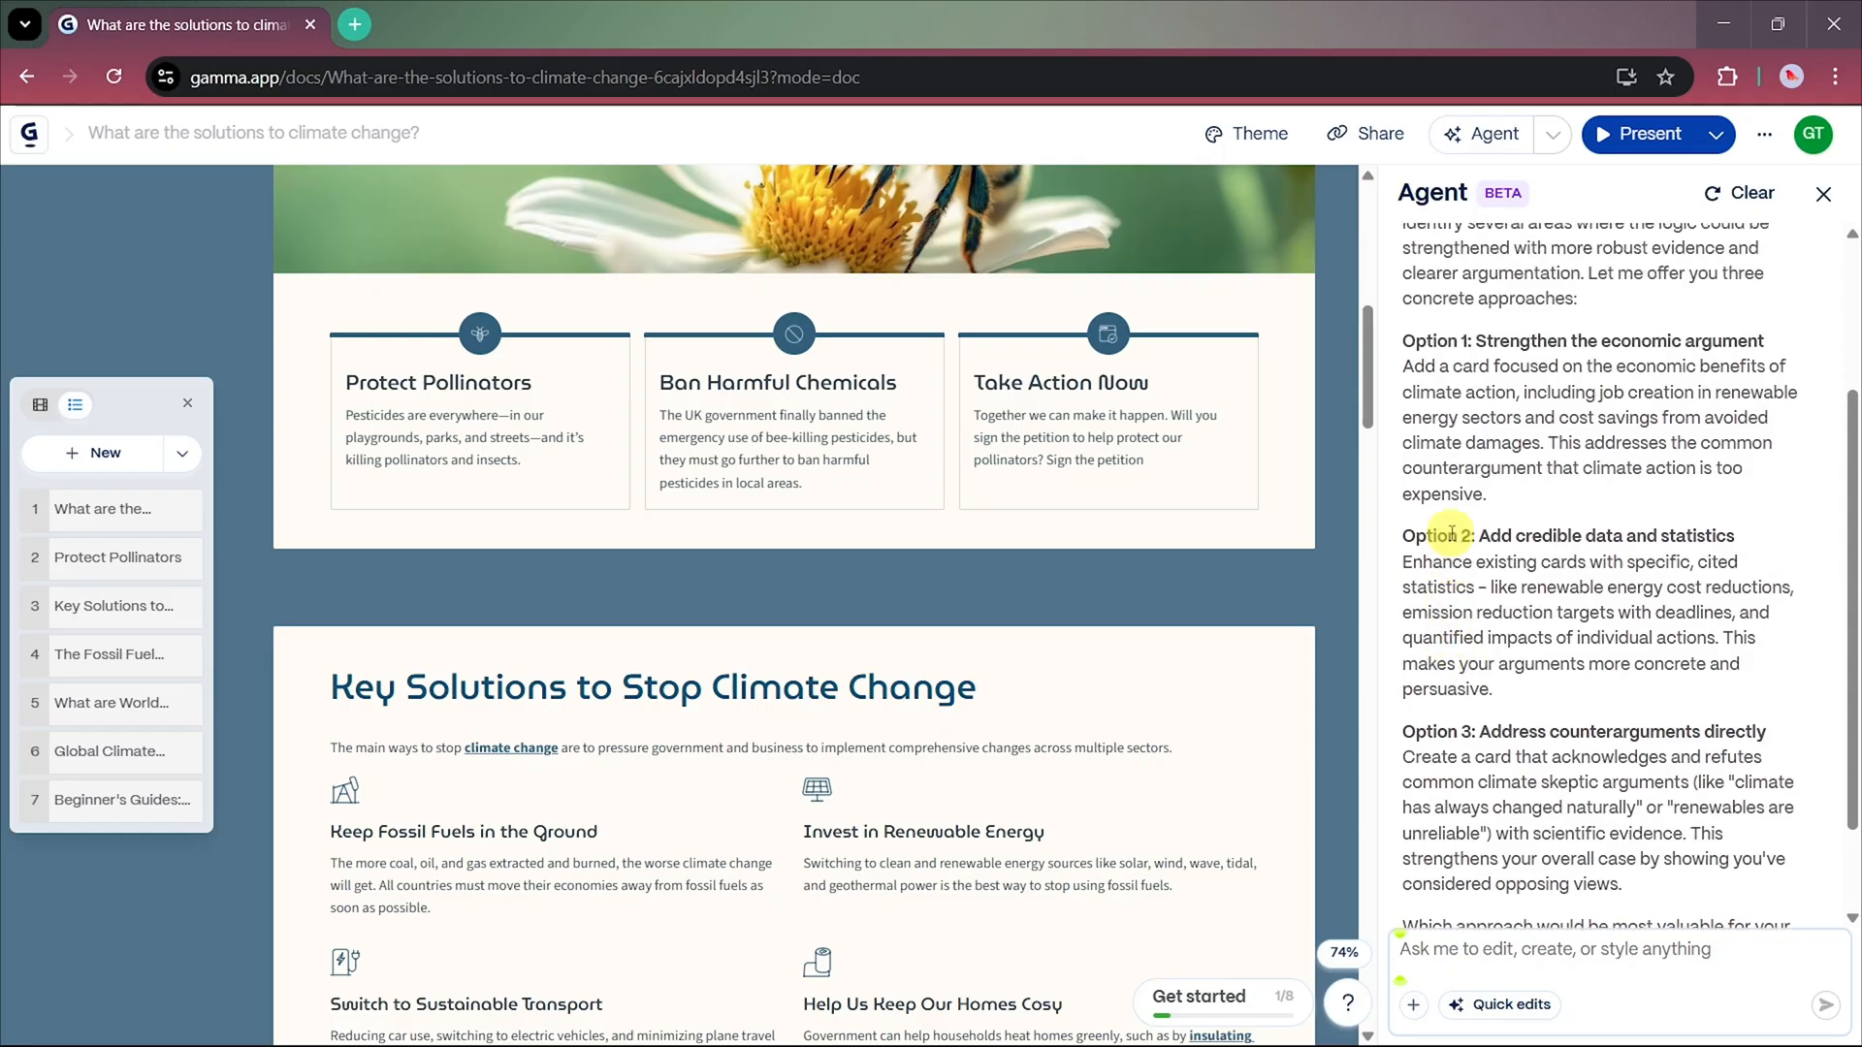
pyautogui.scroll(-3)
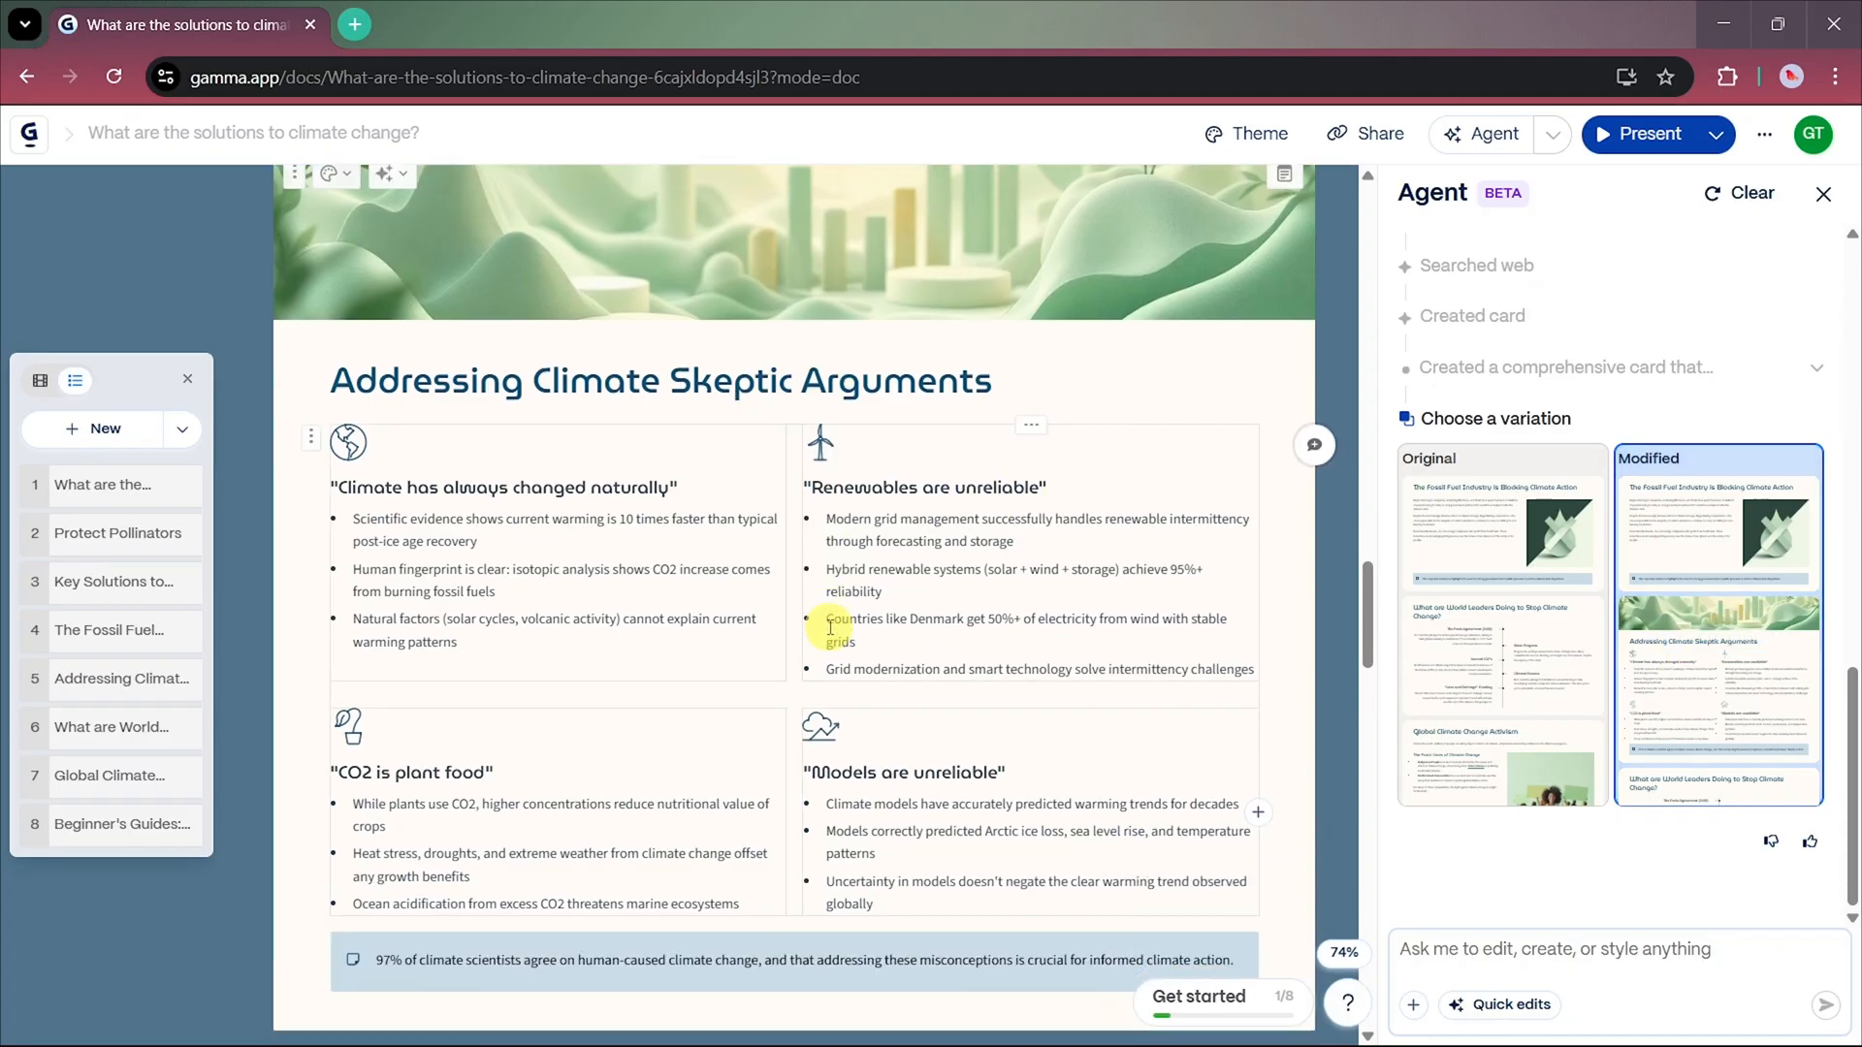
# - Scroll through the card's four rebutted skeptic claims and 97% consensus note
pyautogui.scroll(-3)
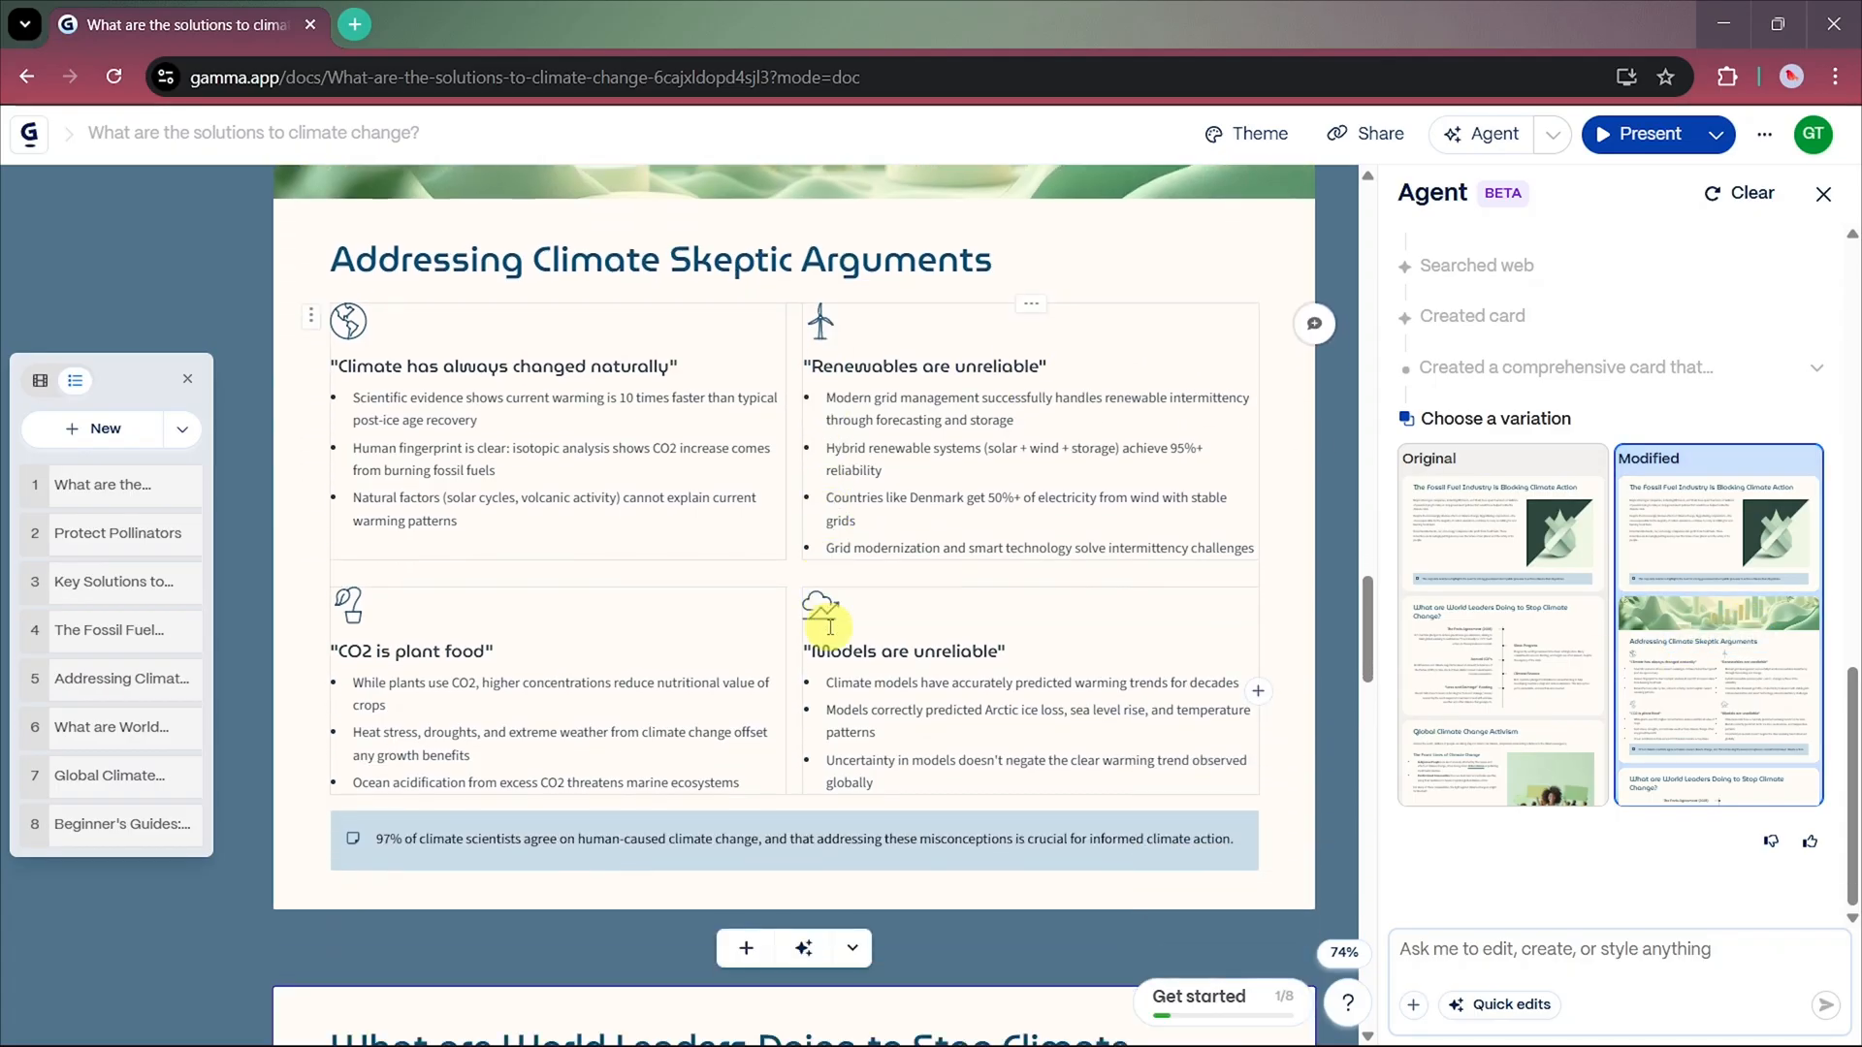
pyautogui.scroll(-3)
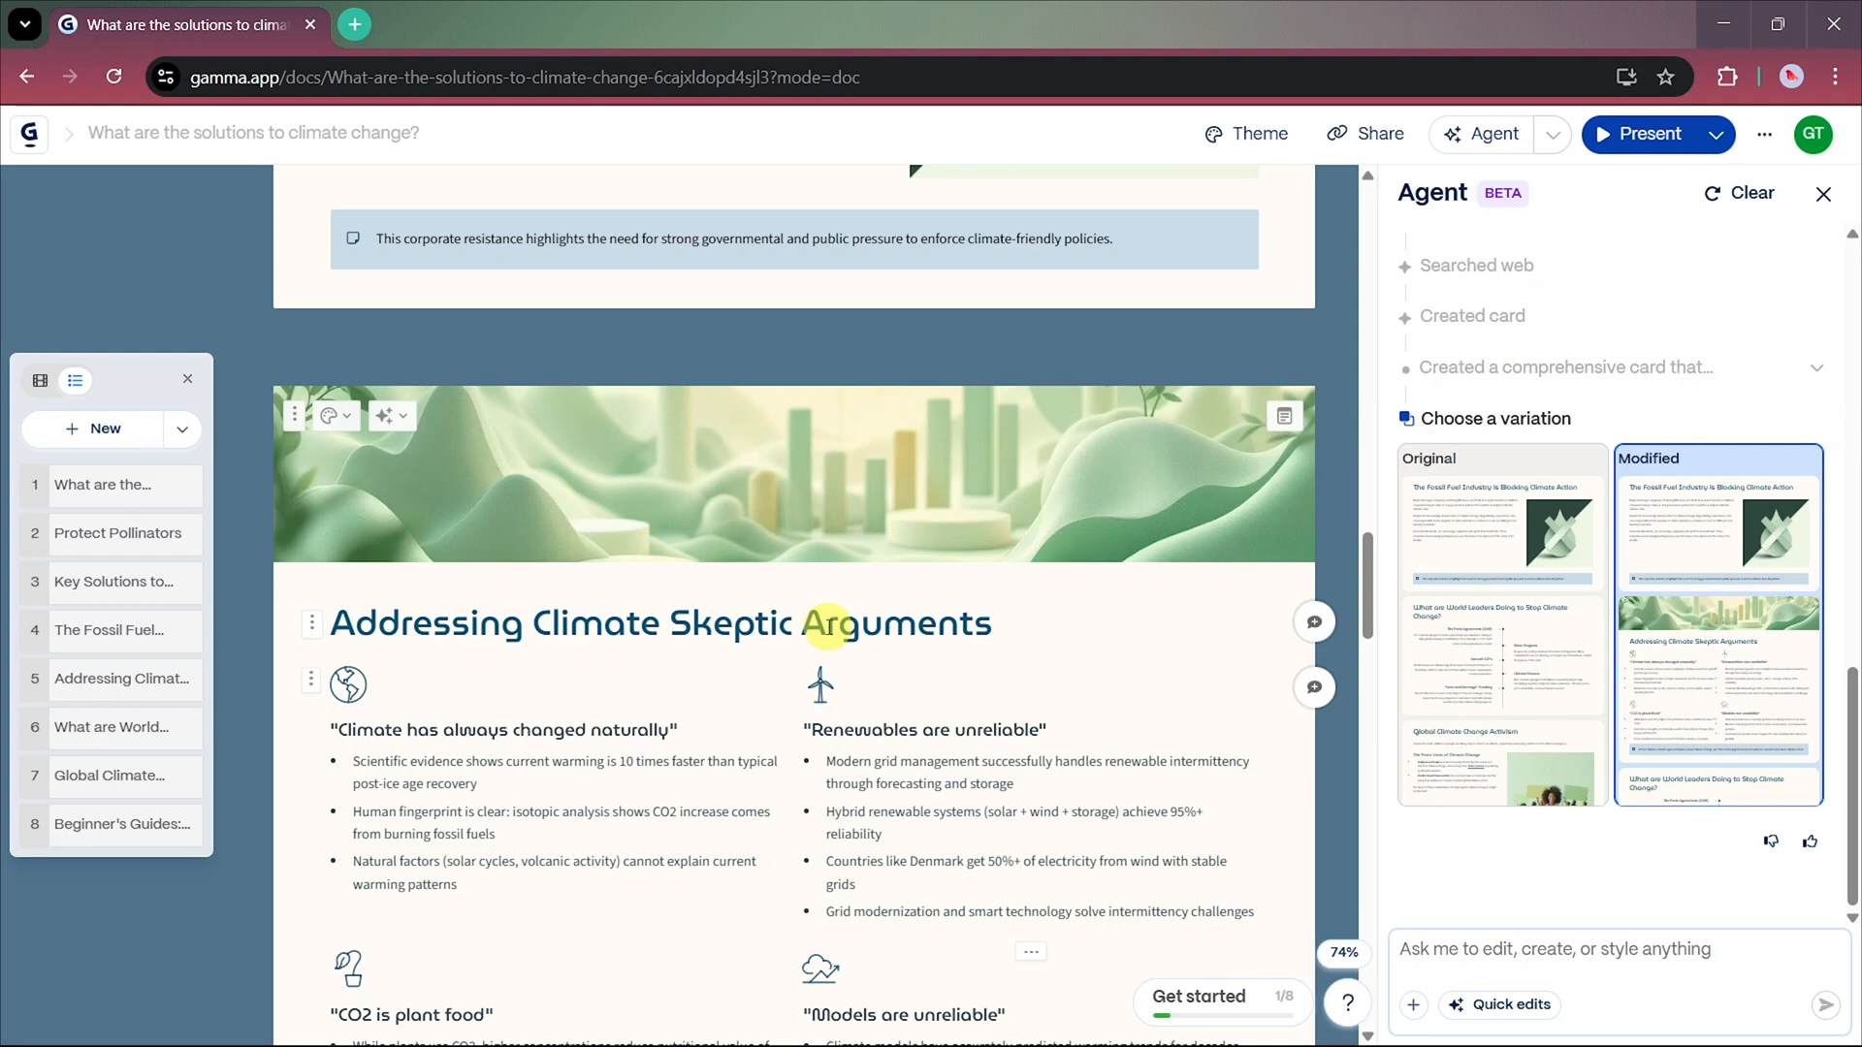
pyautogui.scroll(-3)
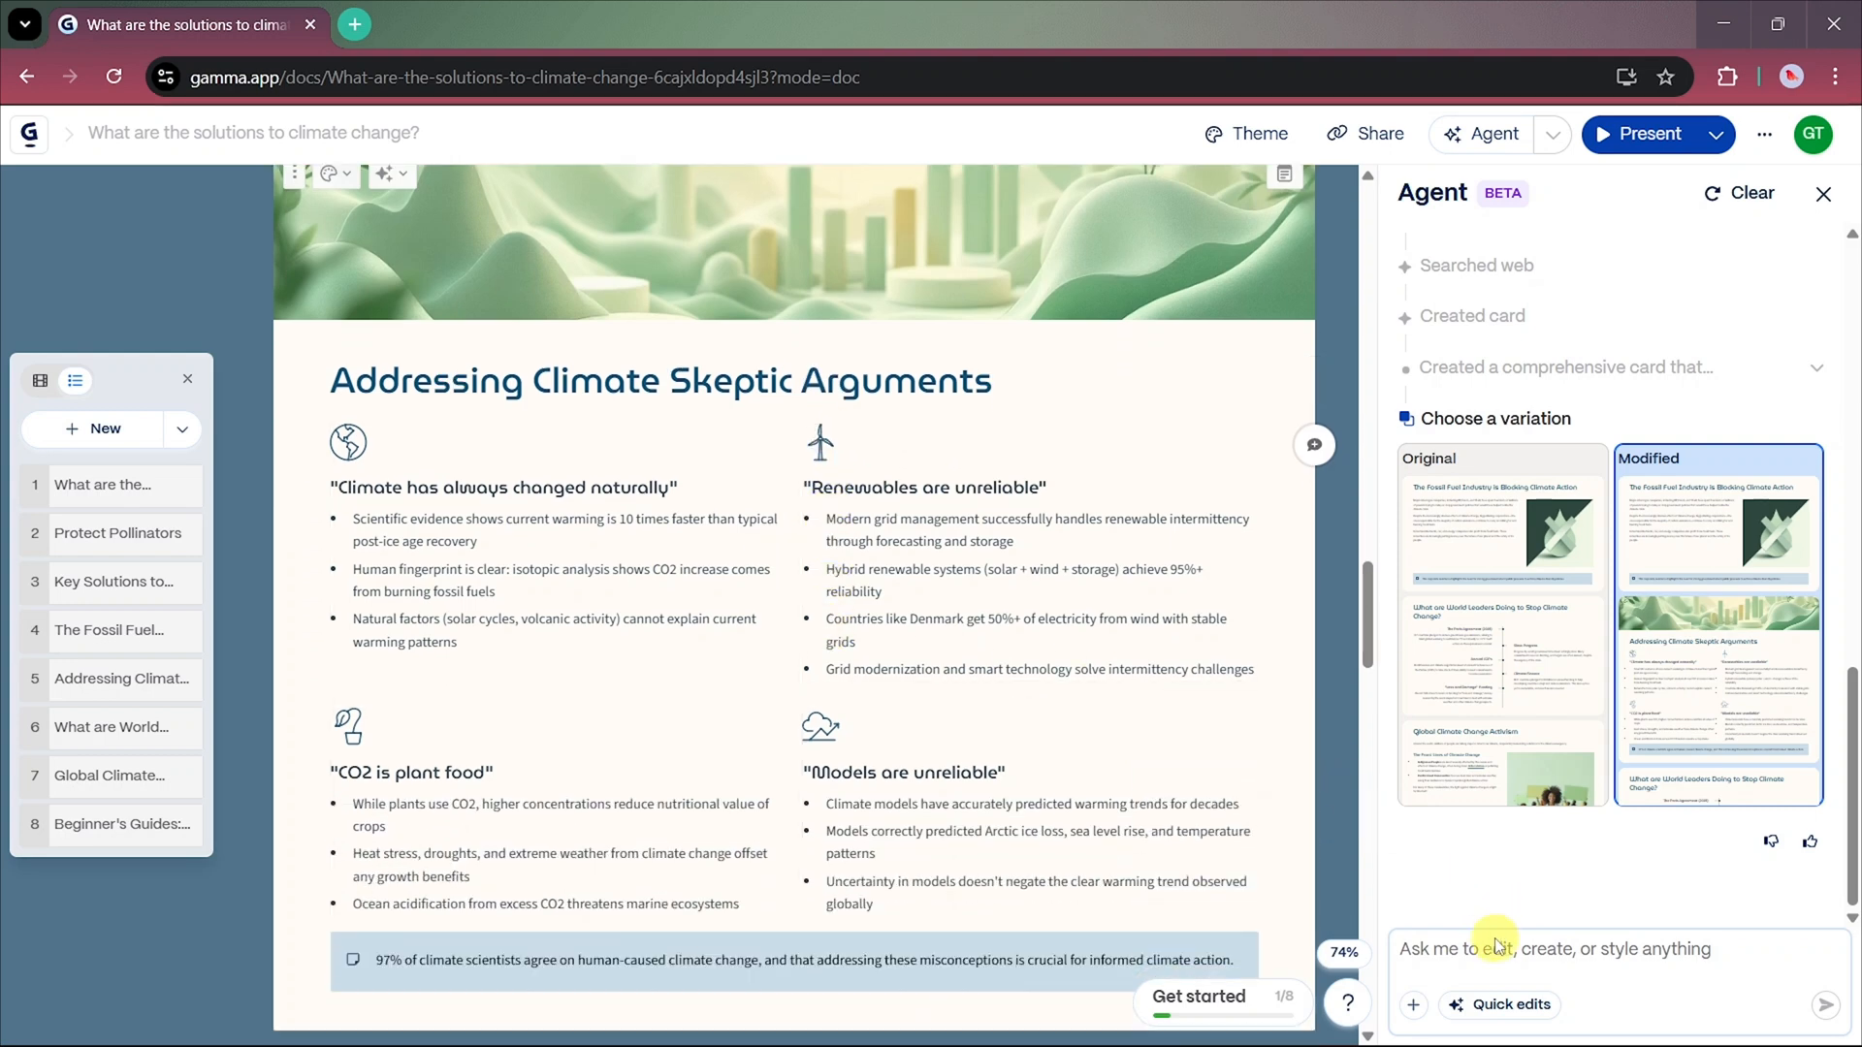
# - Ask the agent for a card with a bar chart from the Wikipedia 2,000-year temperature record
pyautogui.click(1556, 949)
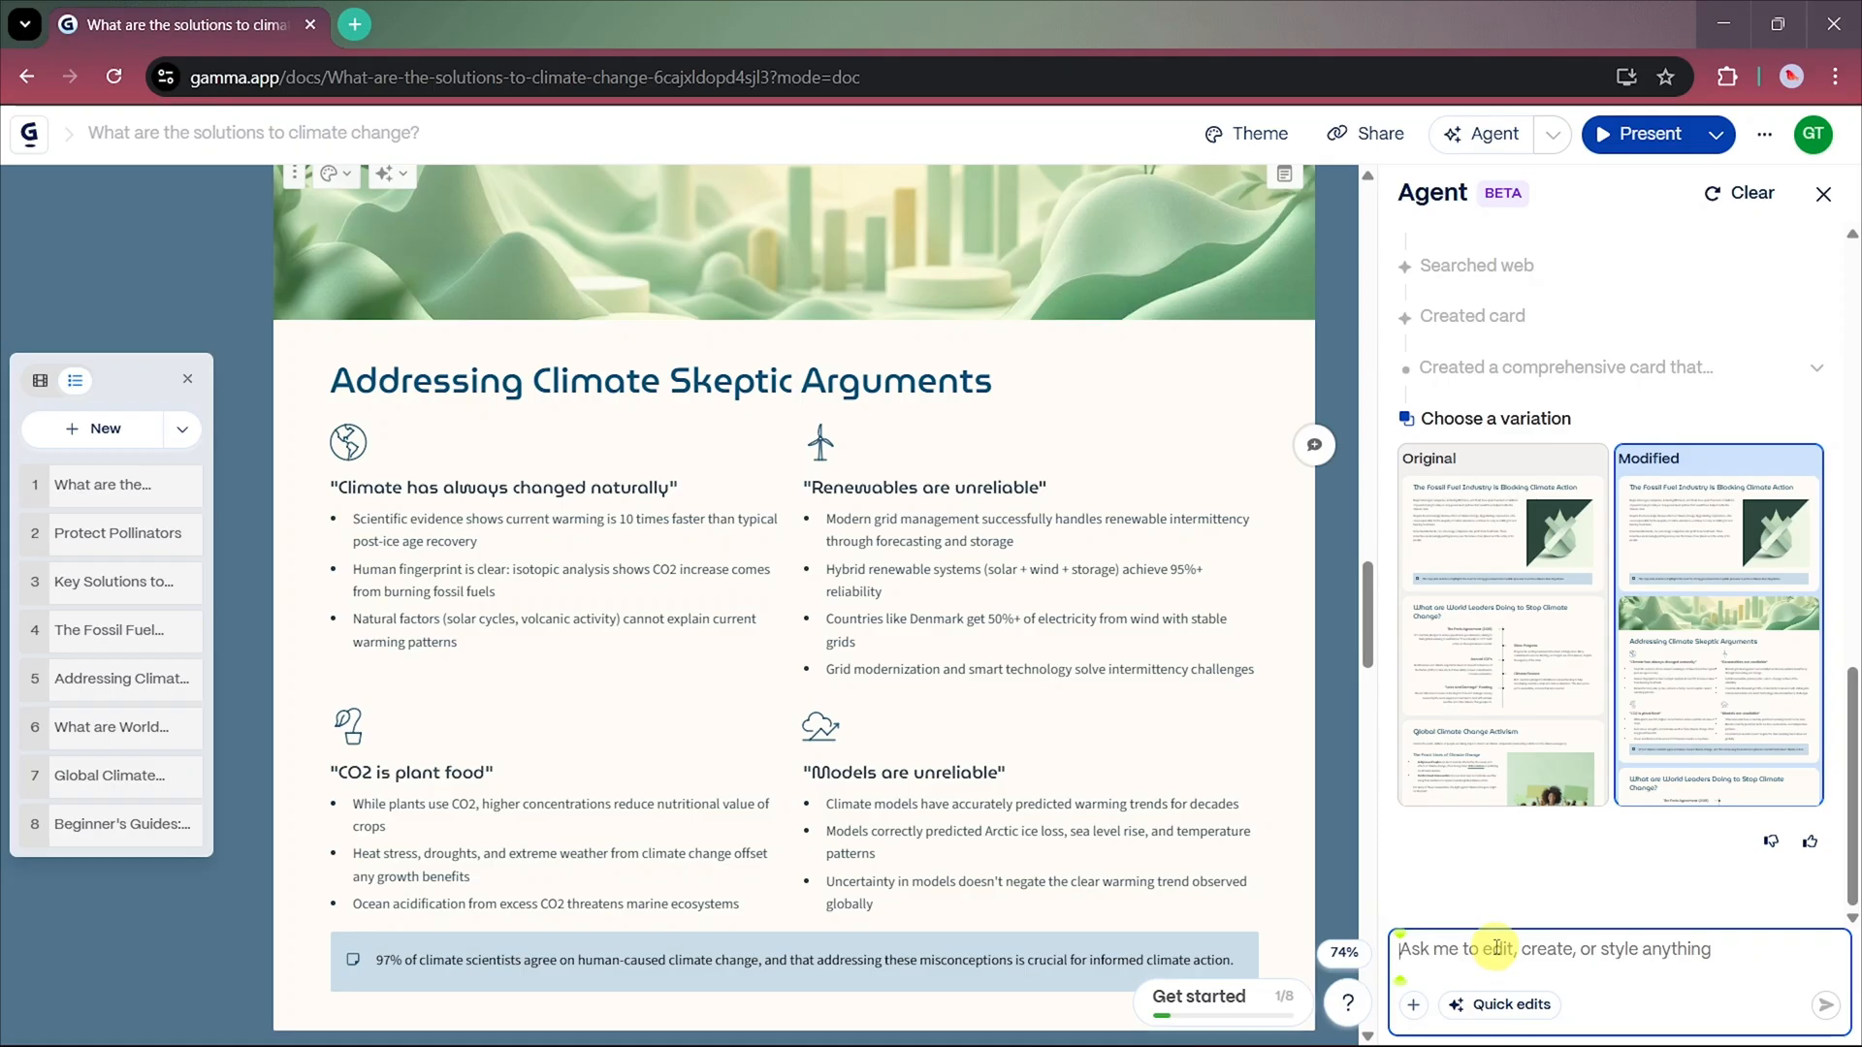
pyautogui.write('make now')
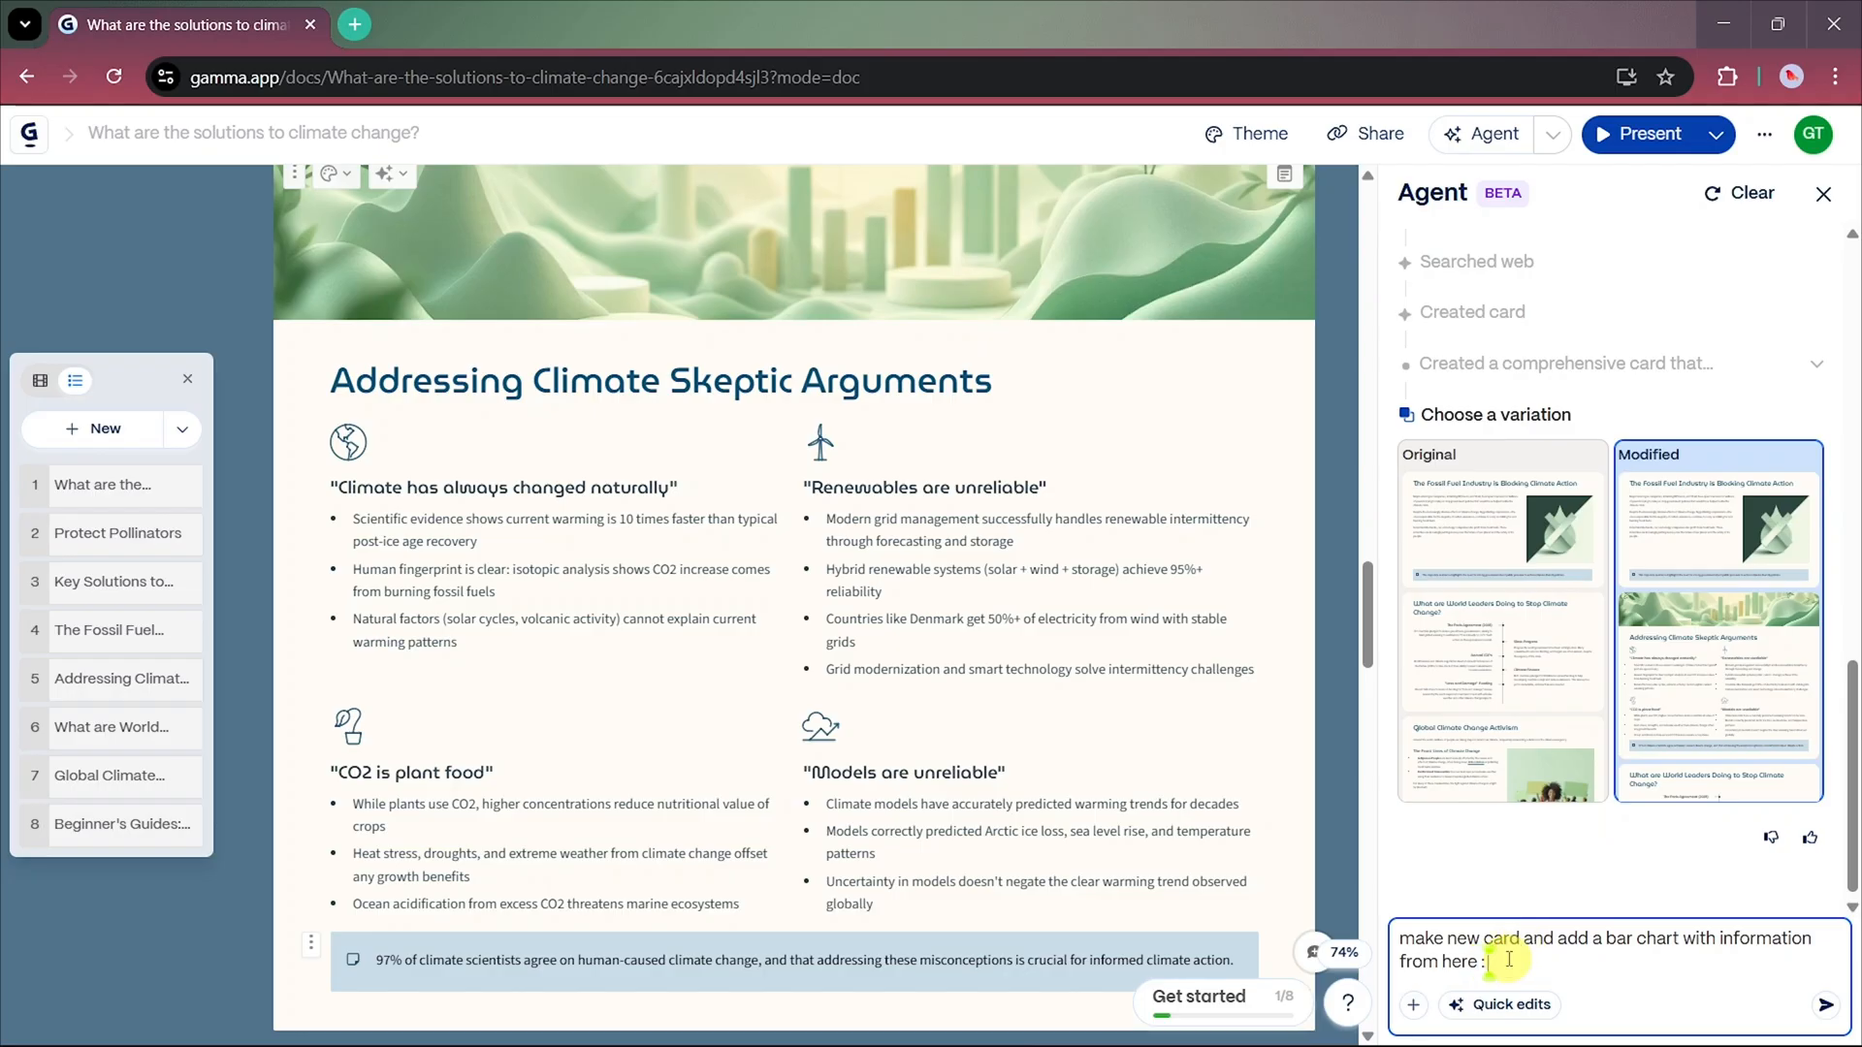
pyautogui.write('https://en.wikipedia.org/wiki/Temperature_record_of_the_last_2,000_years')
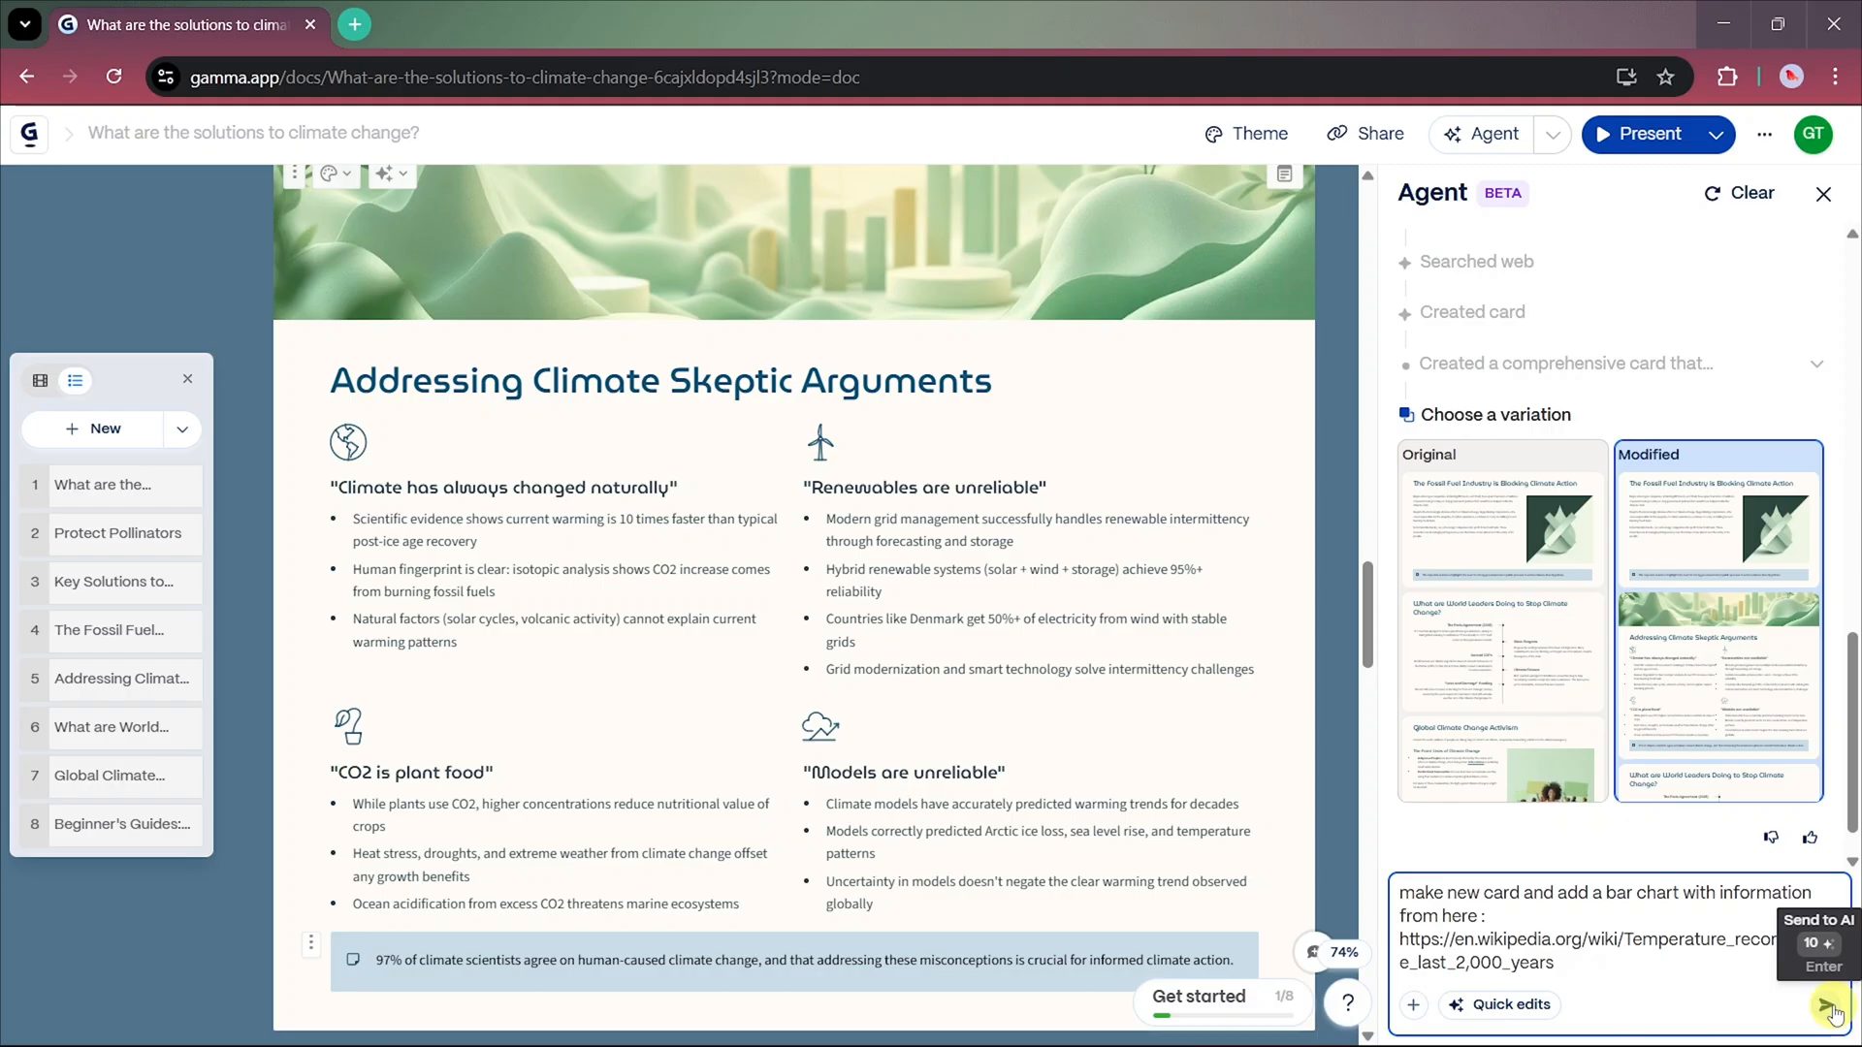
pyautogui.click(1826, 1005)
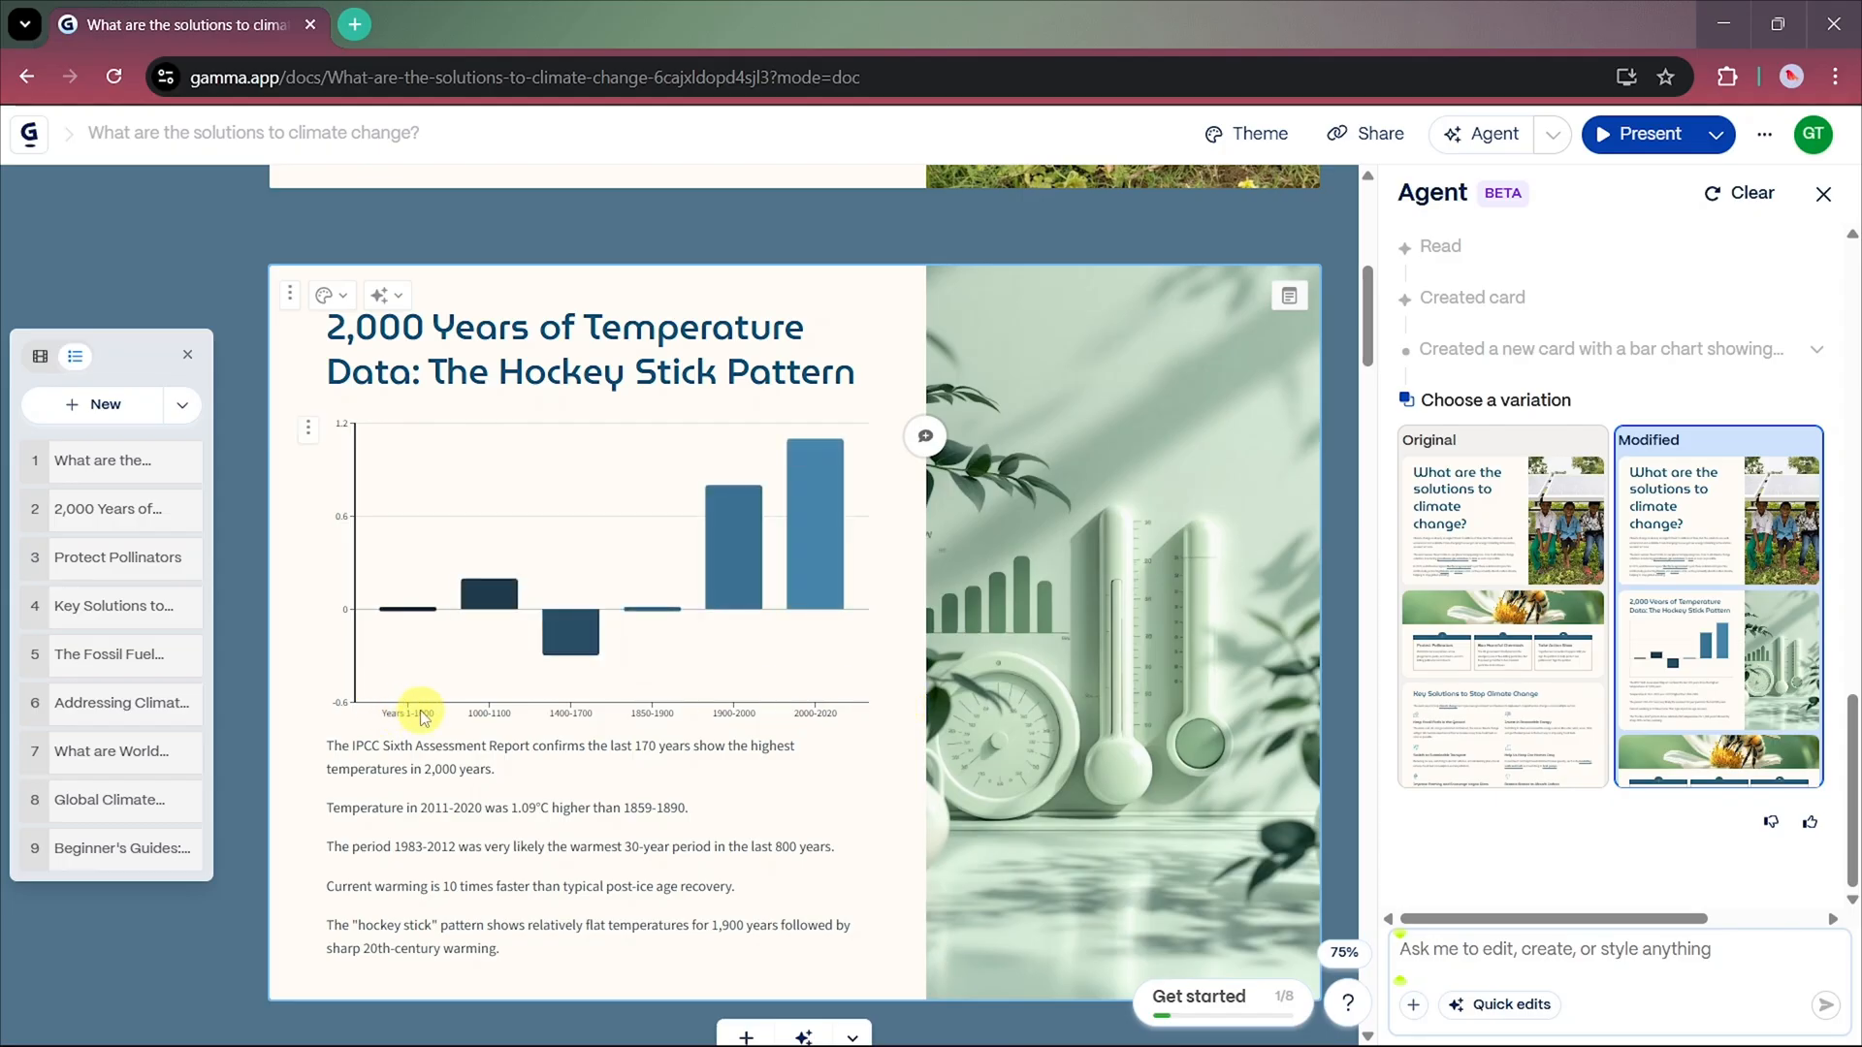
pyautogui.moveTo(836, 724)
pyautogui.write('r')
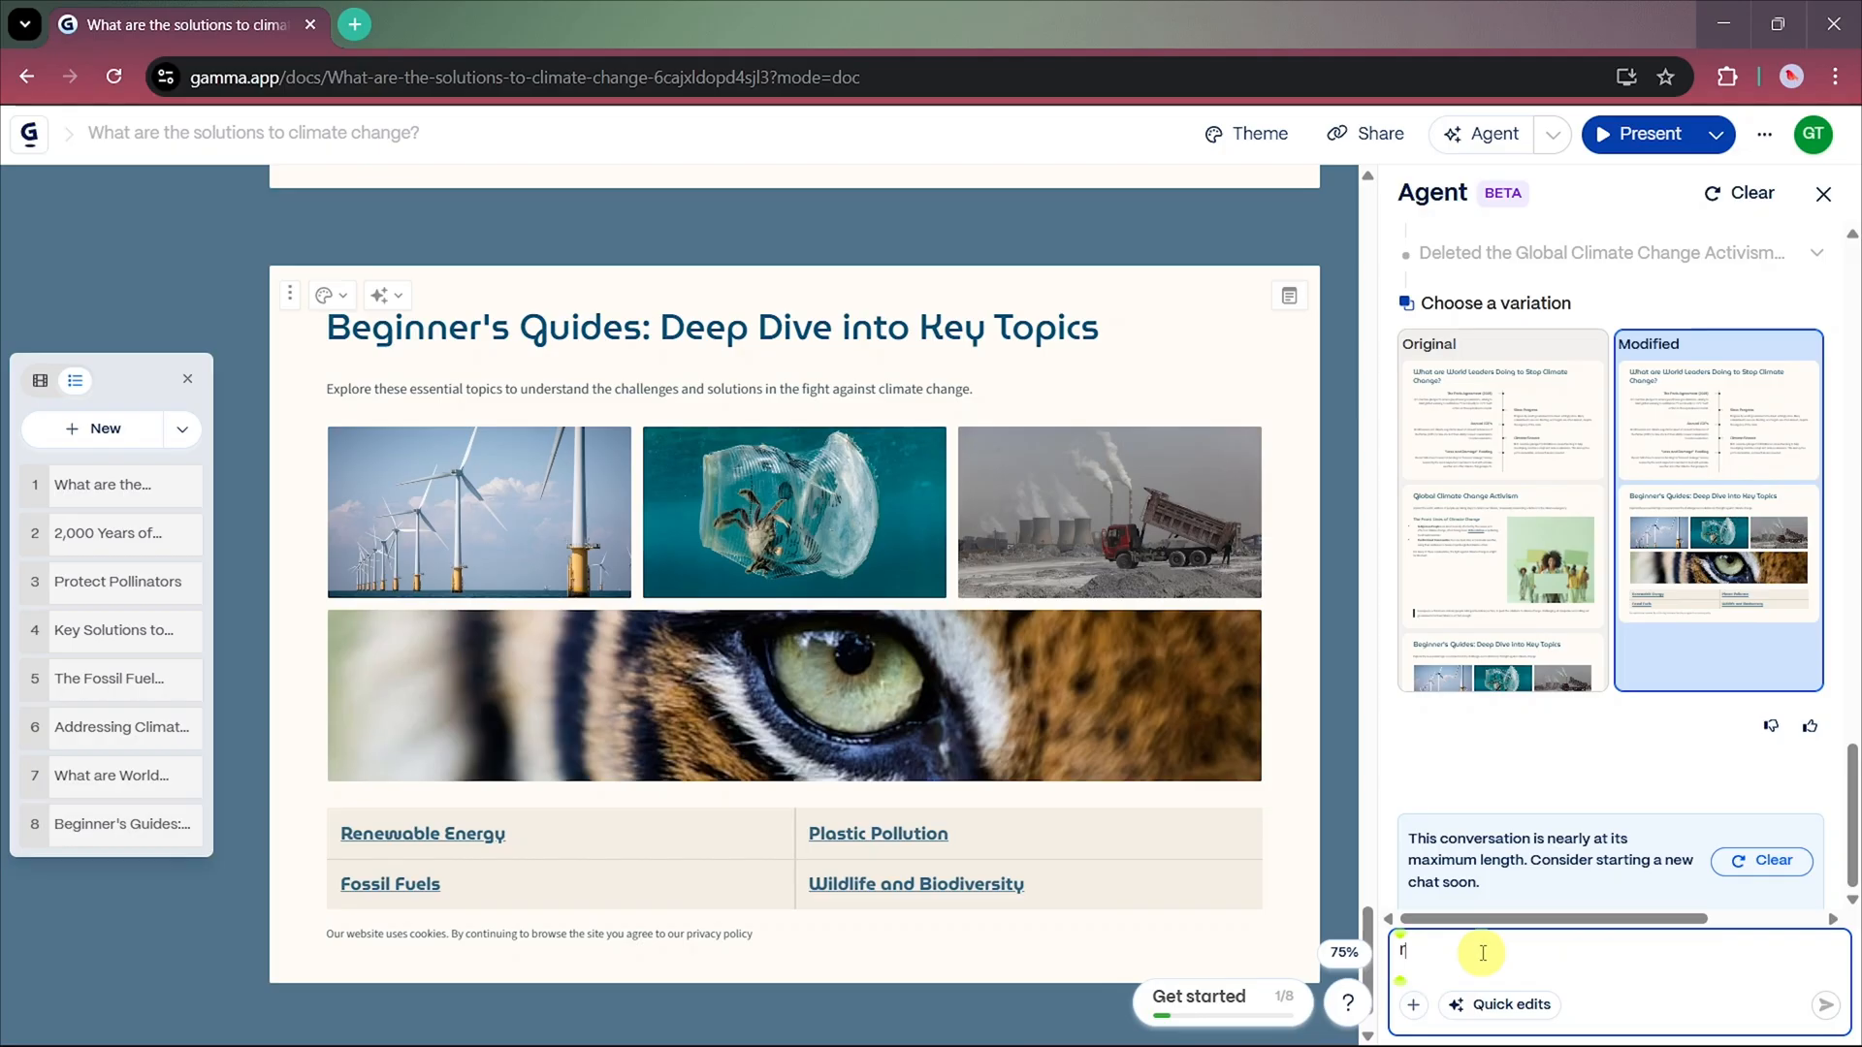
# - Send the agent the request 'rewrite this deck for history college students'
pyautogui.write('ewrite this deck for history college students')
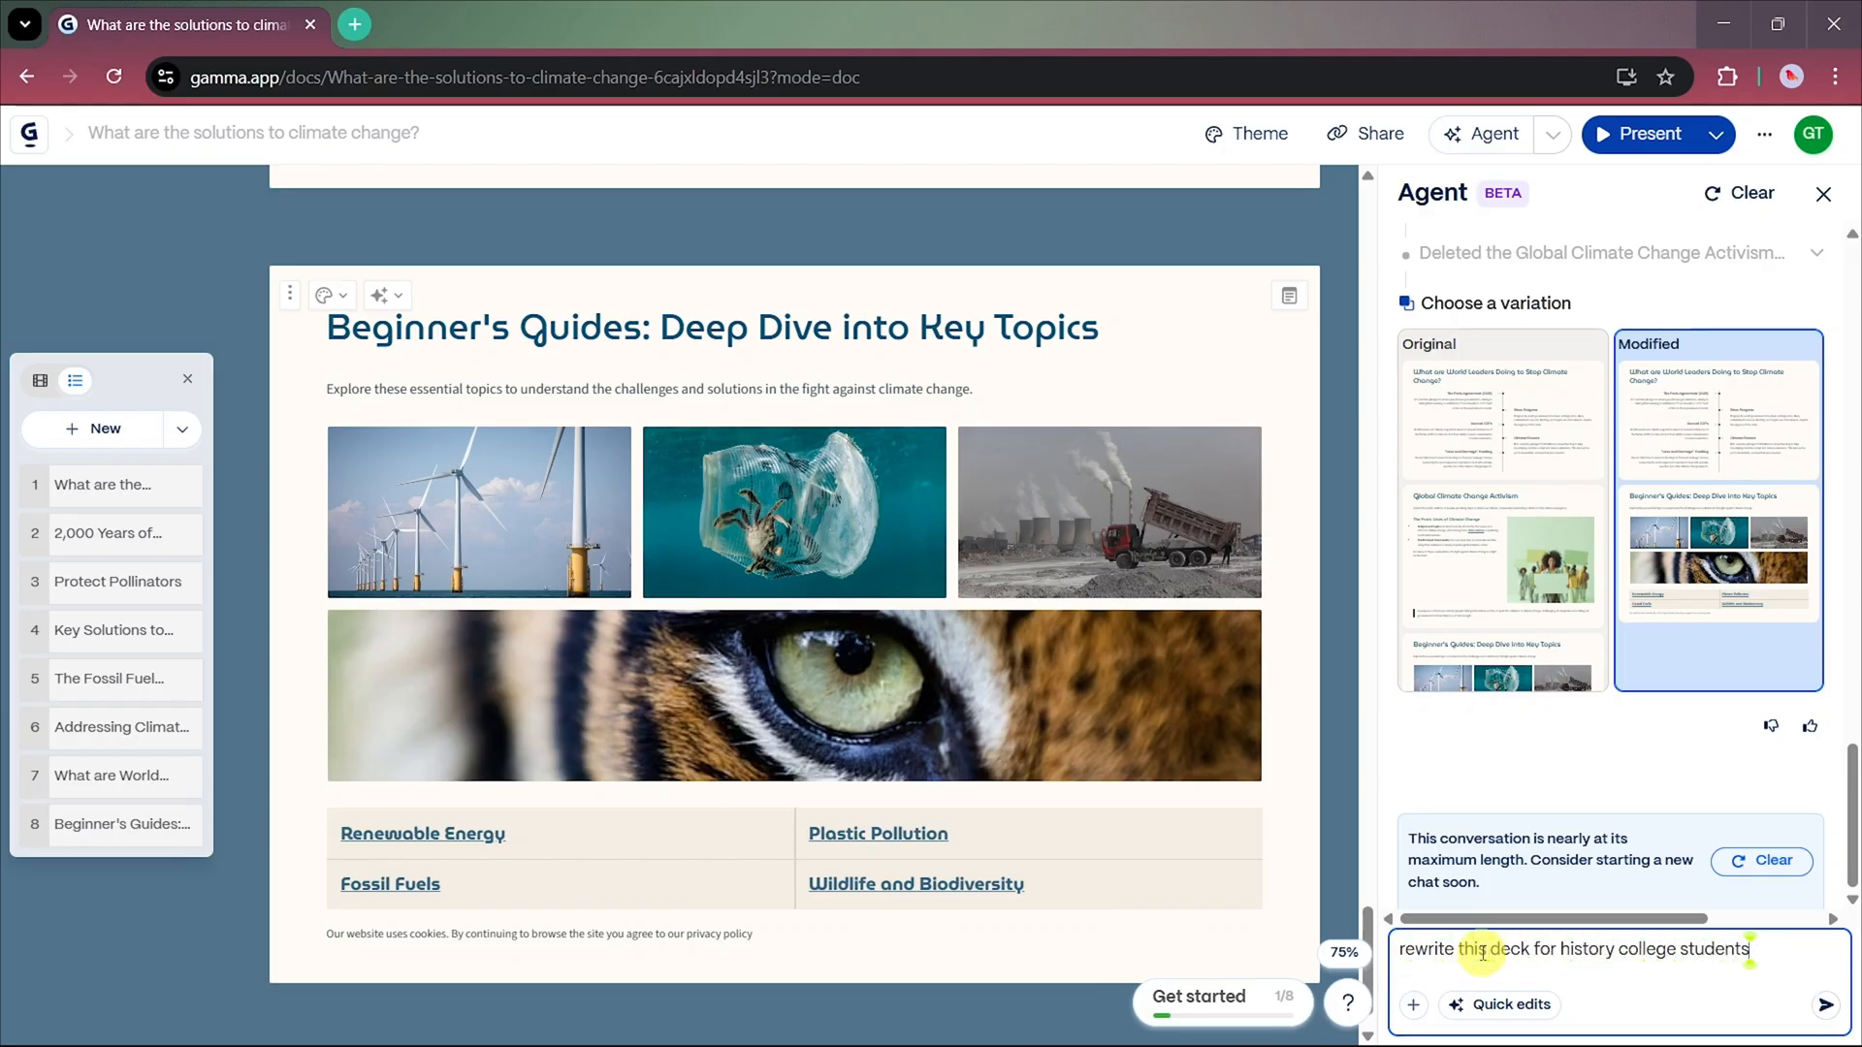
pyautogui.click(1827, 1004)
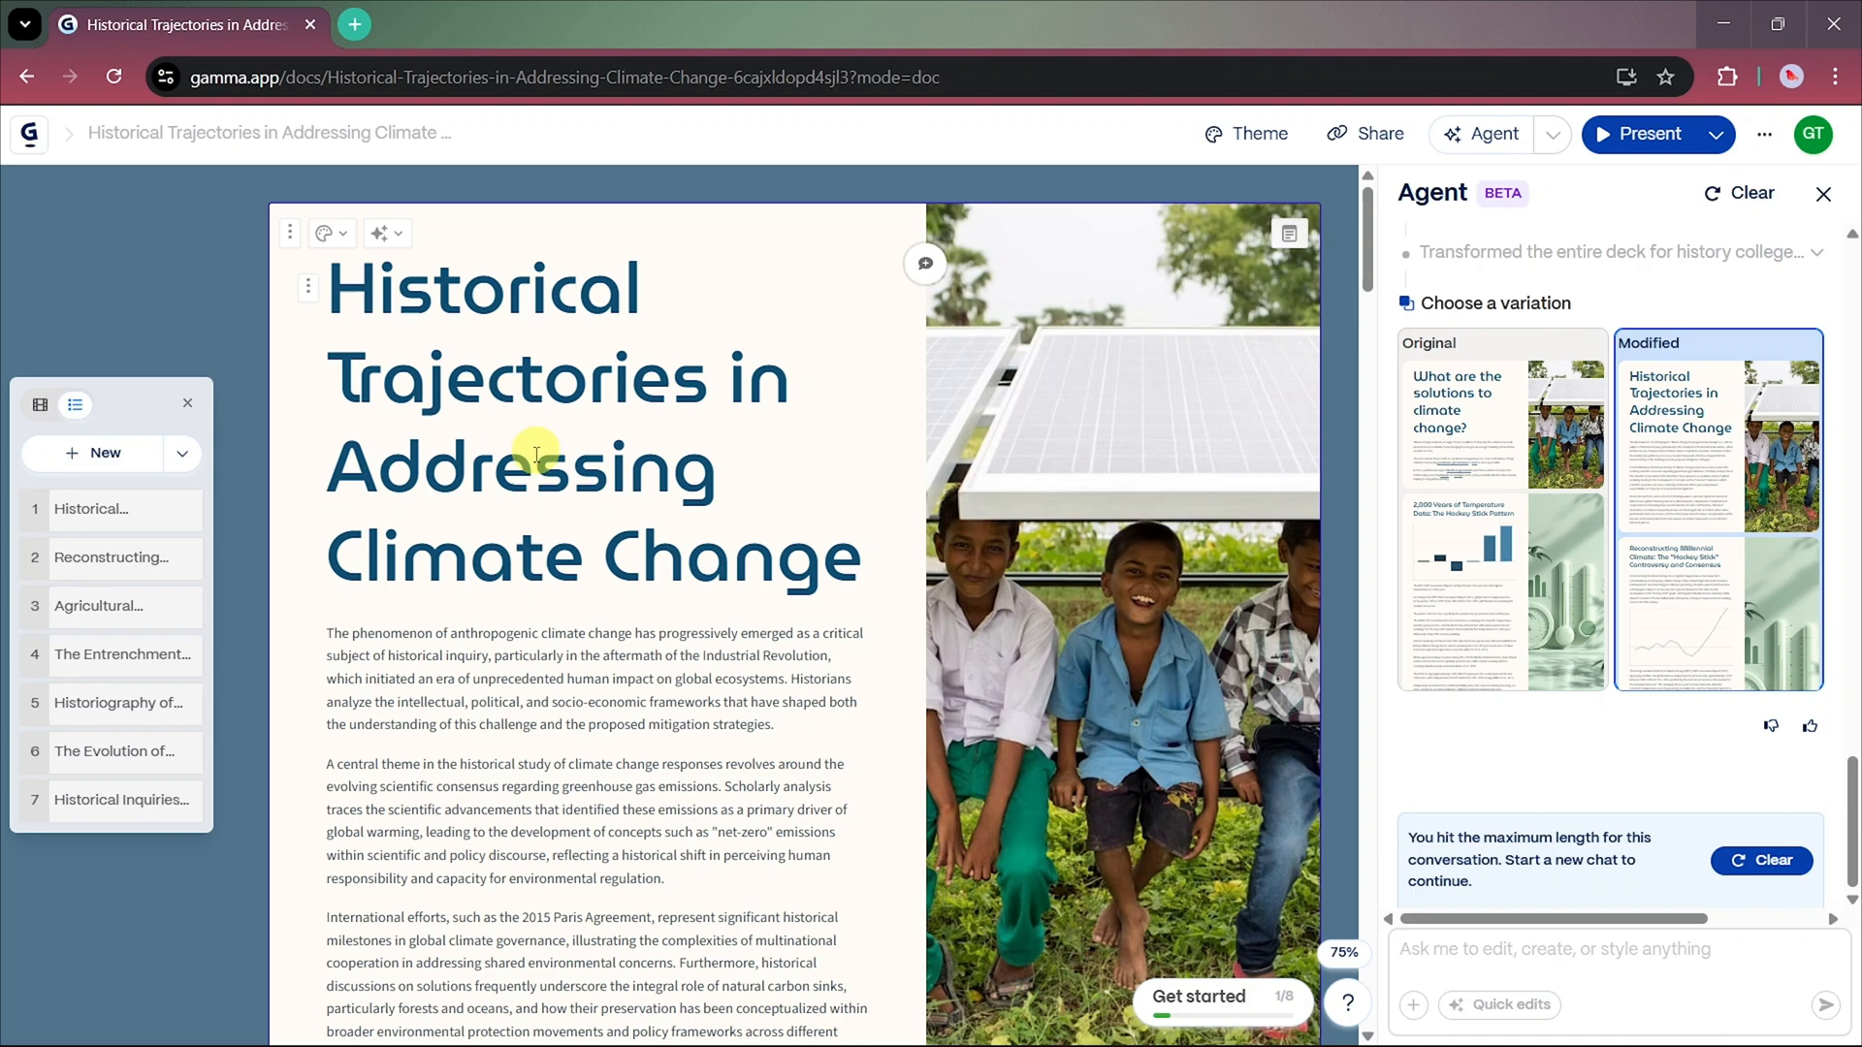
# - Scroll through the rewritten deck to the fossil fuel, historiography and climate diplomacy cards
pyautogui.scroll(-3)
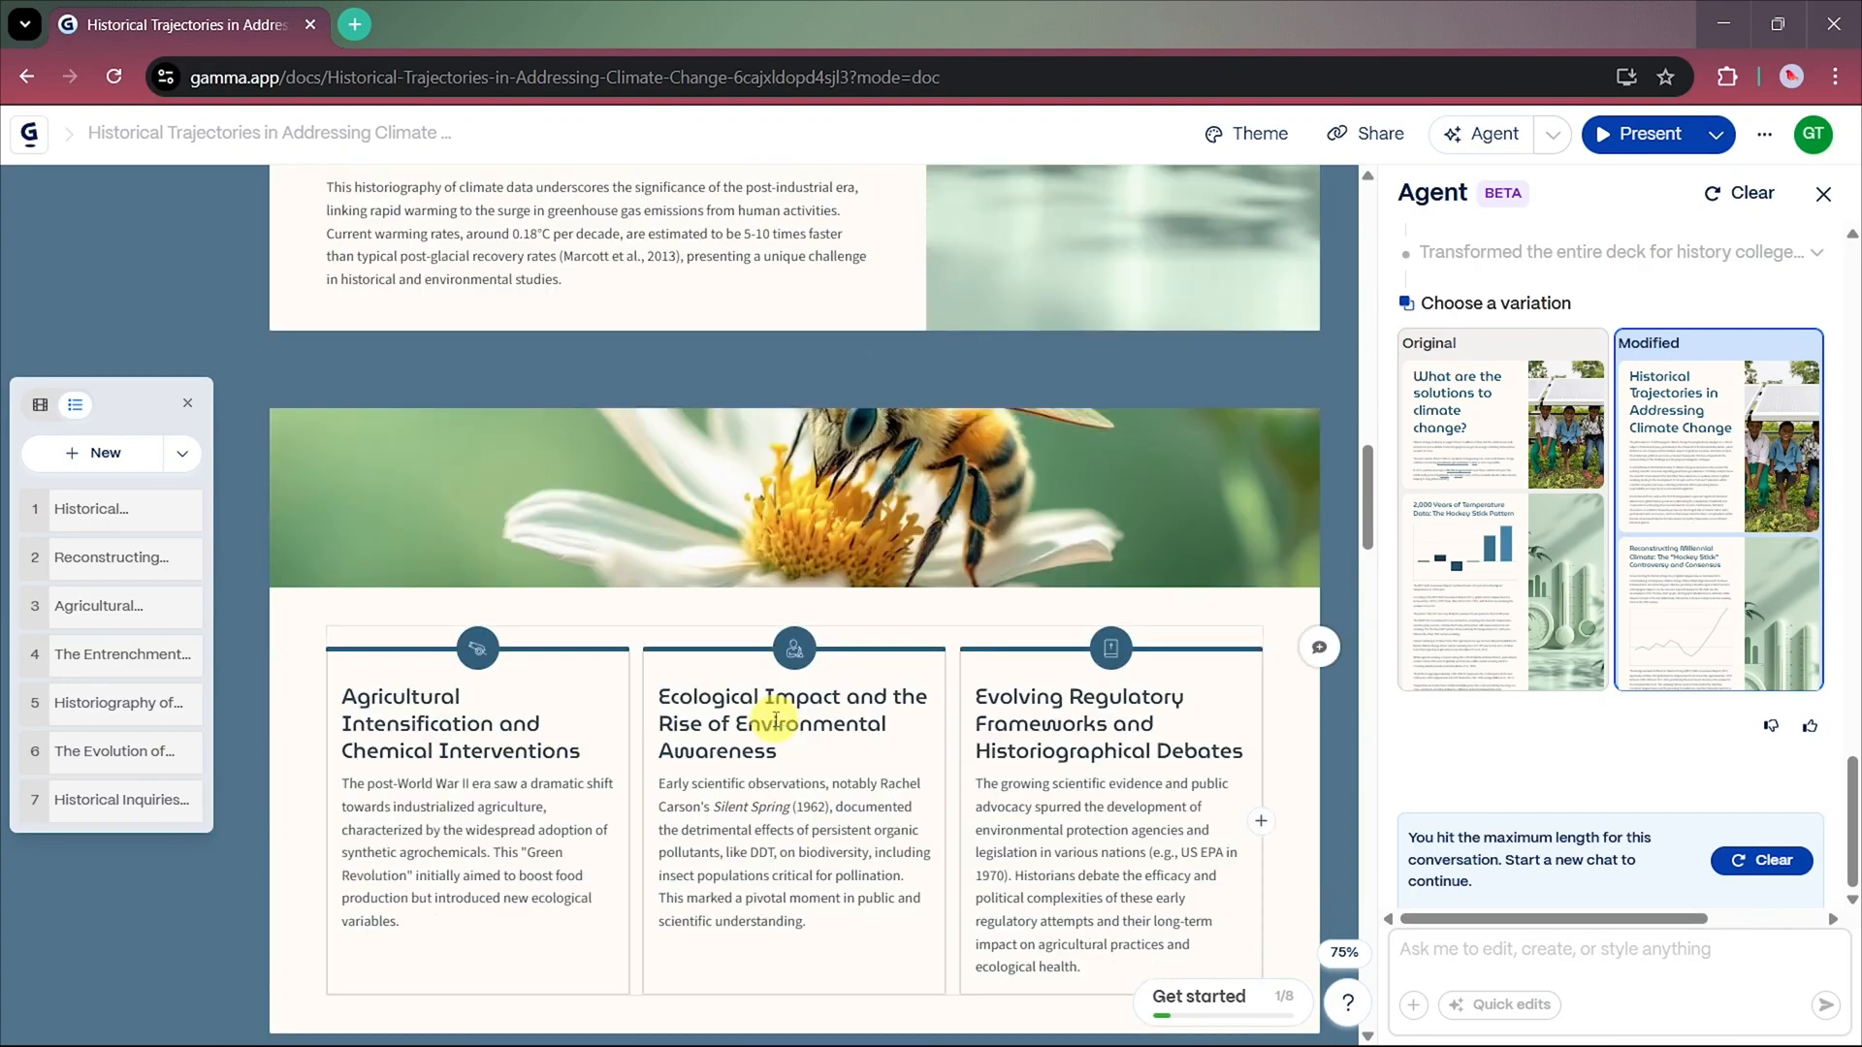
pyautogui.scroll(-3)
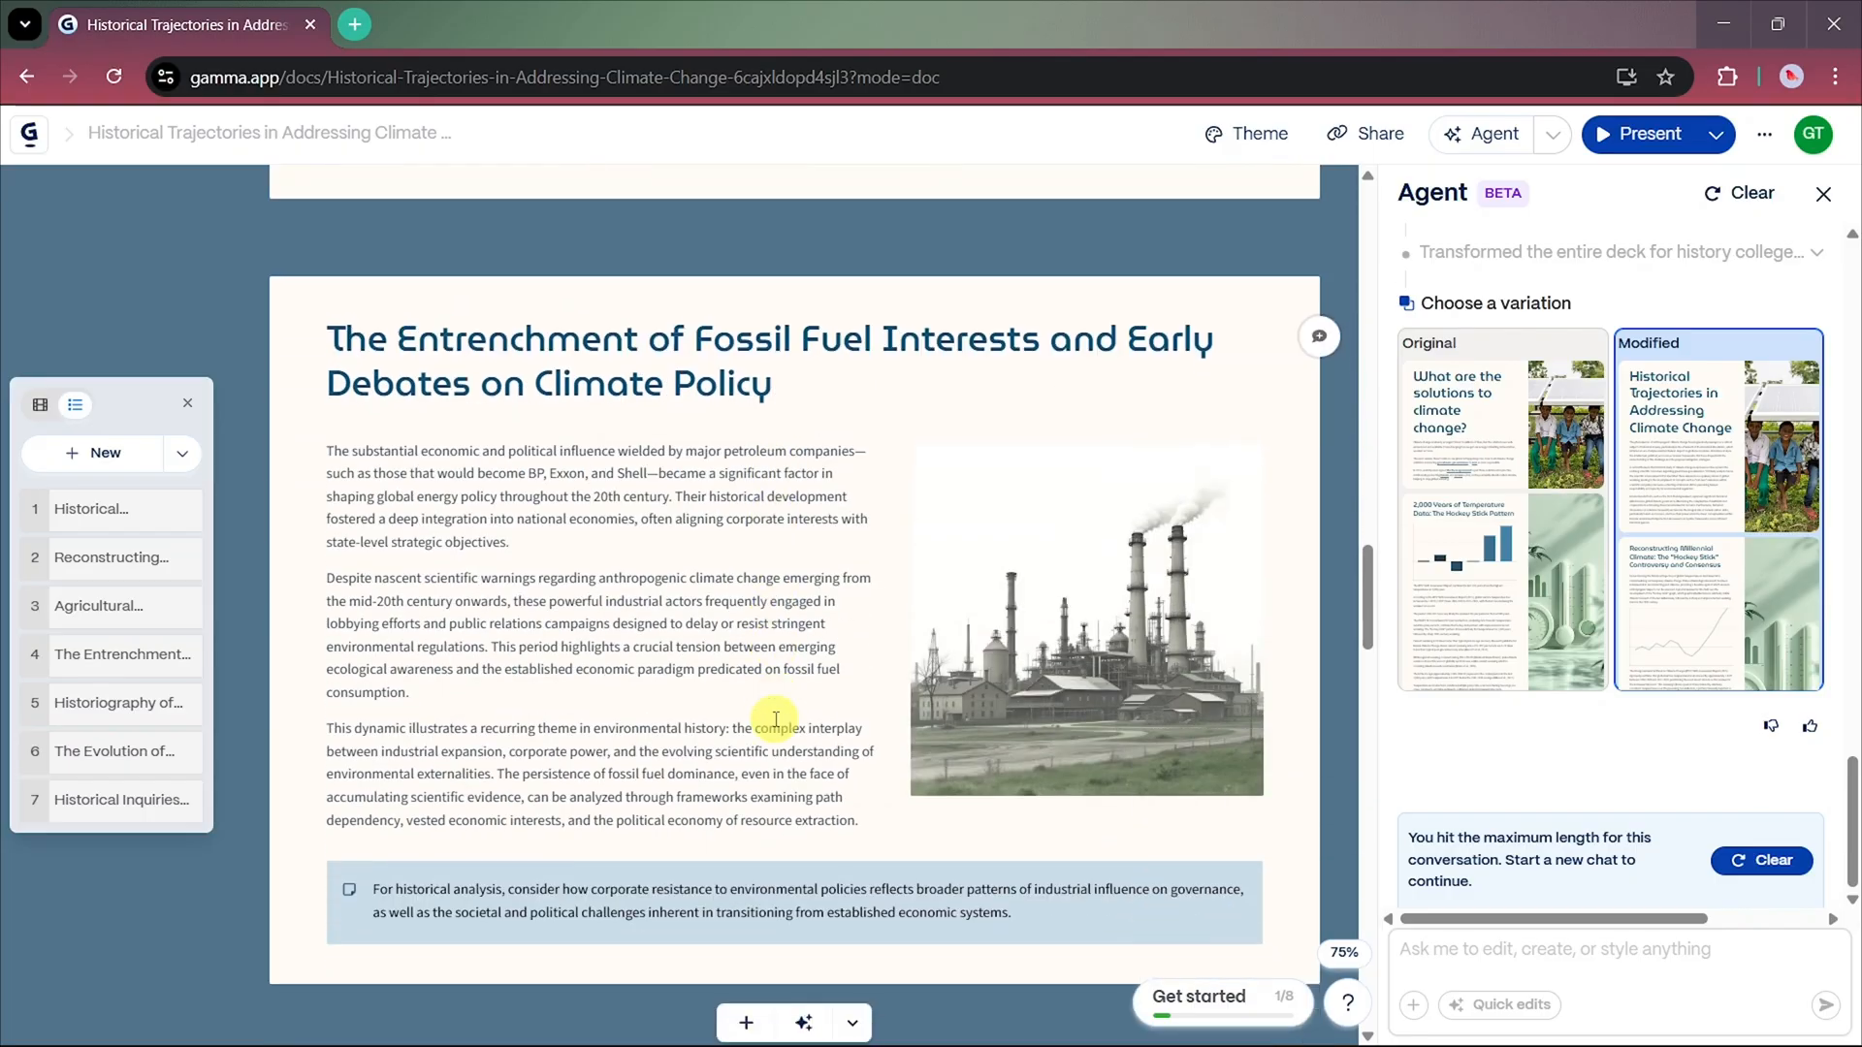
pyautogui.scroll(-3)
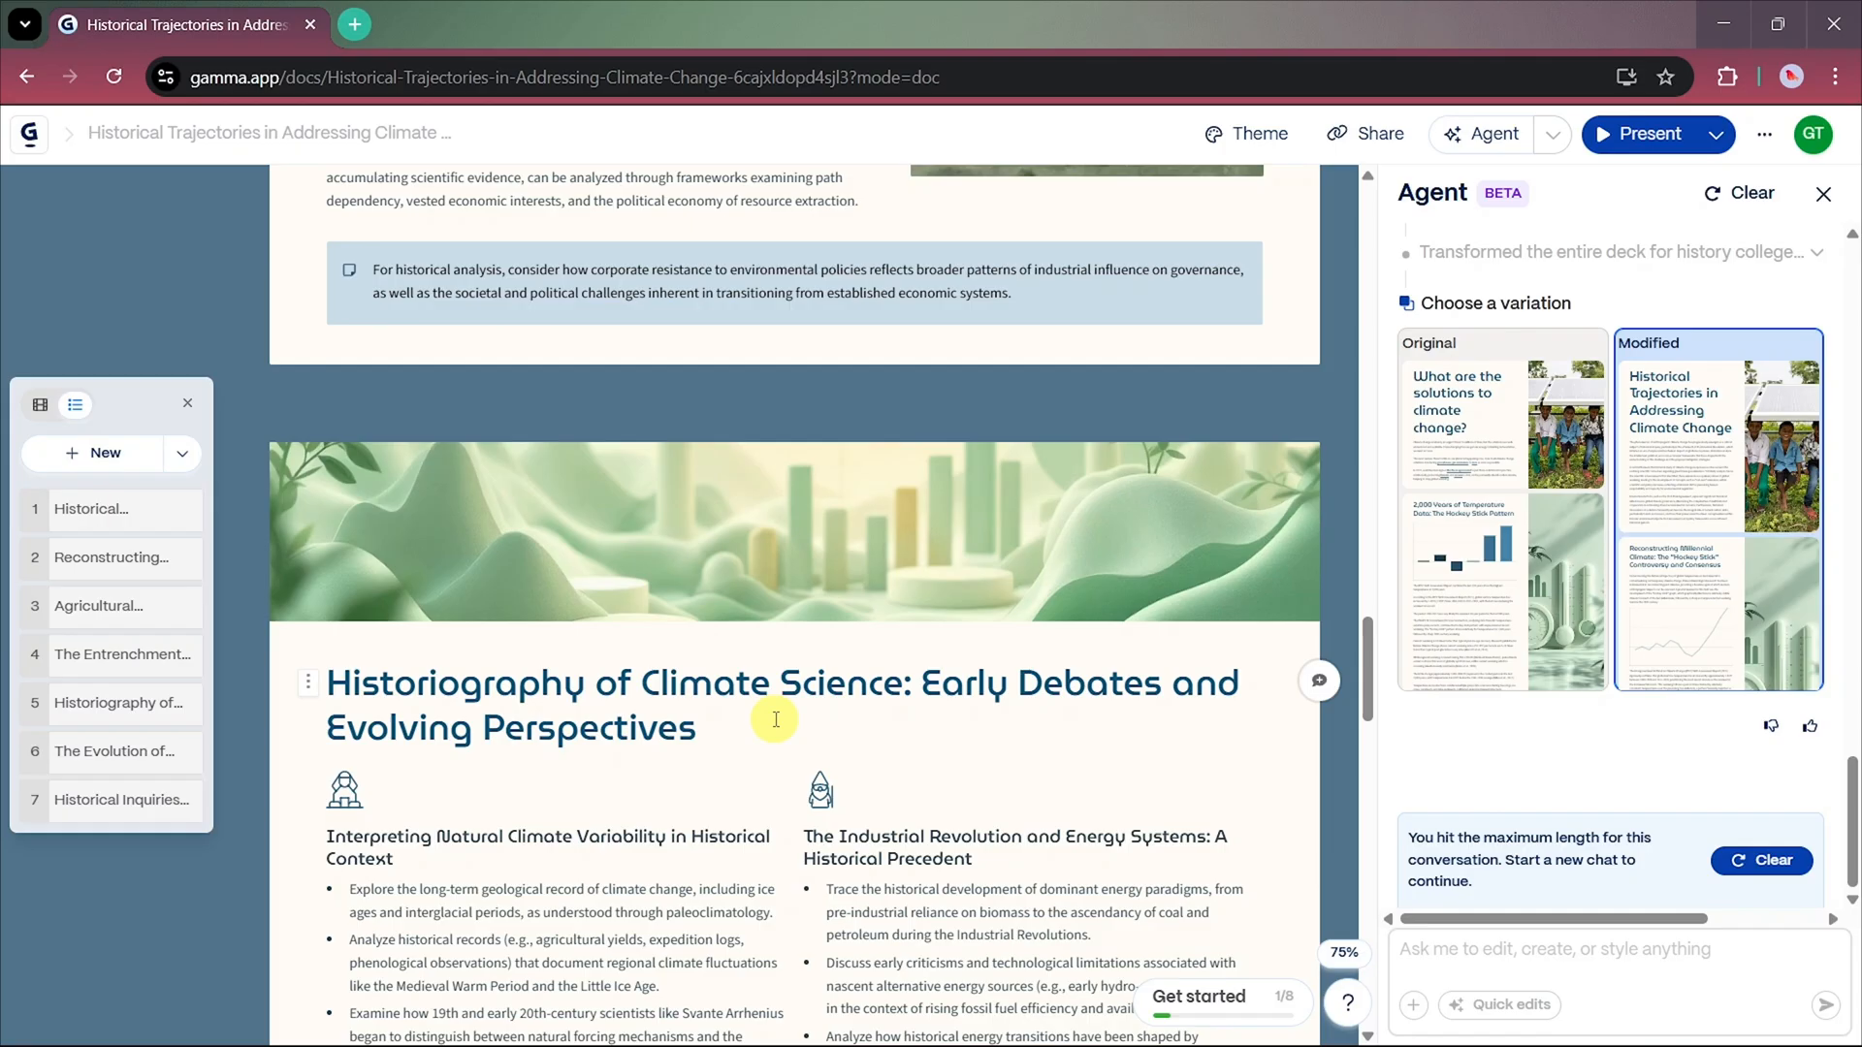
pyautogui.scroll(-3)
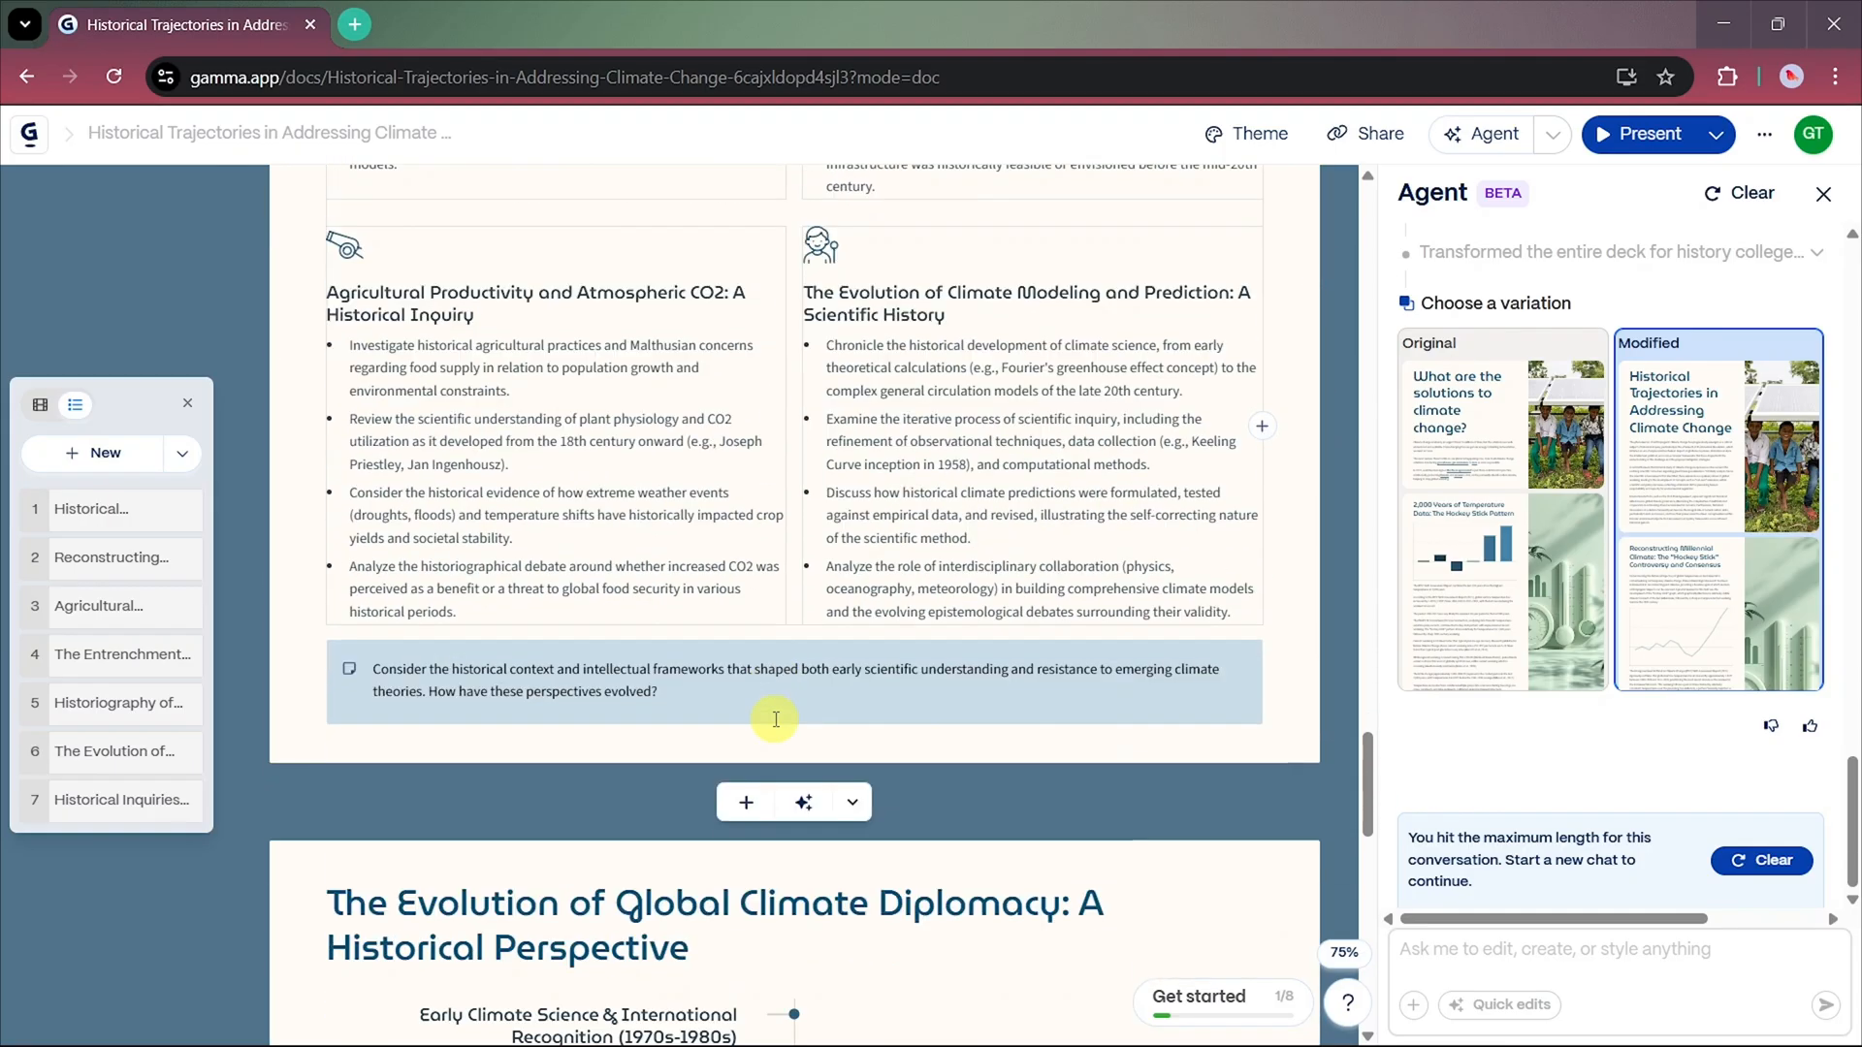
pyautogui.scroll(-3)
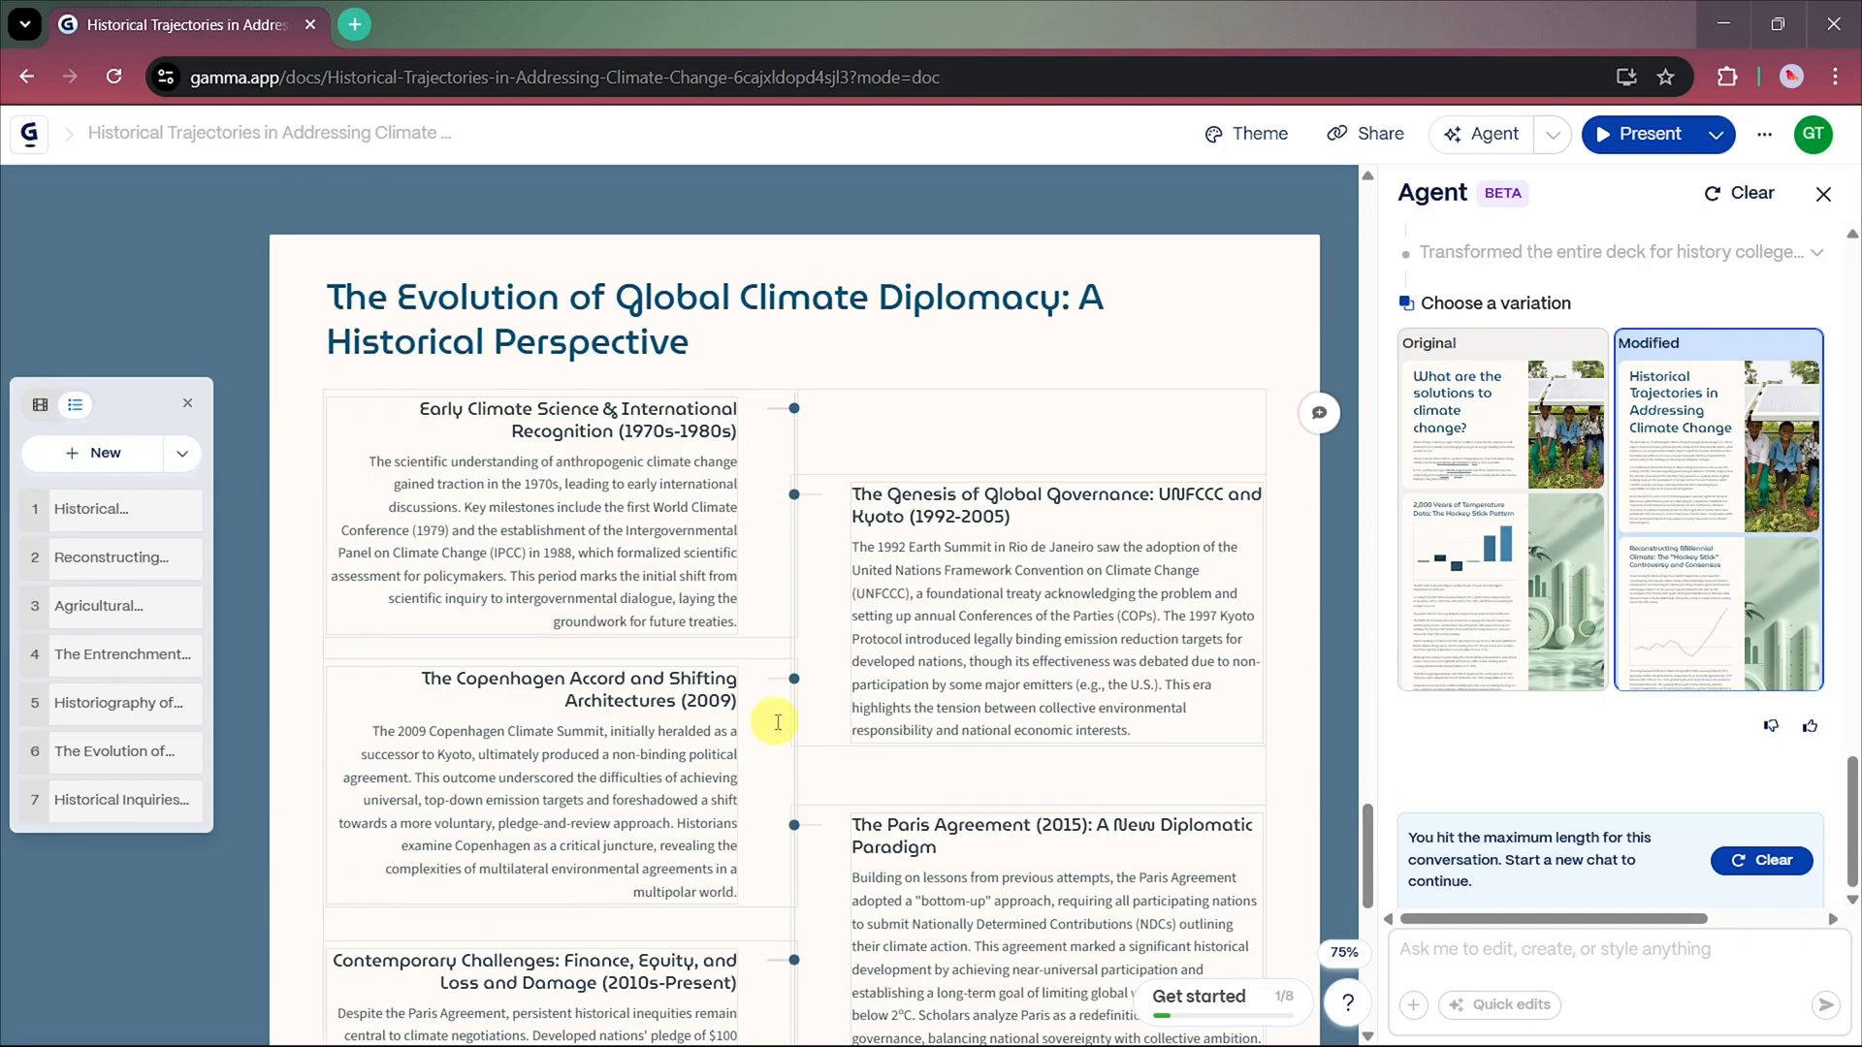